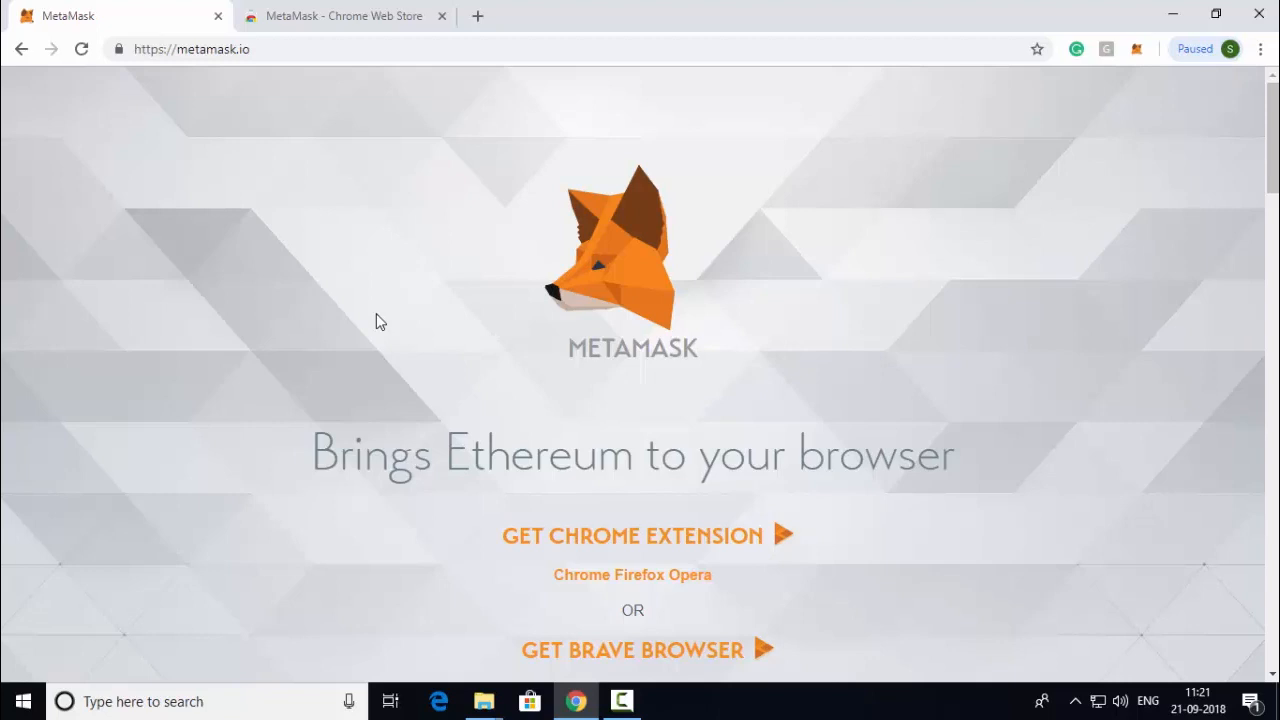
mouse_move(628, 138)
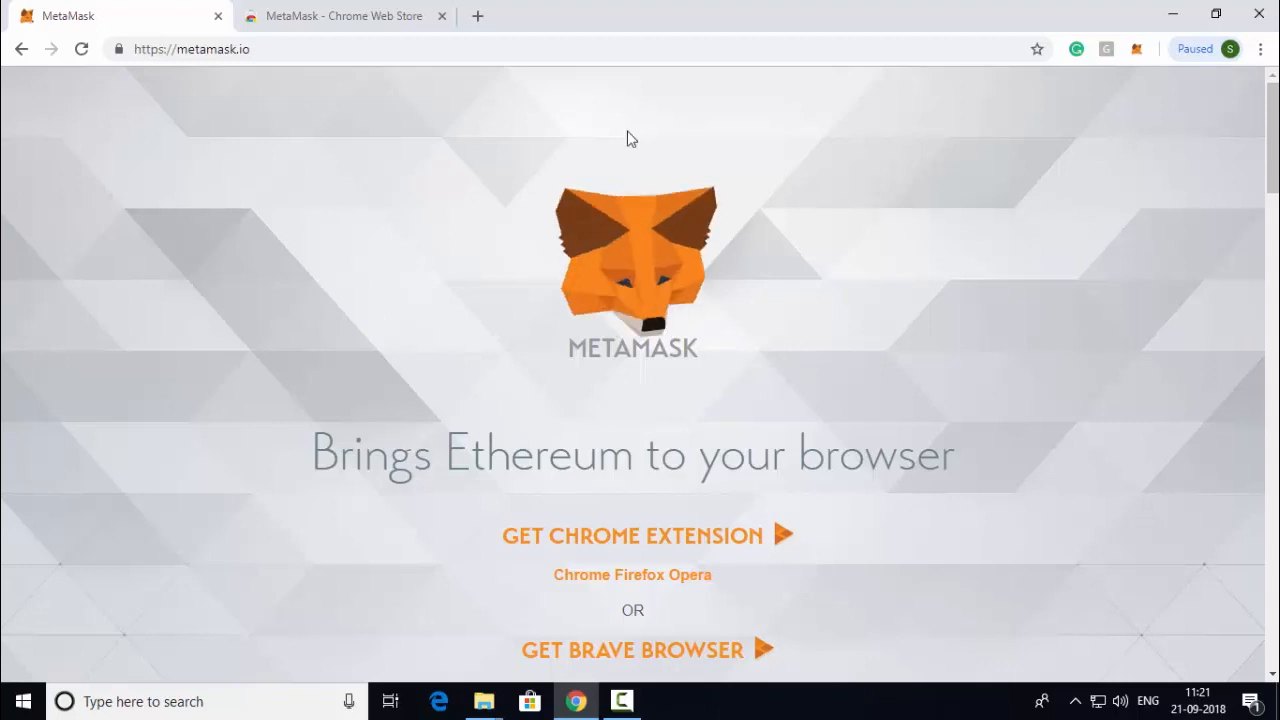
- Visit MetaMask's Chrome Web Store page, return to the homepage, and reopen the wallet popup
click(204, 48)
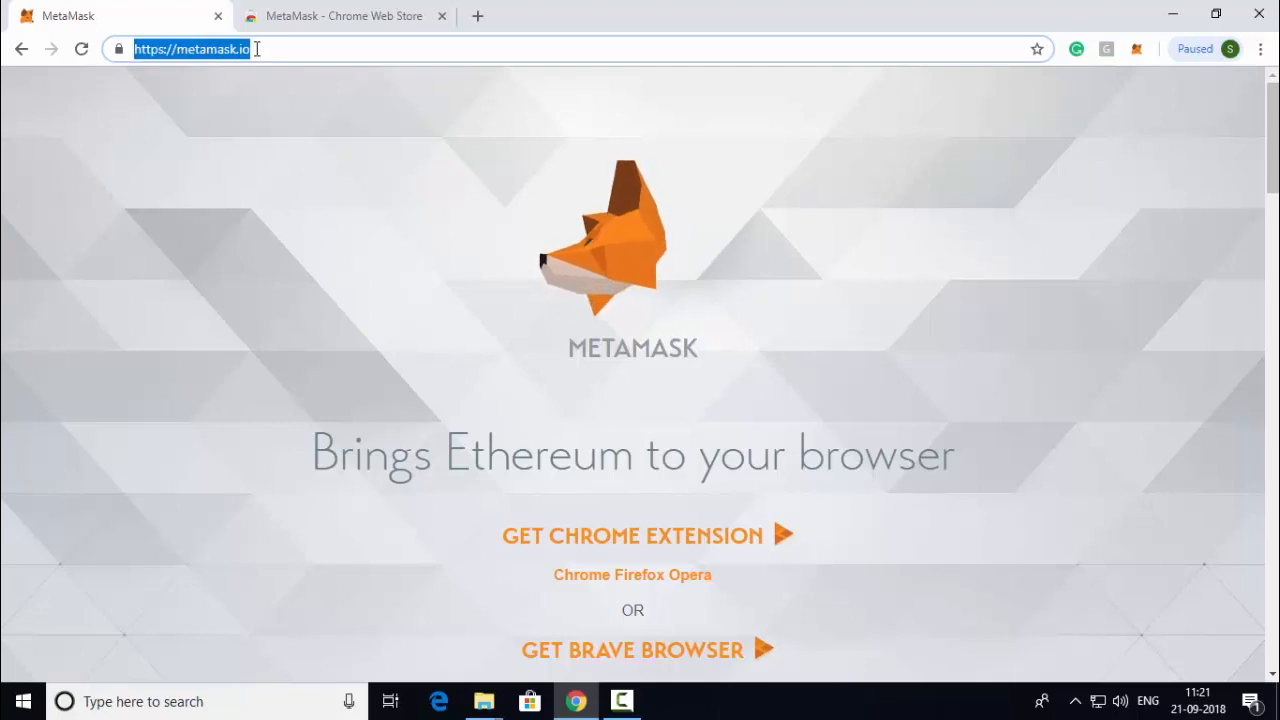
mouse_move(584, 548)
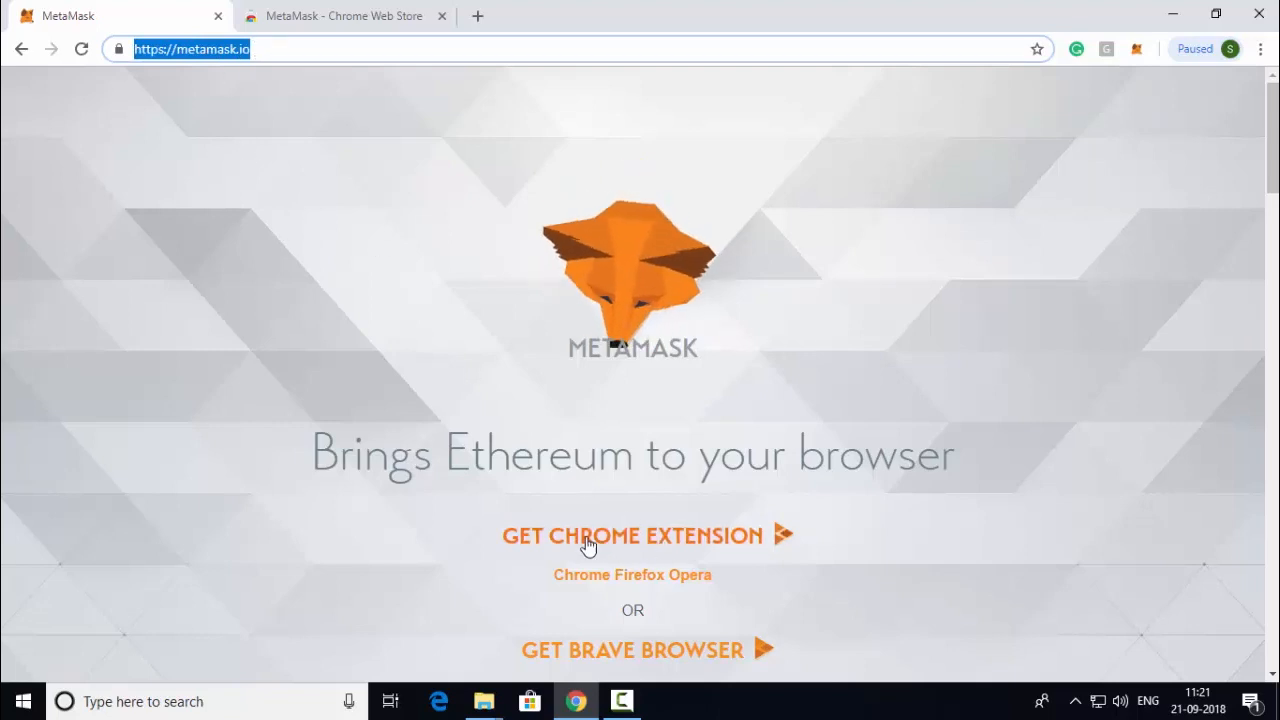
mouse_move(600, 540)
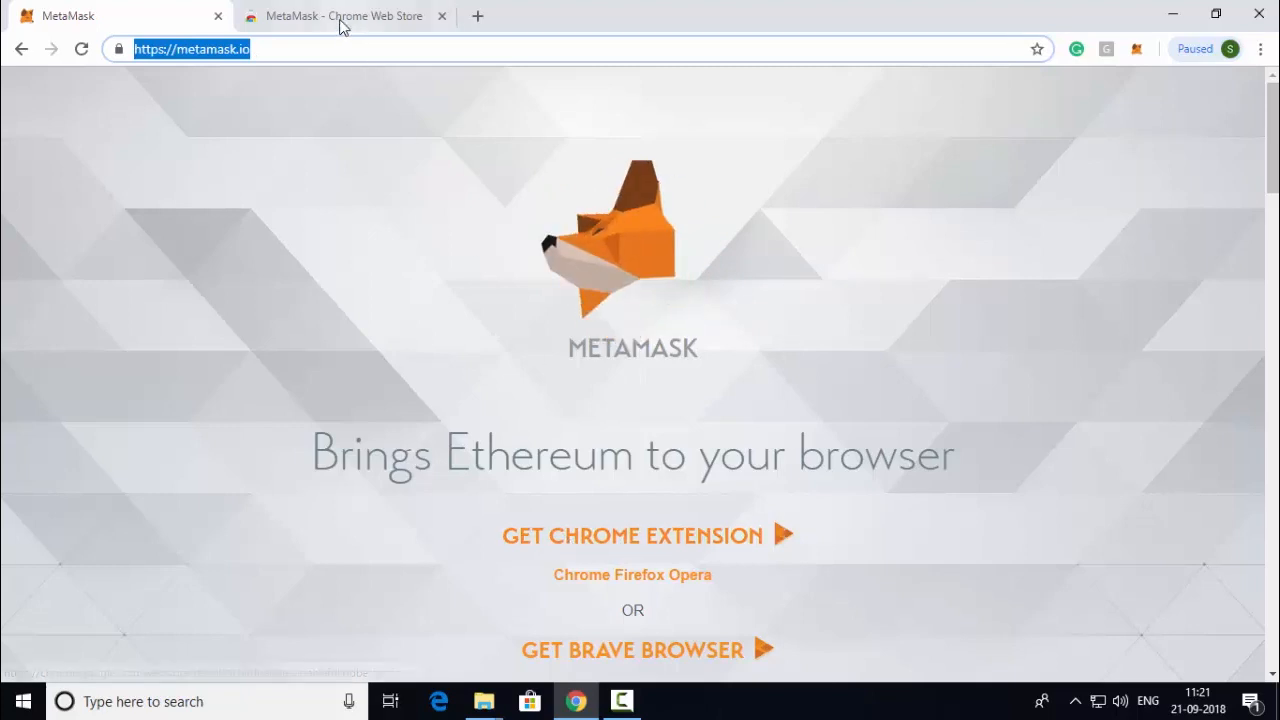
click(344, 16)
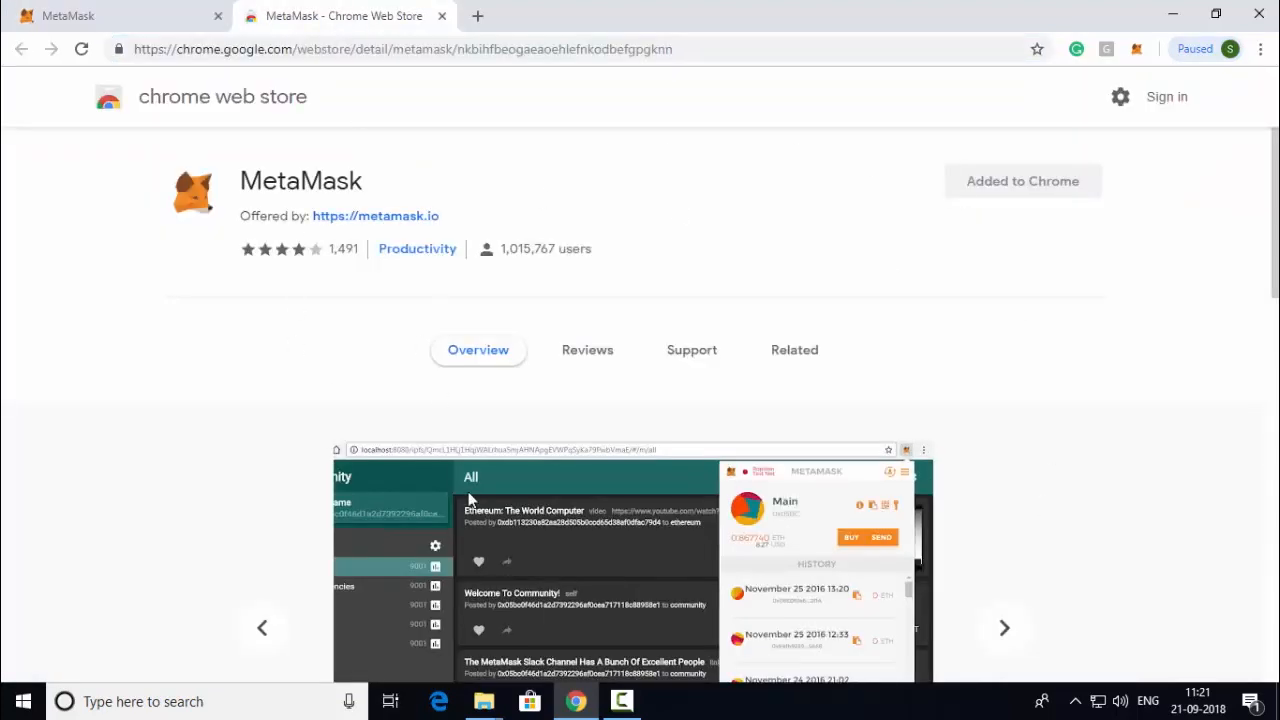
mouse_move(1132, 50)
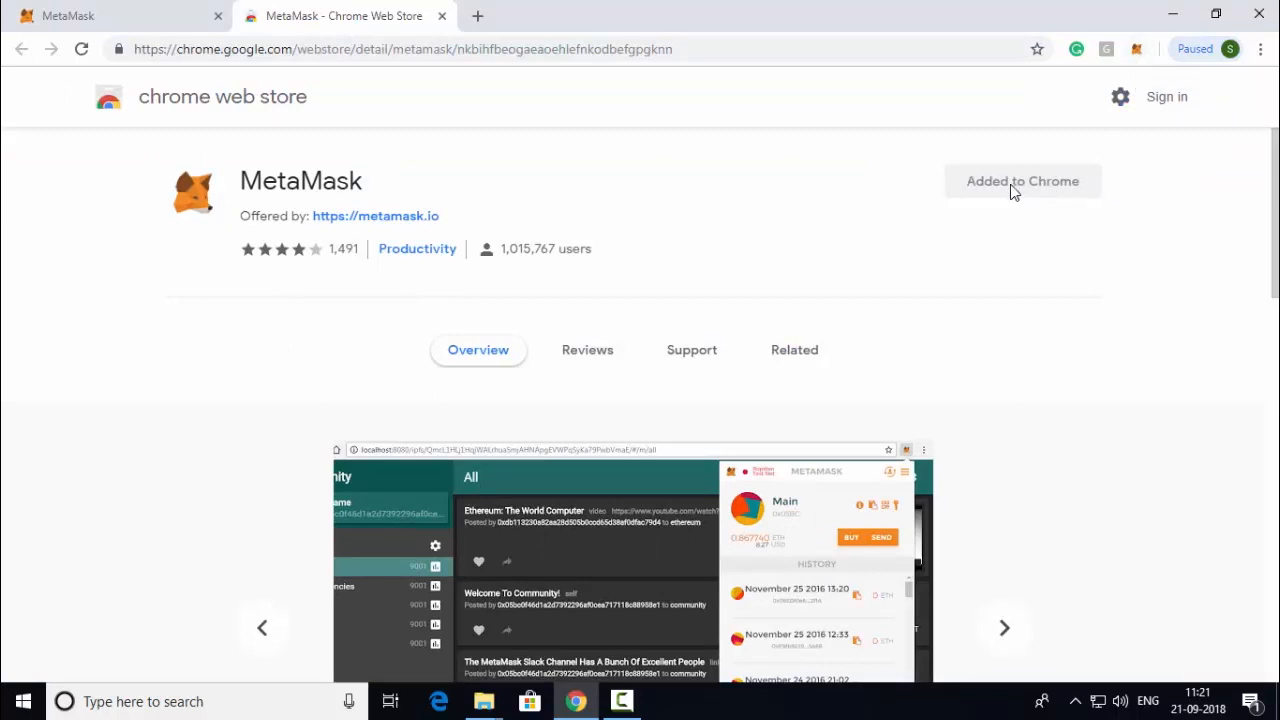
click(1004, 628)
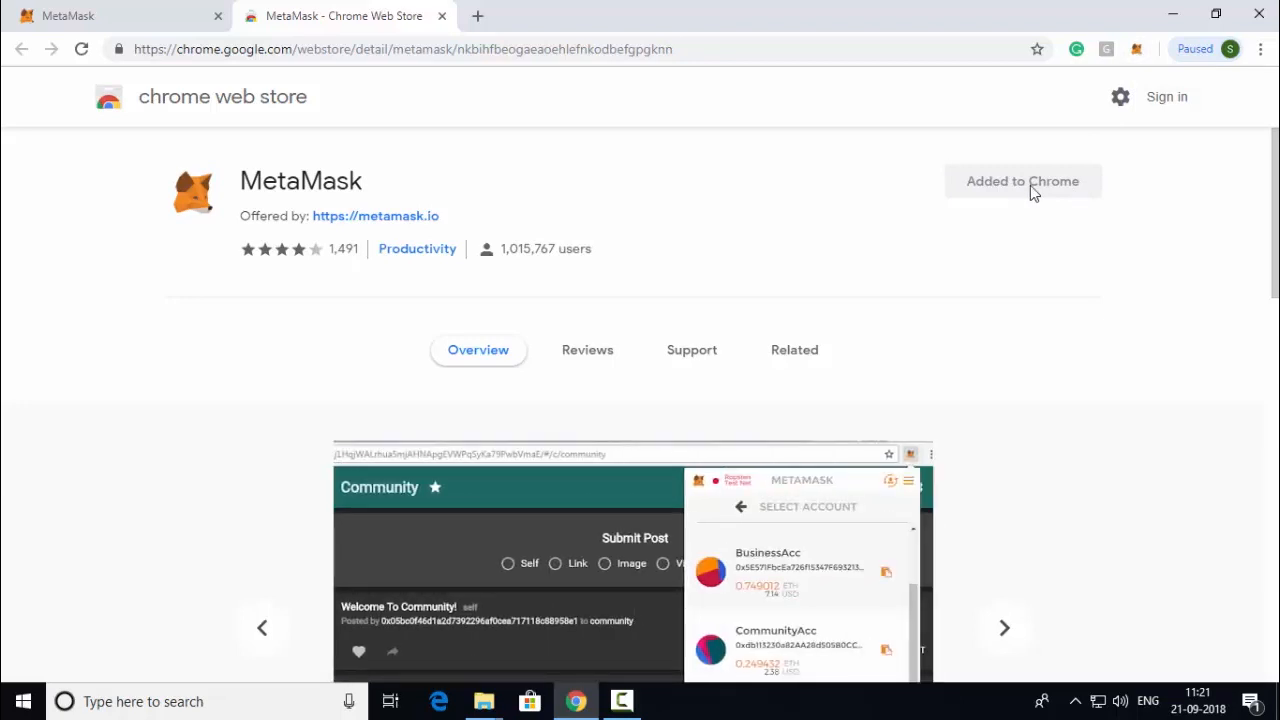
mouse_move(1012, 196)
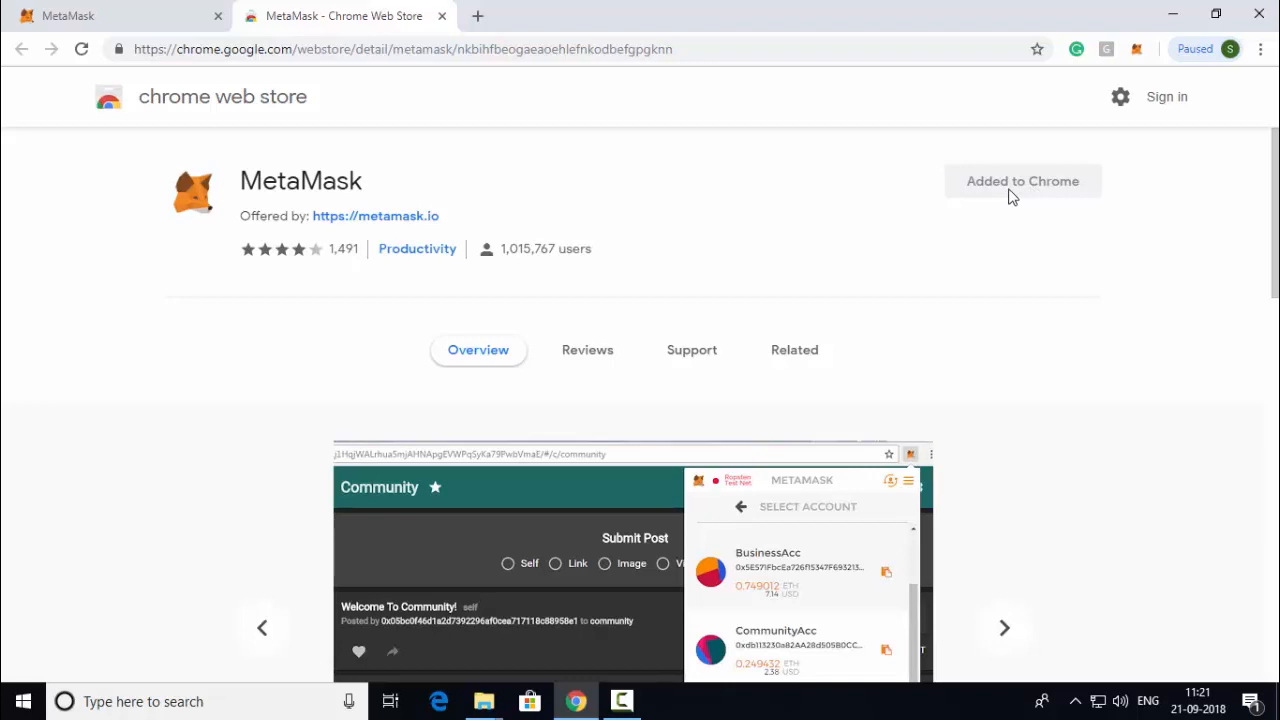
click(1004, 628)
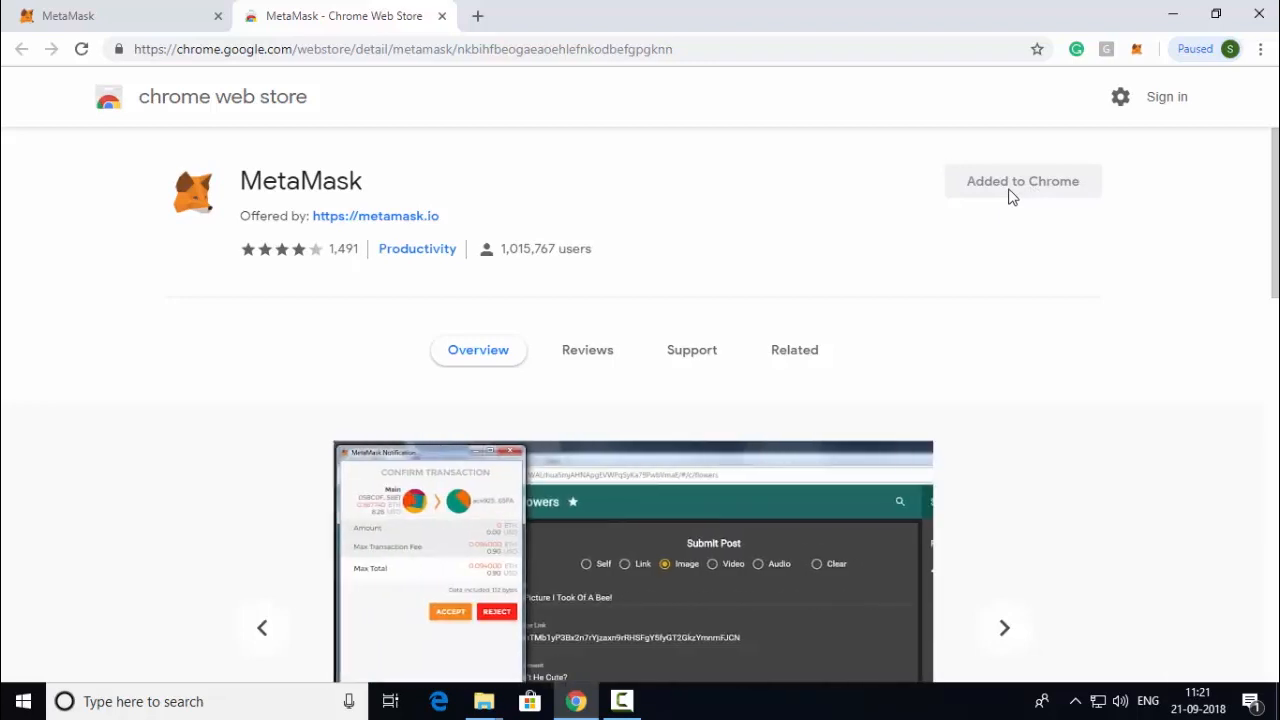
mouse_move(1156, 66)
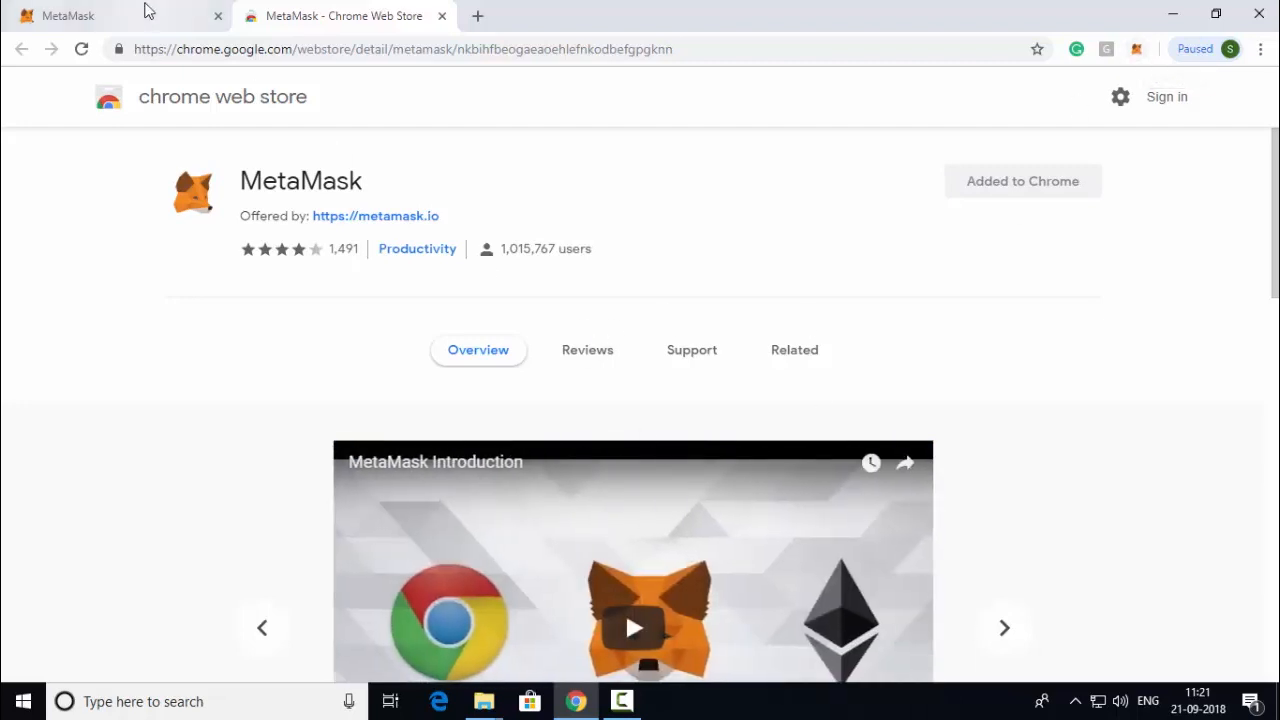
click(100, 16)
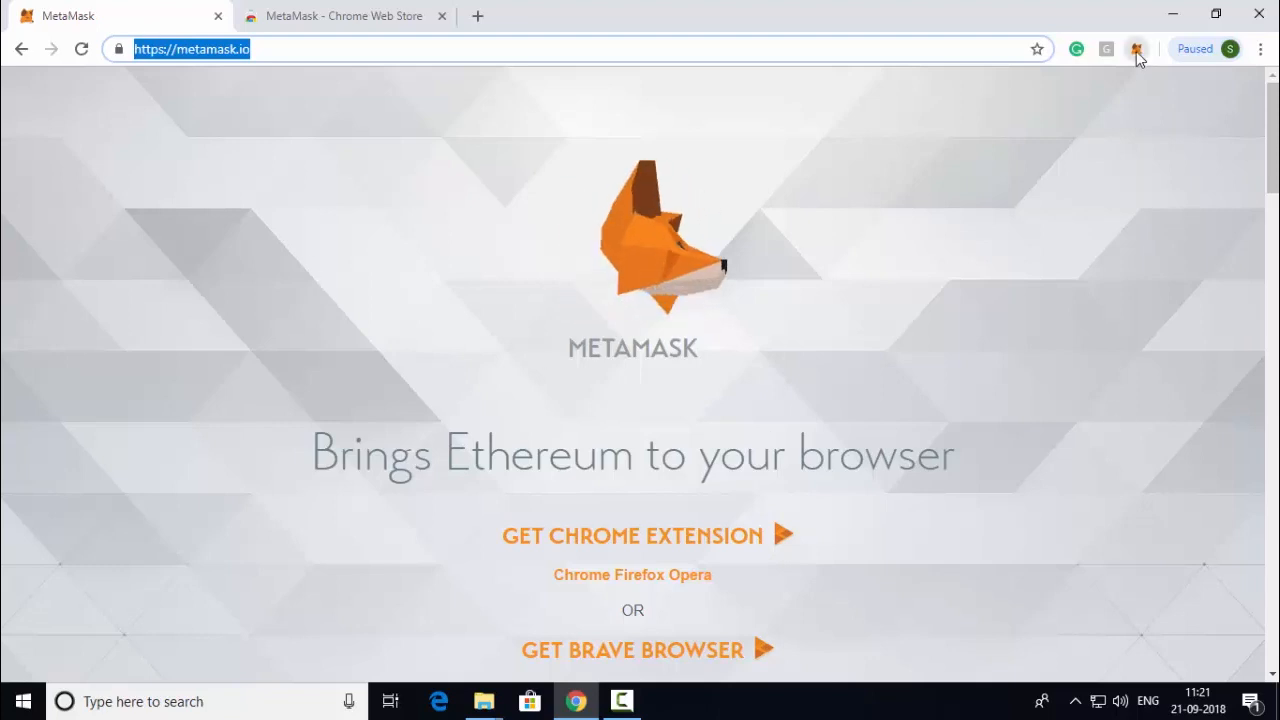
click(1136, 48)
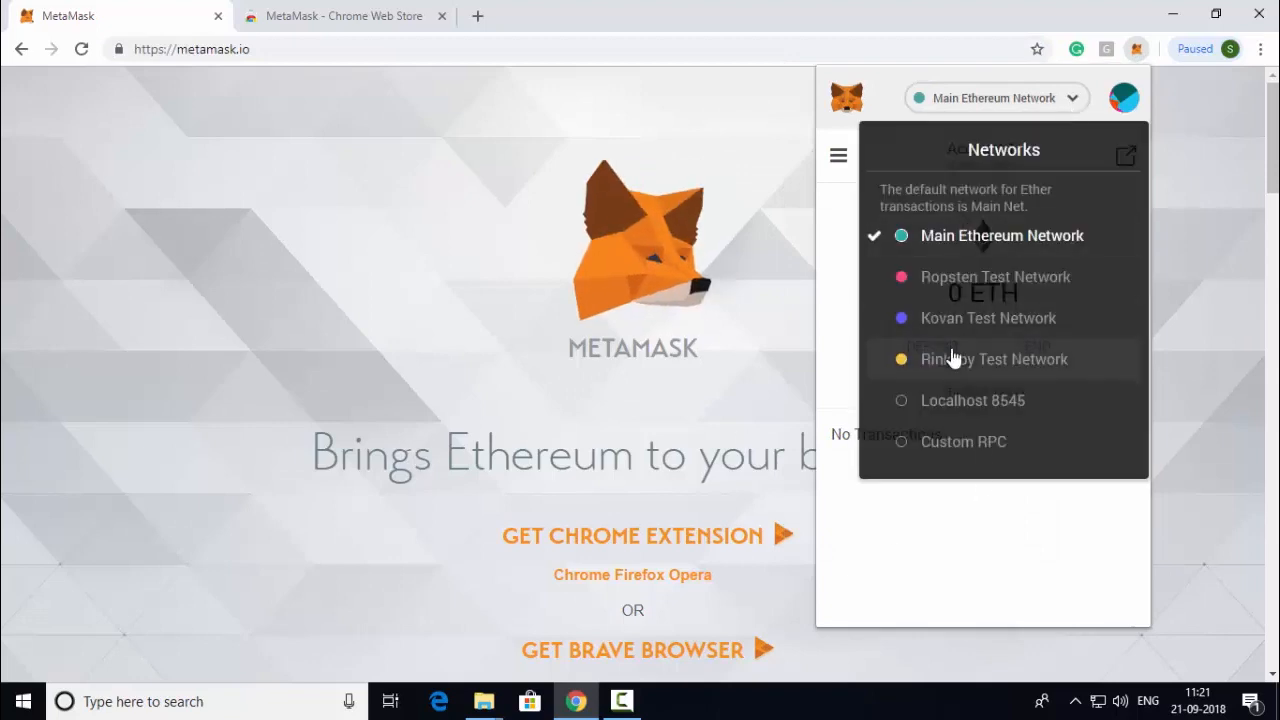
mouse_move(958, 384)
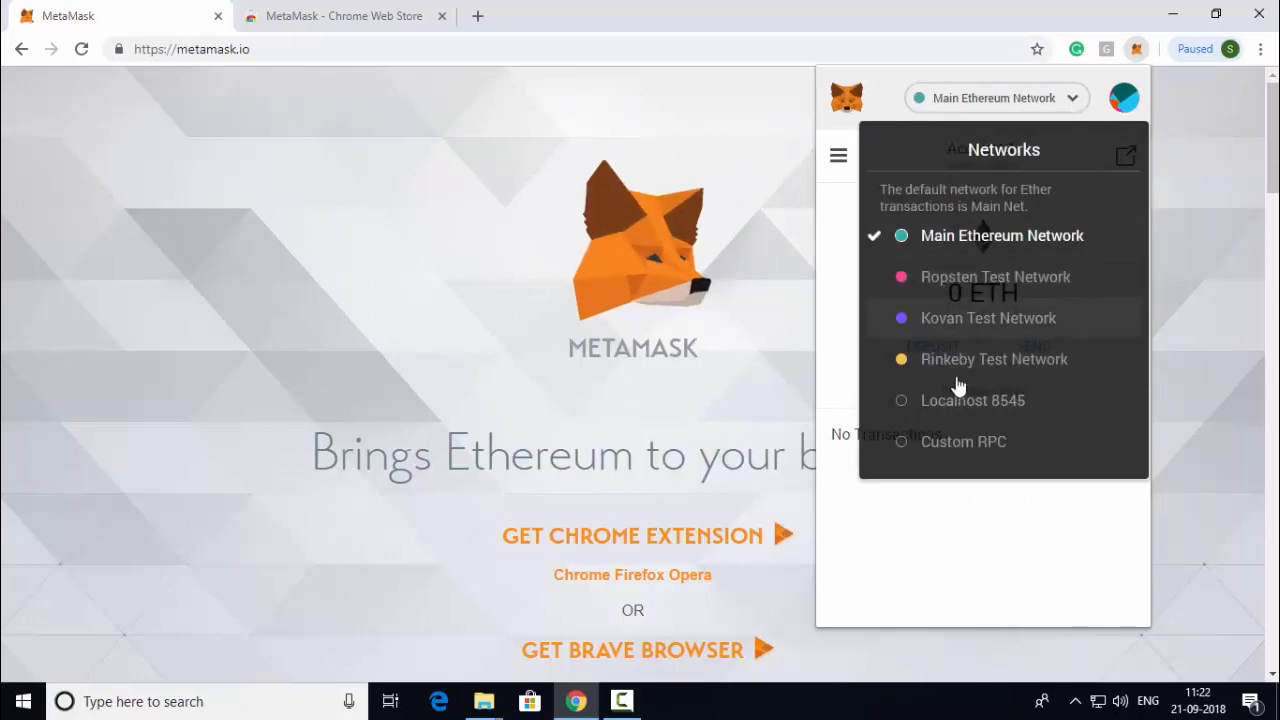
mouse_move(972, 392)
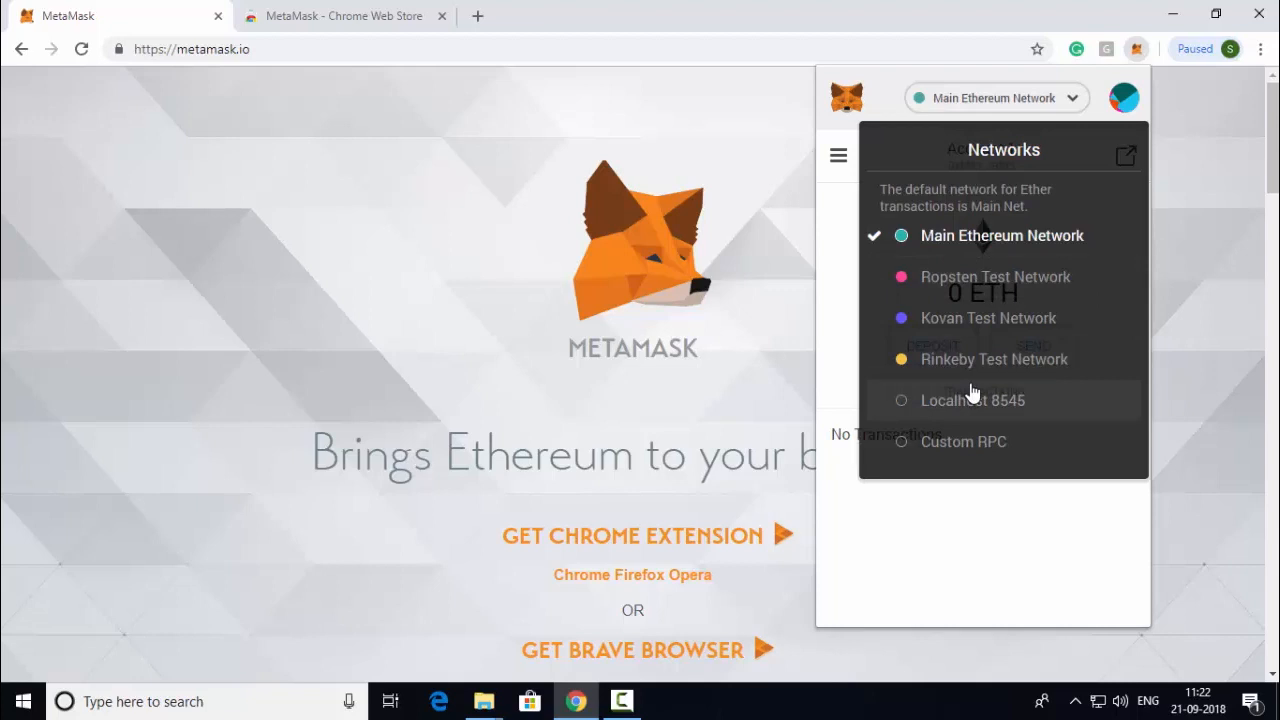
mouse_move(952, 388)
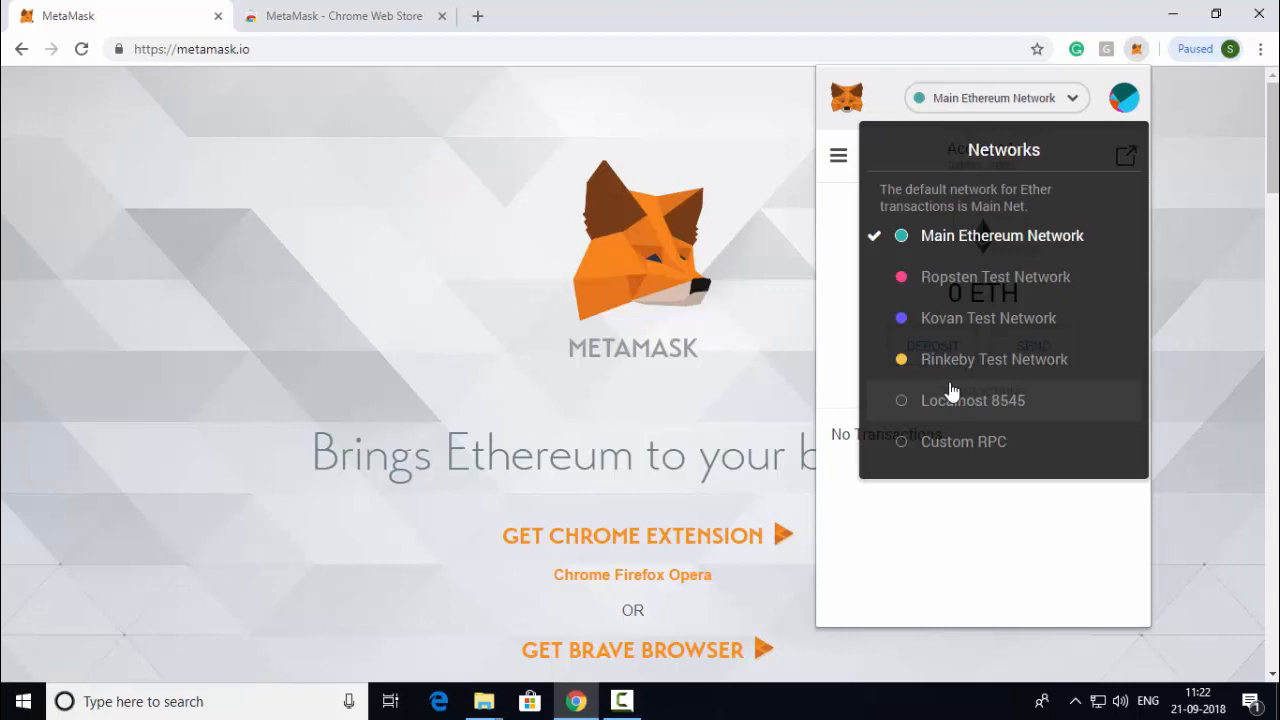
mouse_move(1050, 238)
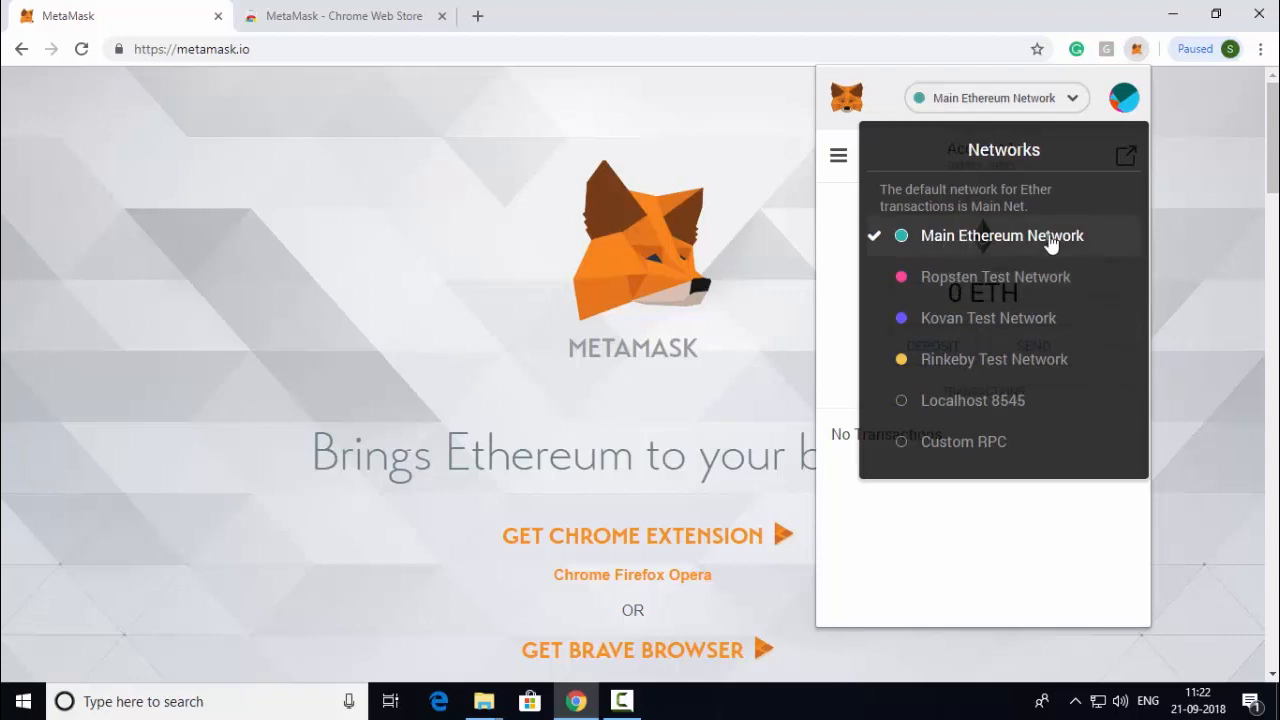
mouse_move(984, 240)
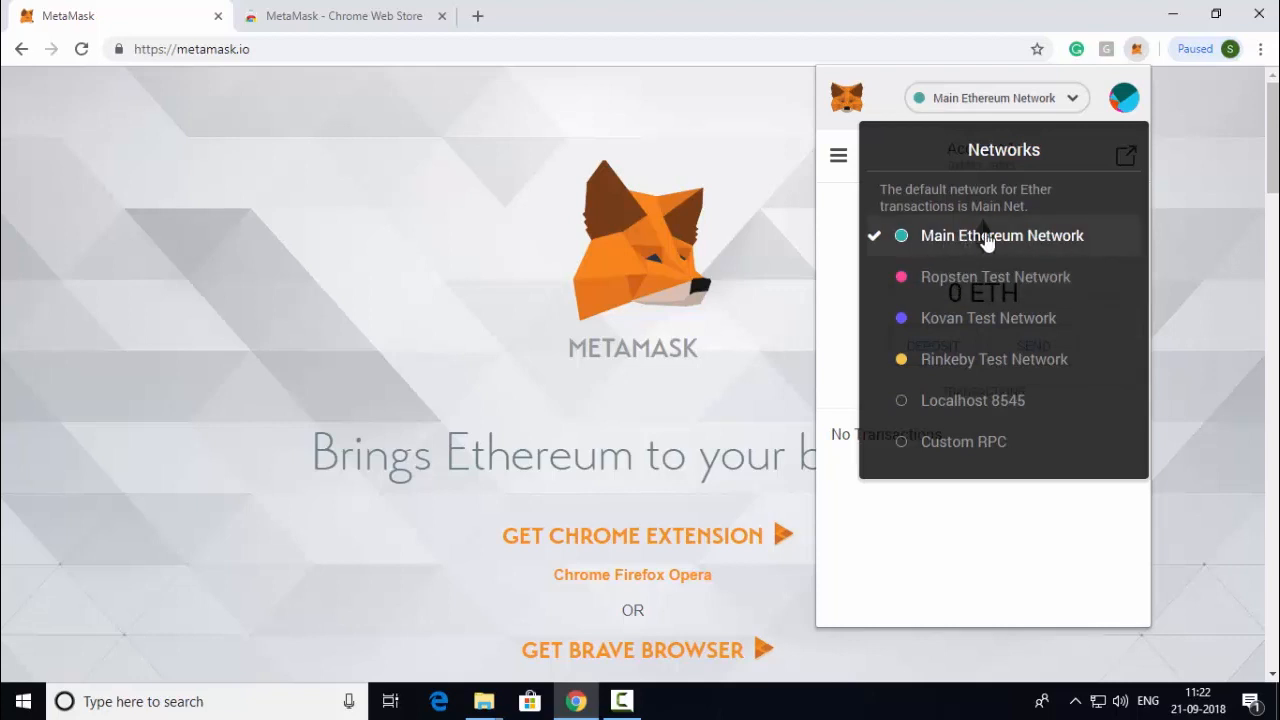
mouse_move(958, 352)
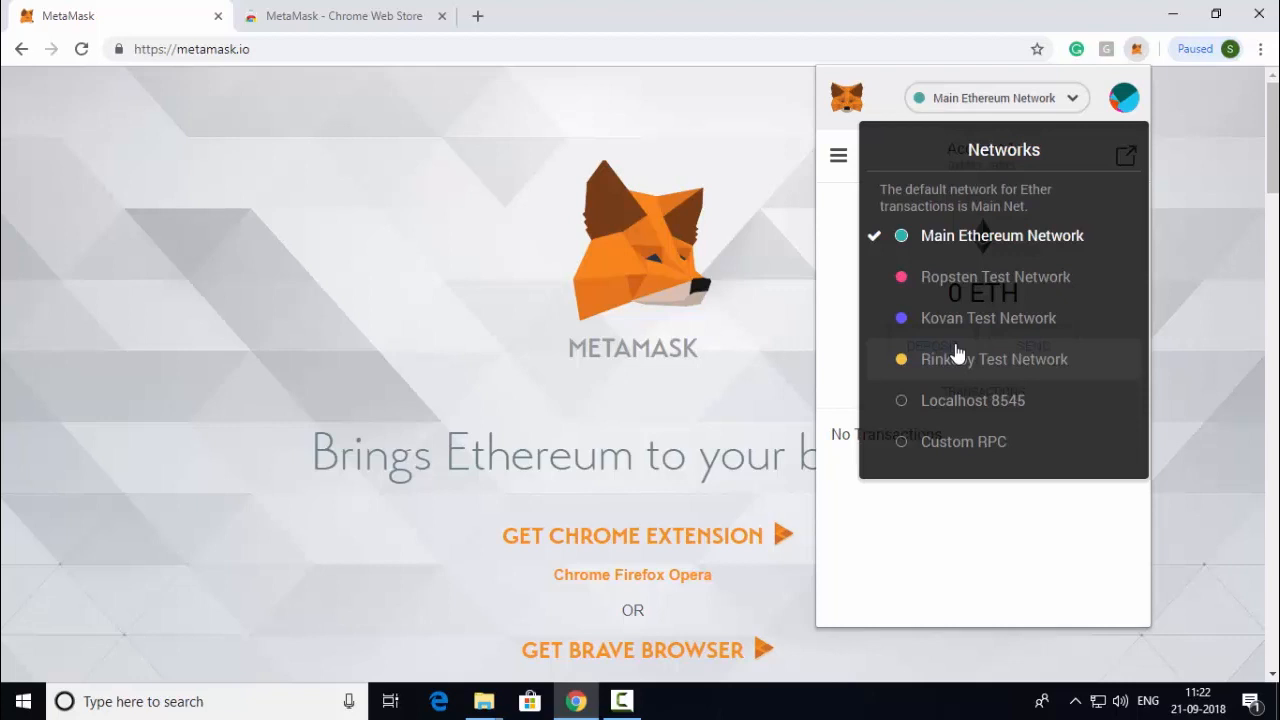
mouse_move(950, 322)
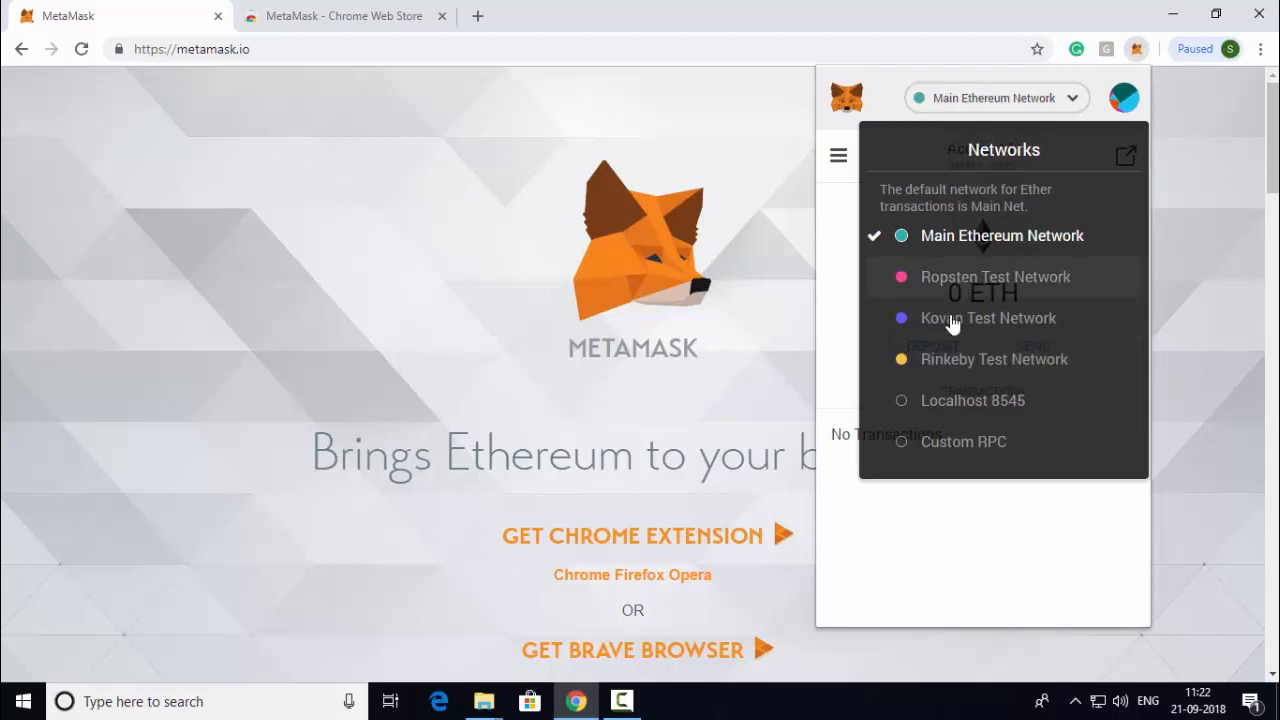
mouse_move(962, 360)
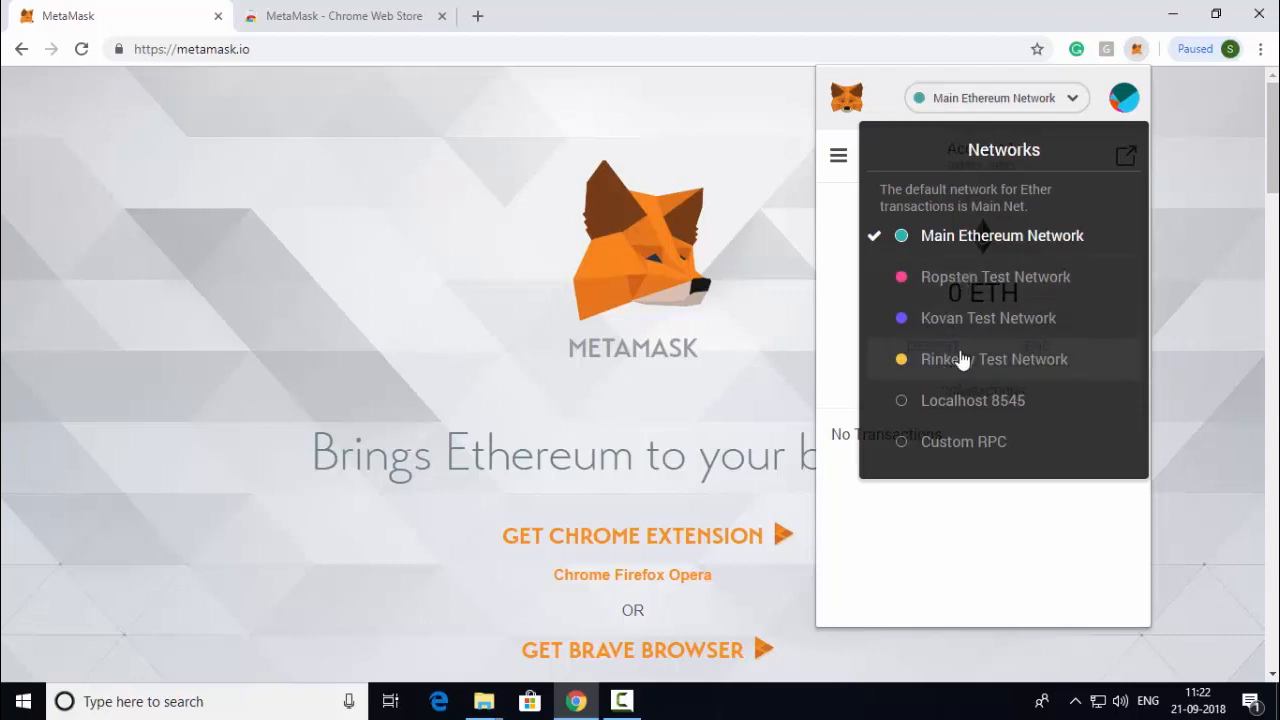
mouse_move(966, 338)
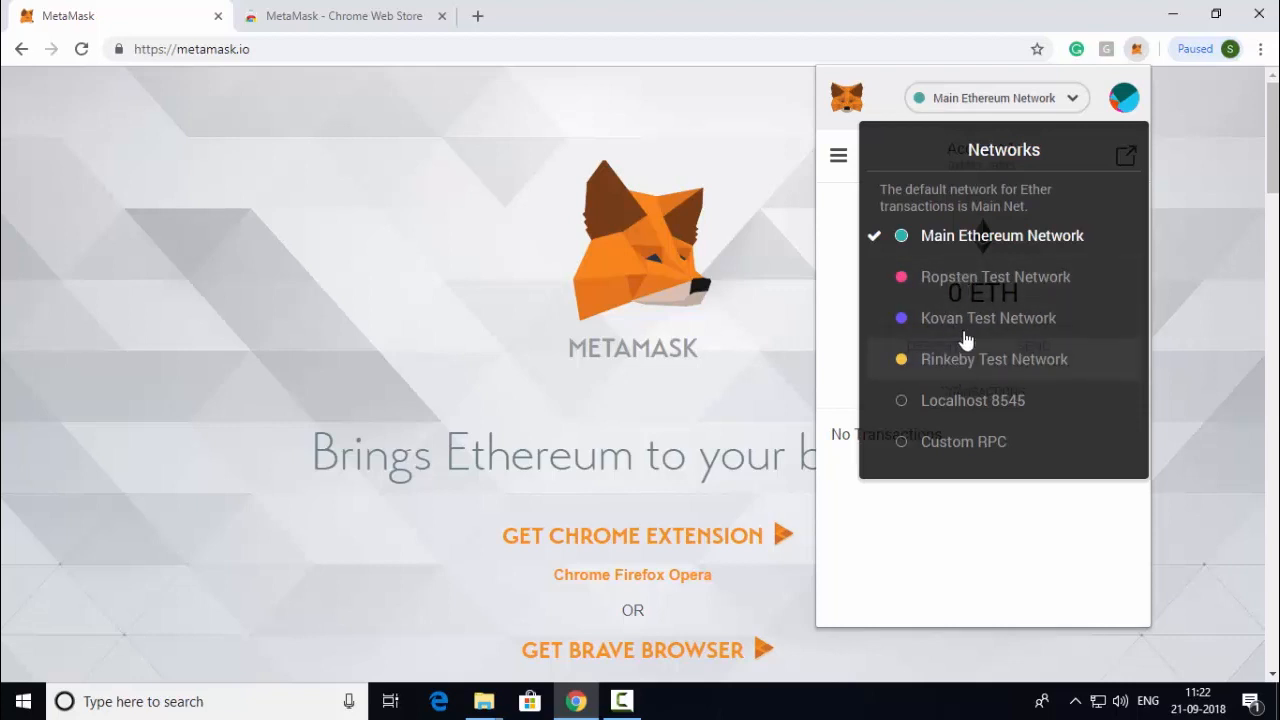
- Switch the wallet to Ropsten Test Network, showing Account 1 with 7.999 ETH
click(996, 276)
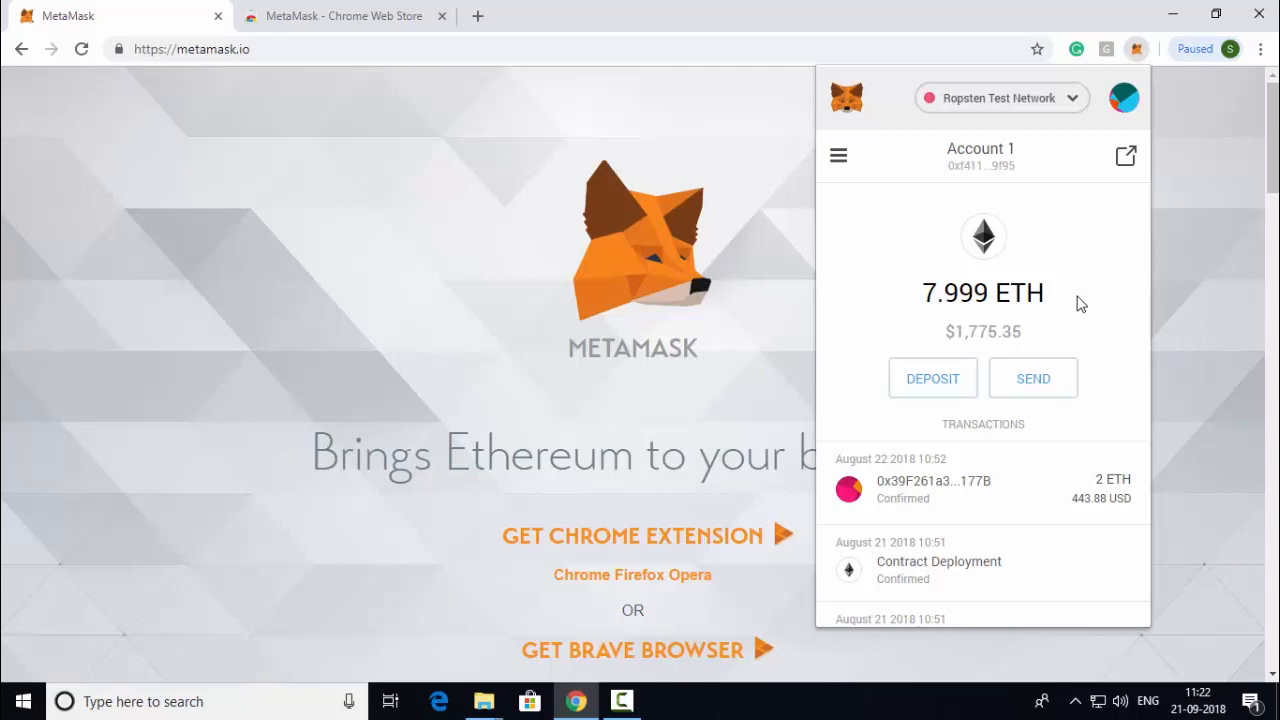
mouse_move(972, 332)
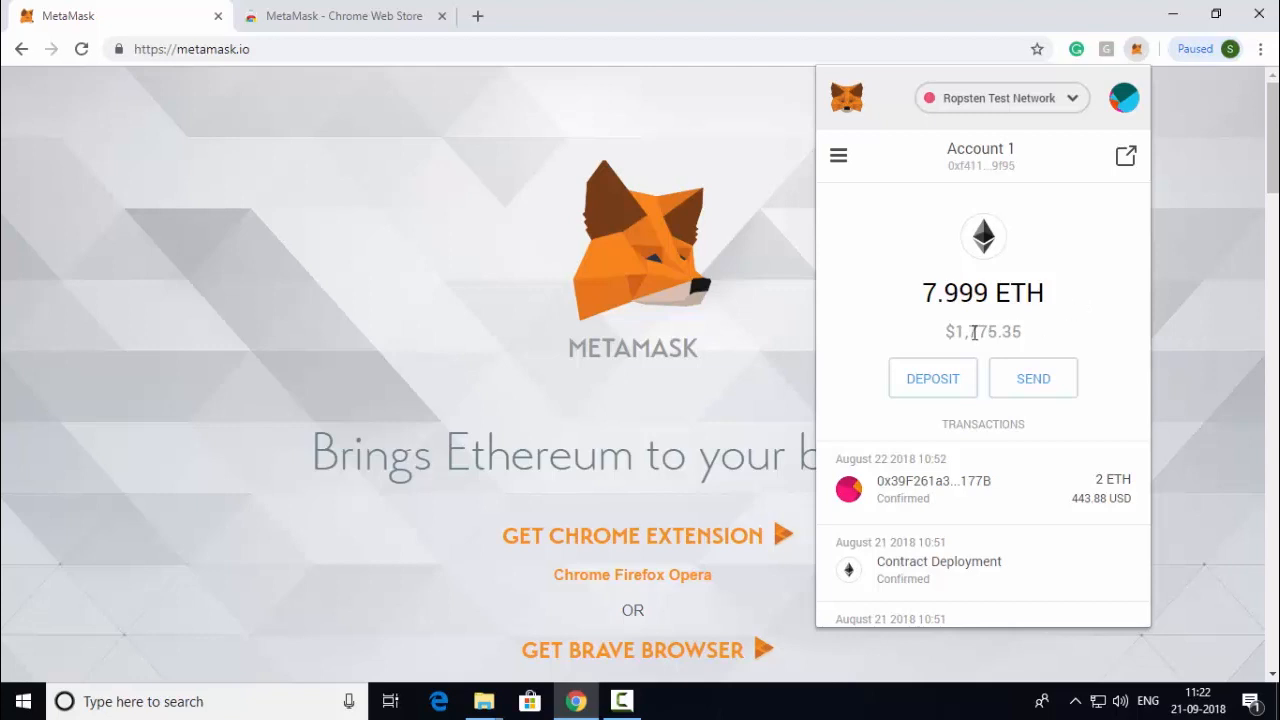
mouse_move(1066, 314)
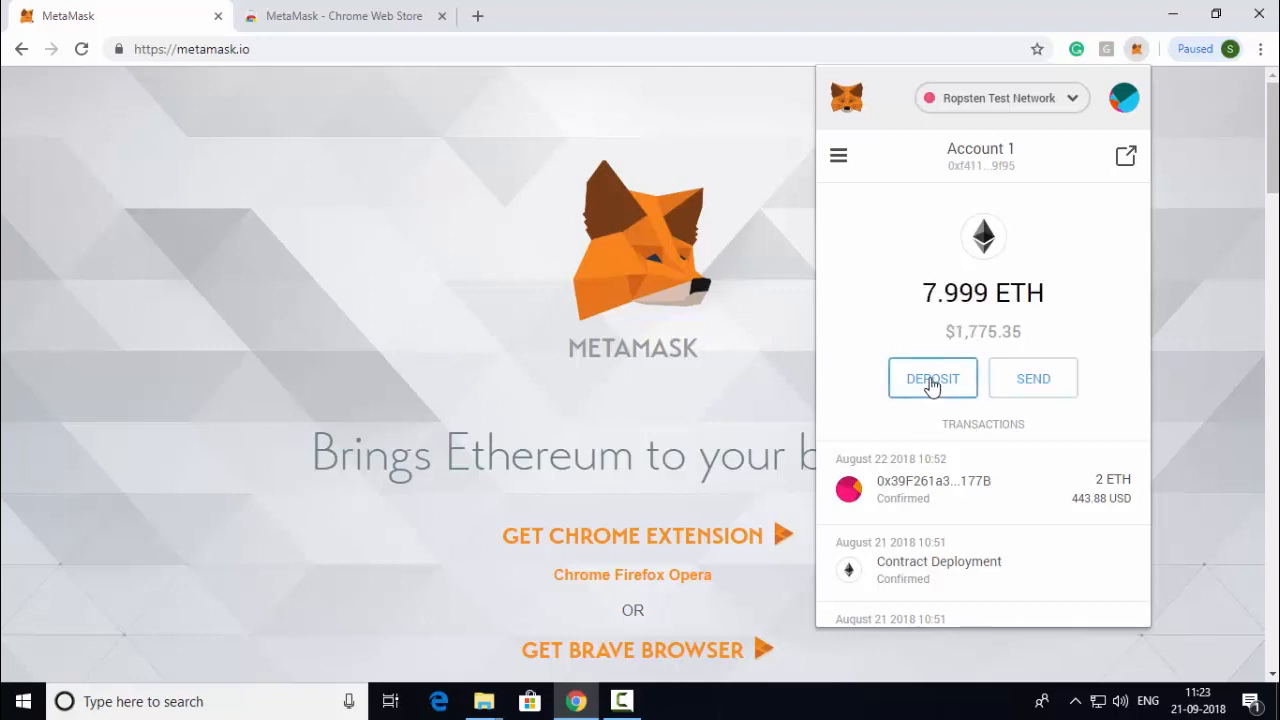
- Request 1 test ether from the Ropsten faucet via Deposit, then return to the MetaMask tab
click(932, 378)
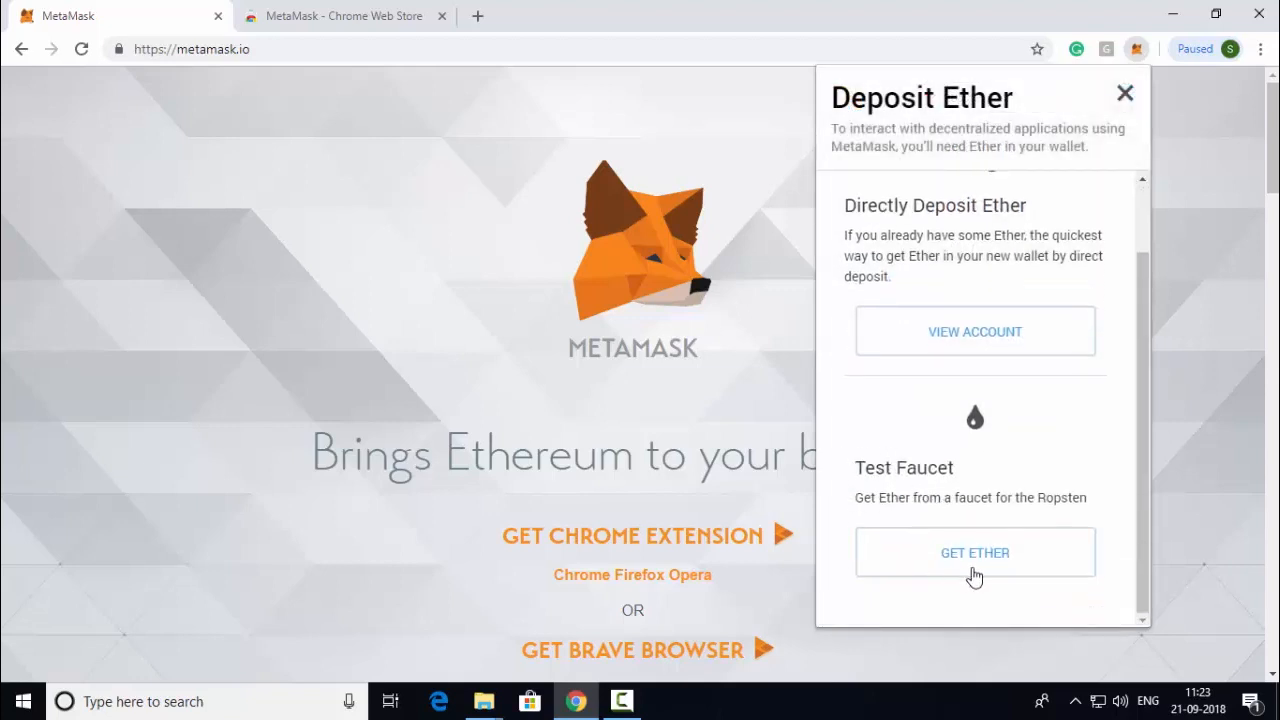
click(976, 552)
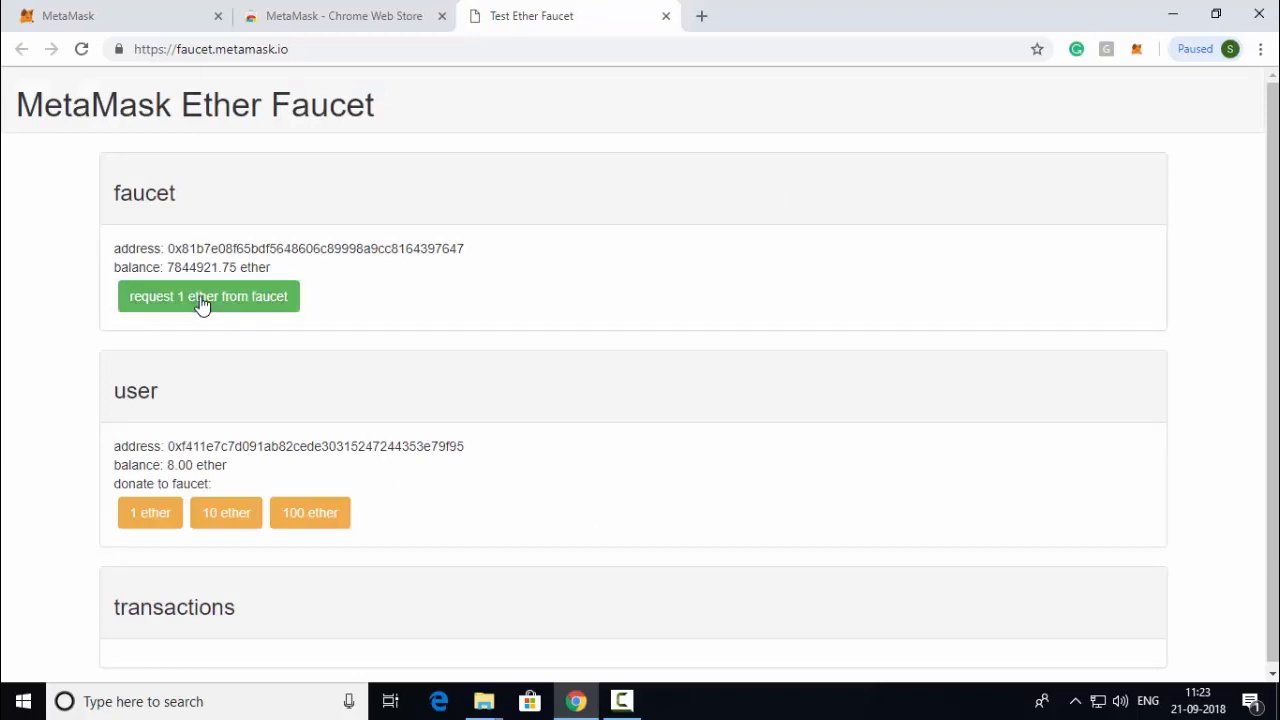
click(208, 296)
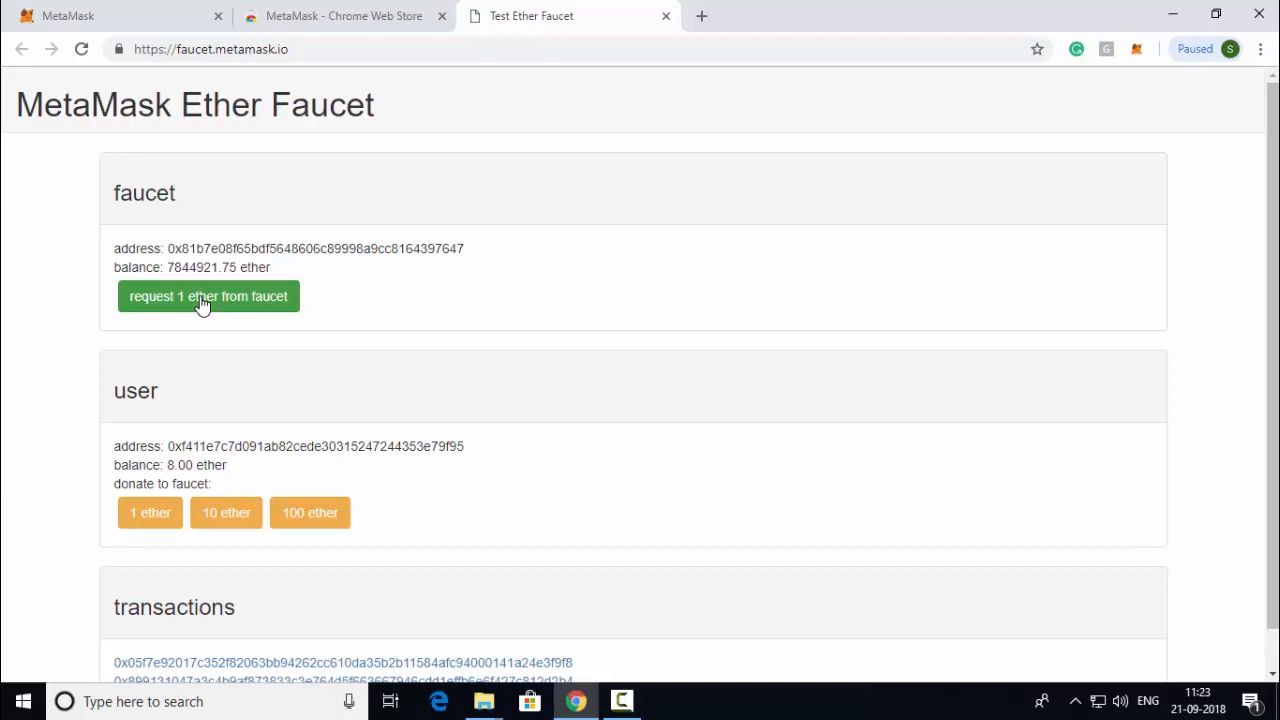
click(344, 16)
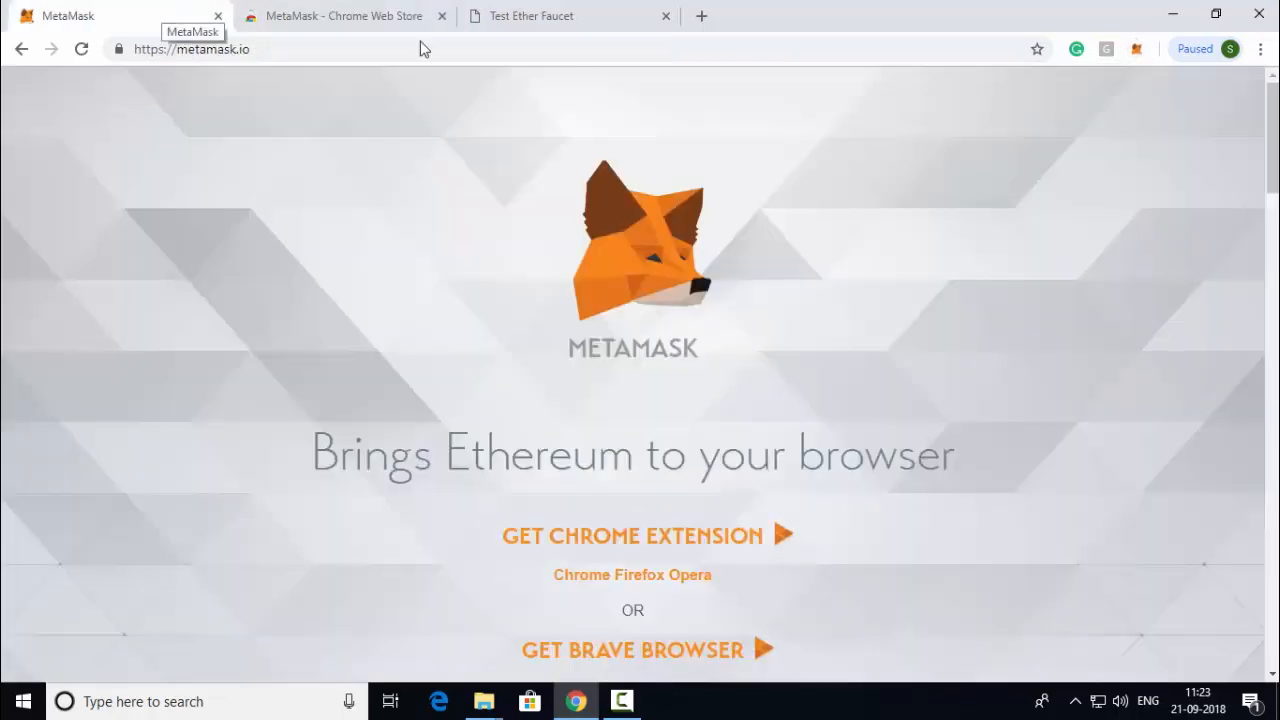
- Reopen the MetaMask wallet on Ropsten to check Account 1's 7.999 ETH balance
click(1136, 48)
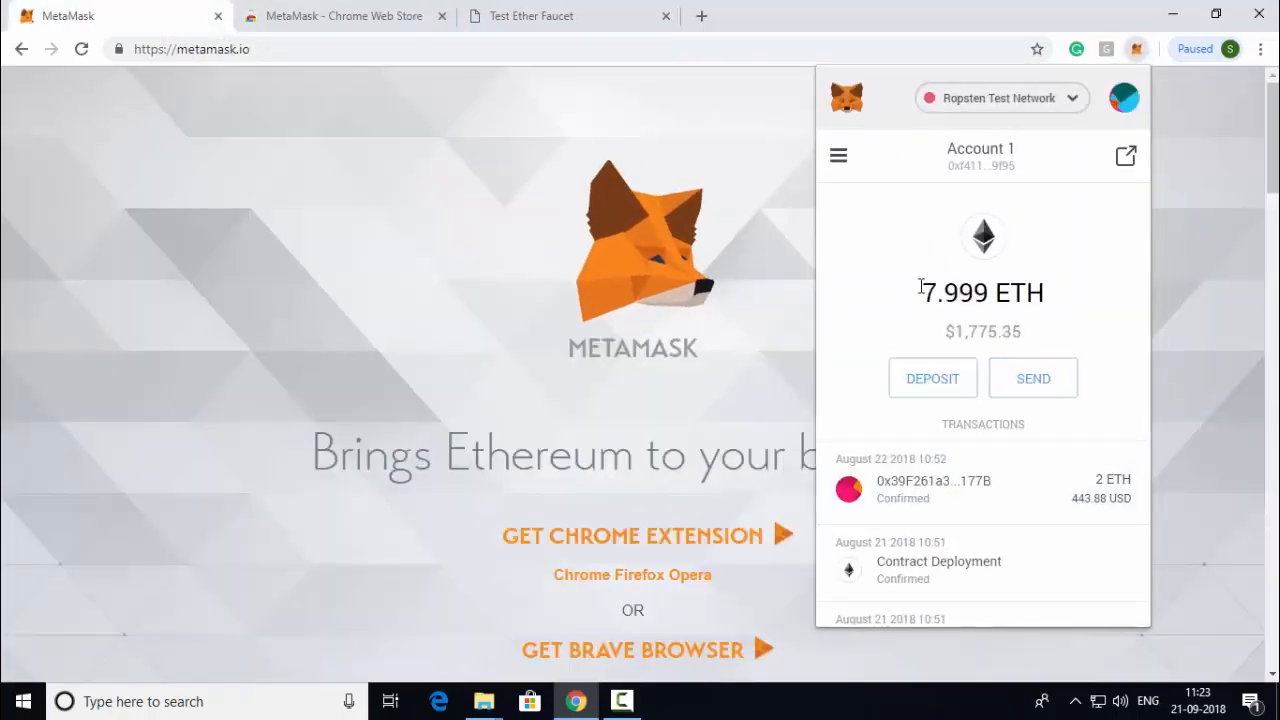
mouse_move(1070, 300)
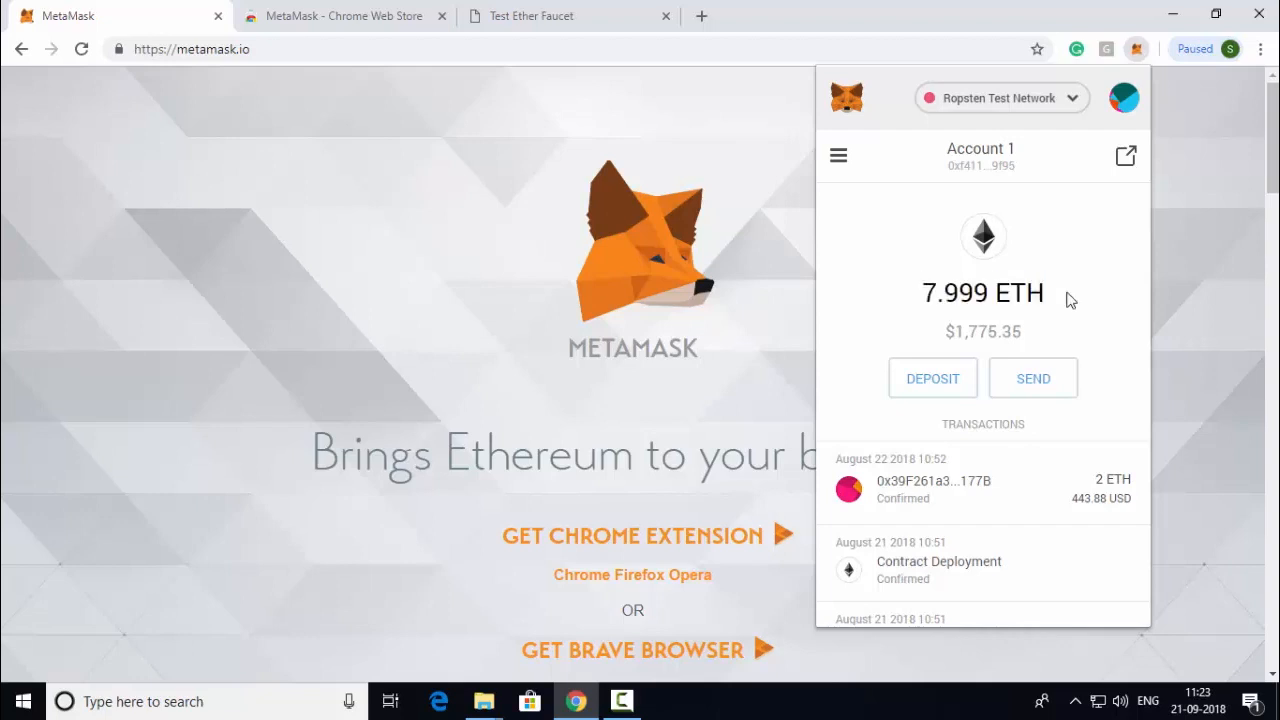
mouse_move(1064, 224)
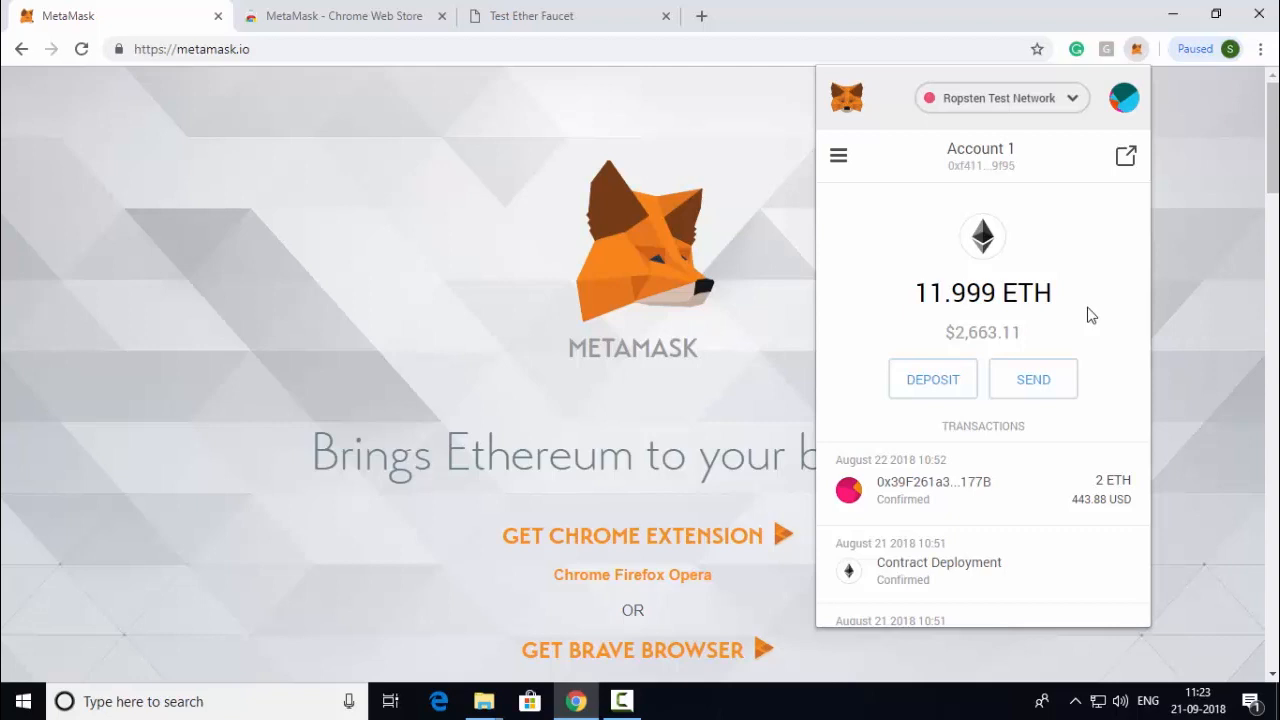
mouse_move(996, 168)
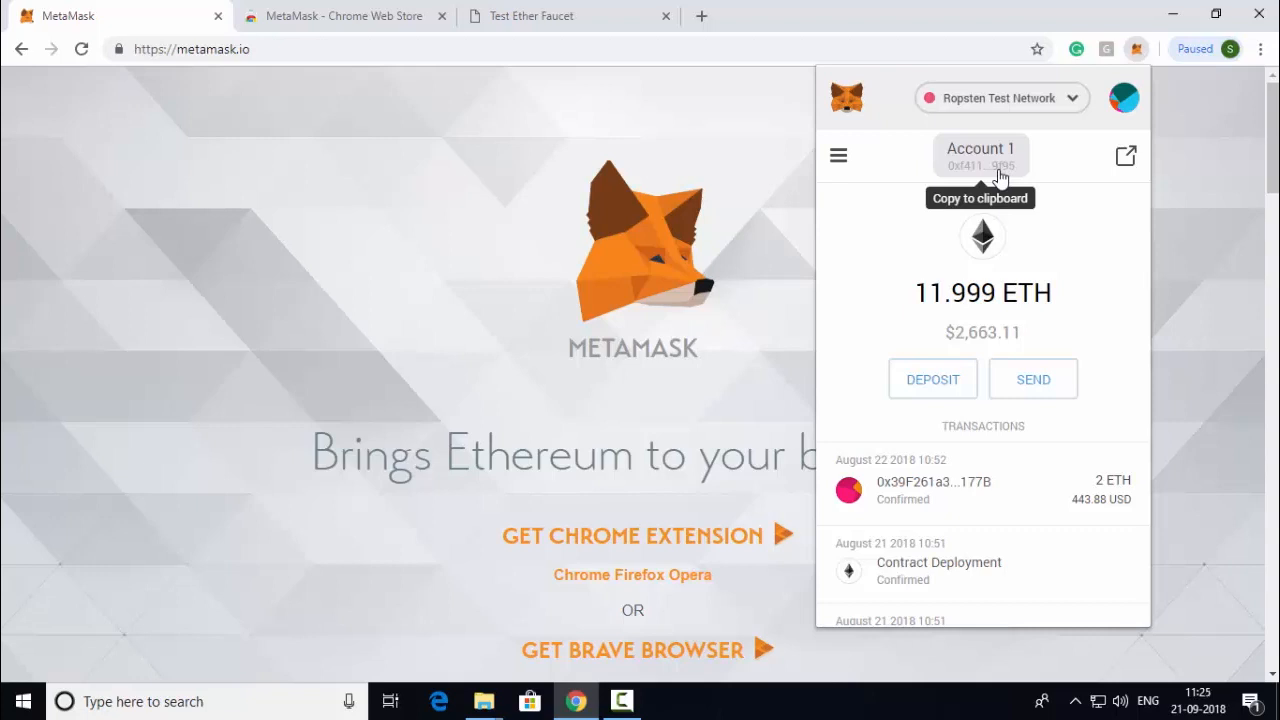
mouse_move(952, 172)
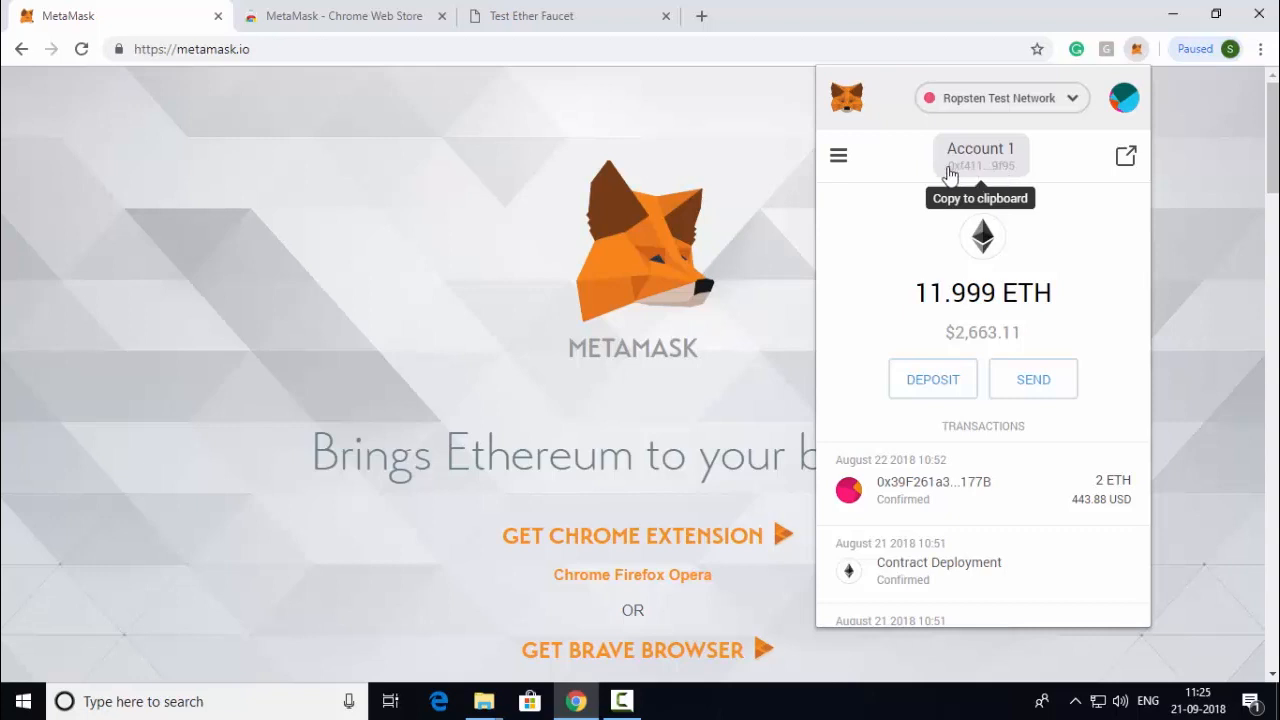
mouse_move(972, 172)
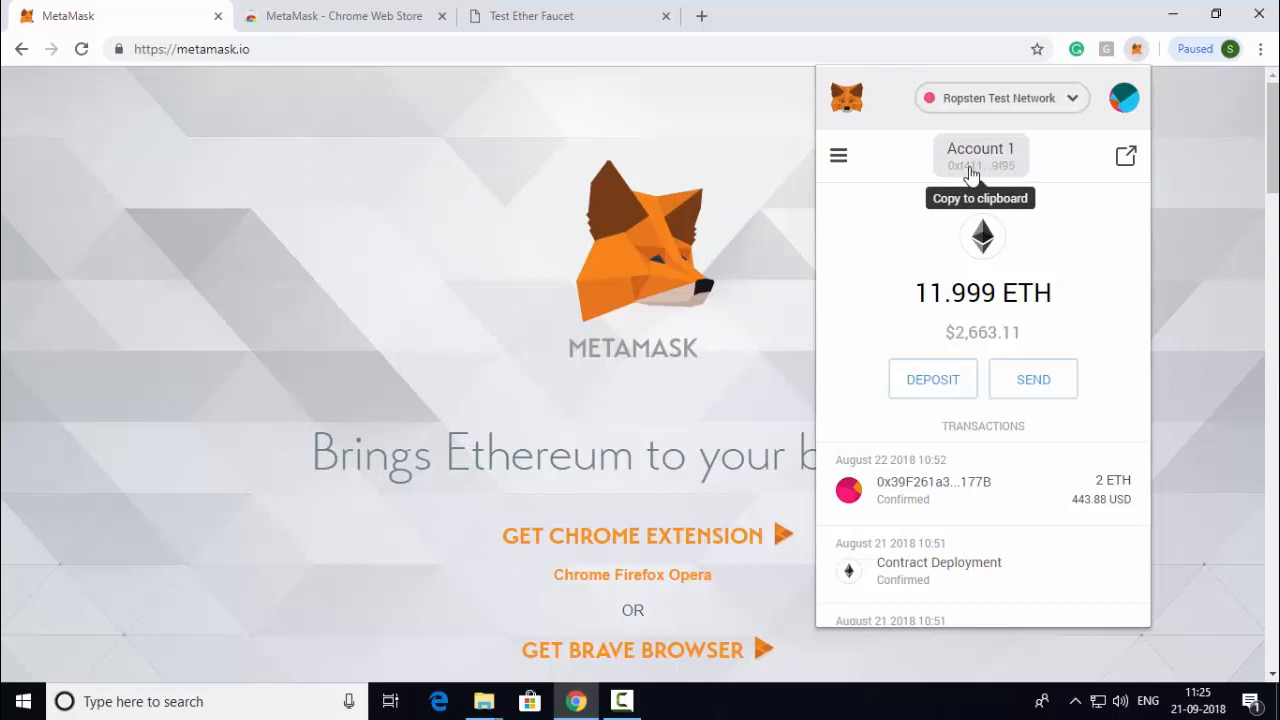
- Copy Account 1's address and create a new Account 3 holding 0 ETH
click(980, 156)
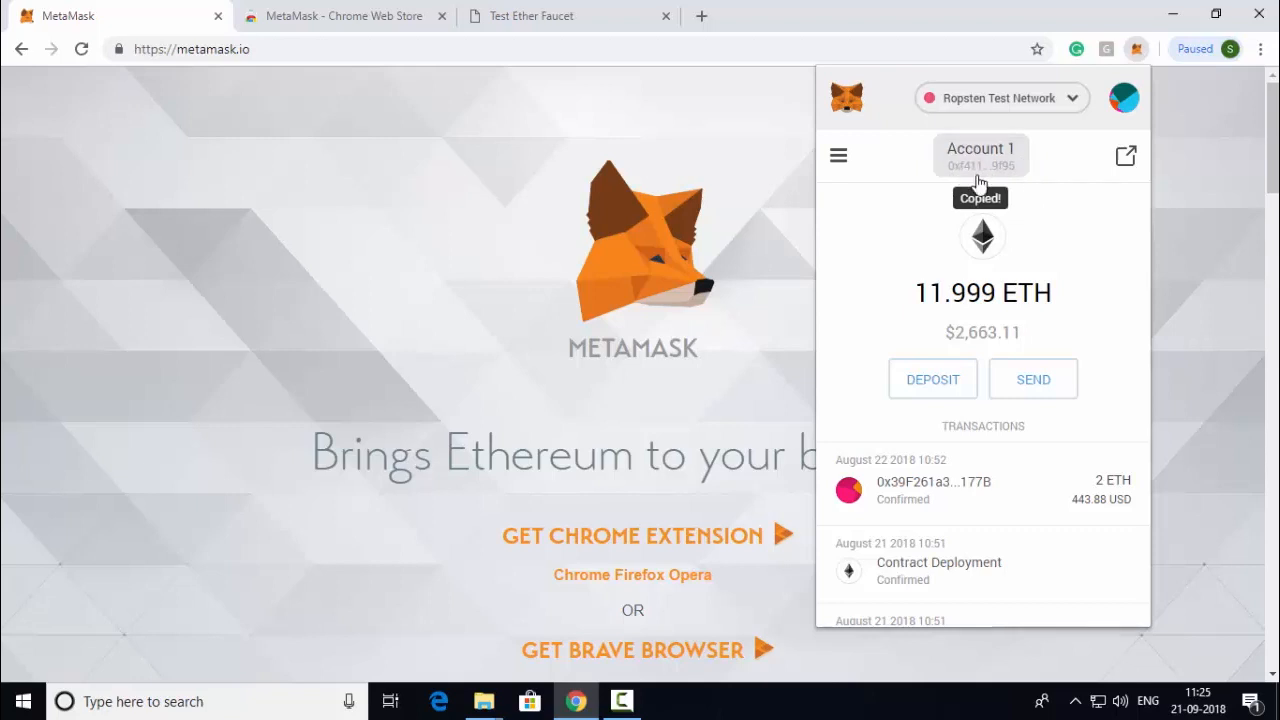
mouse_move(994, 168)
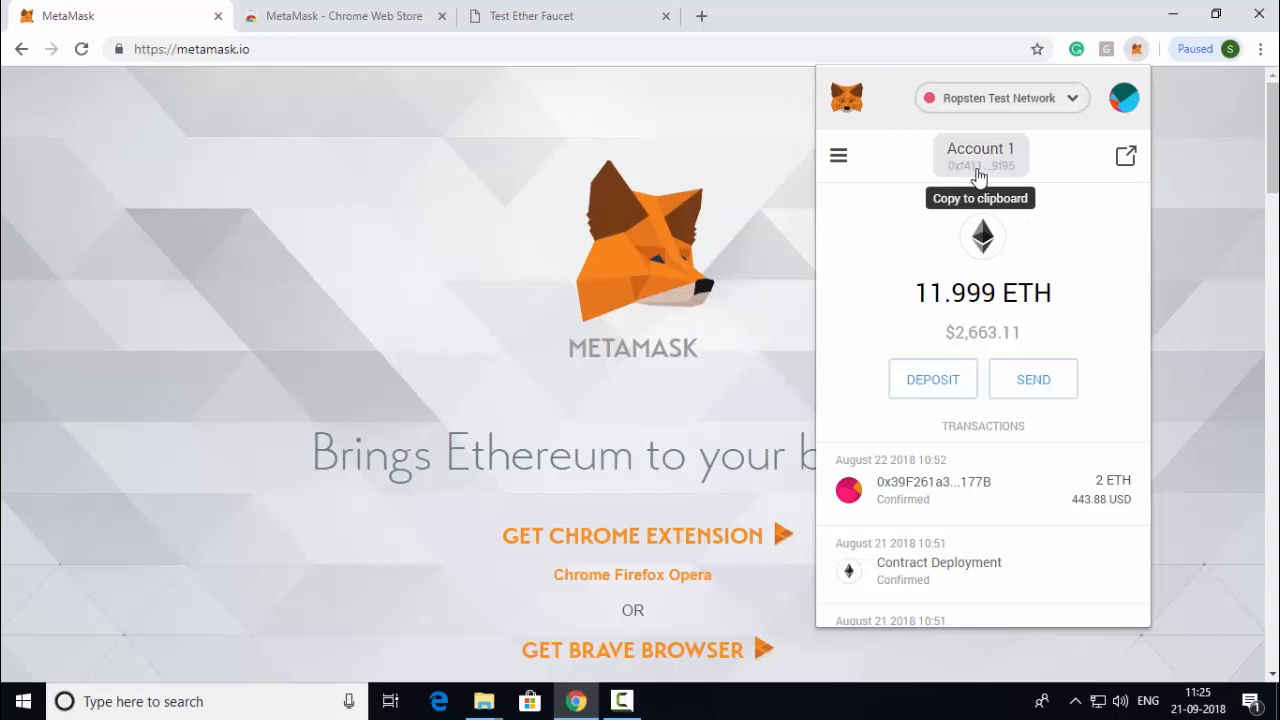
click(1124, 98)
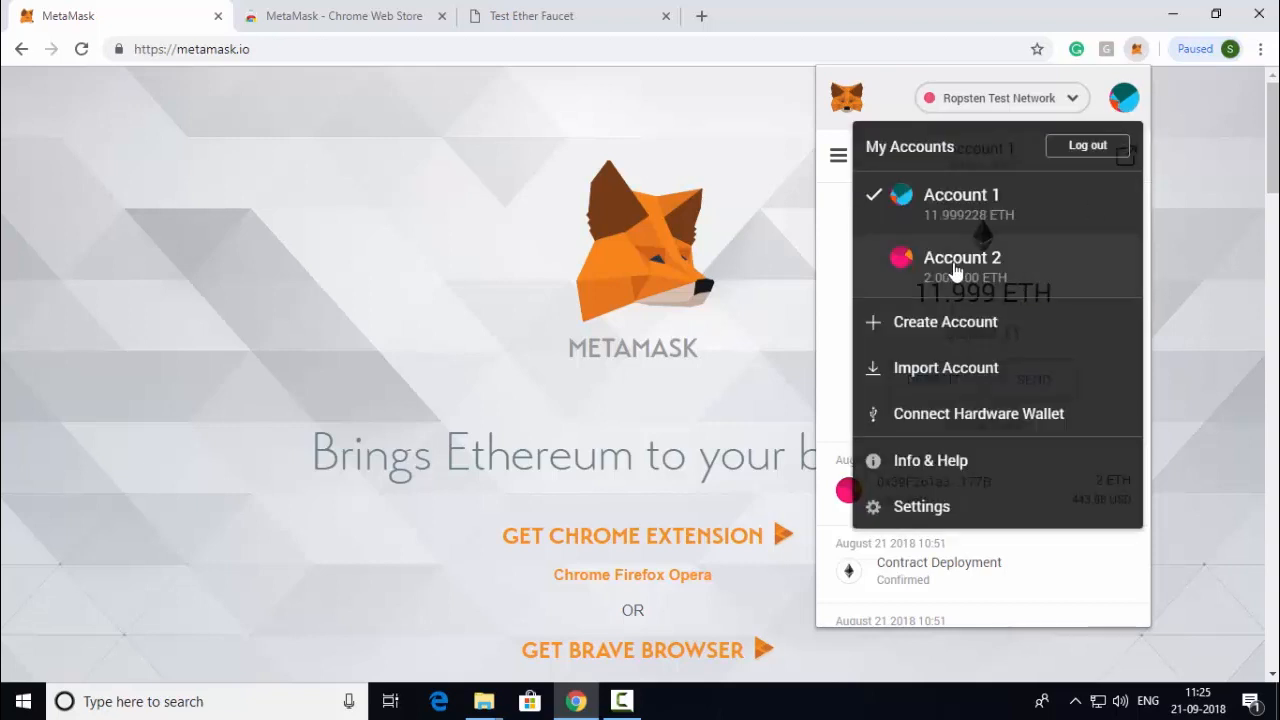
mouse_move(908, 328)
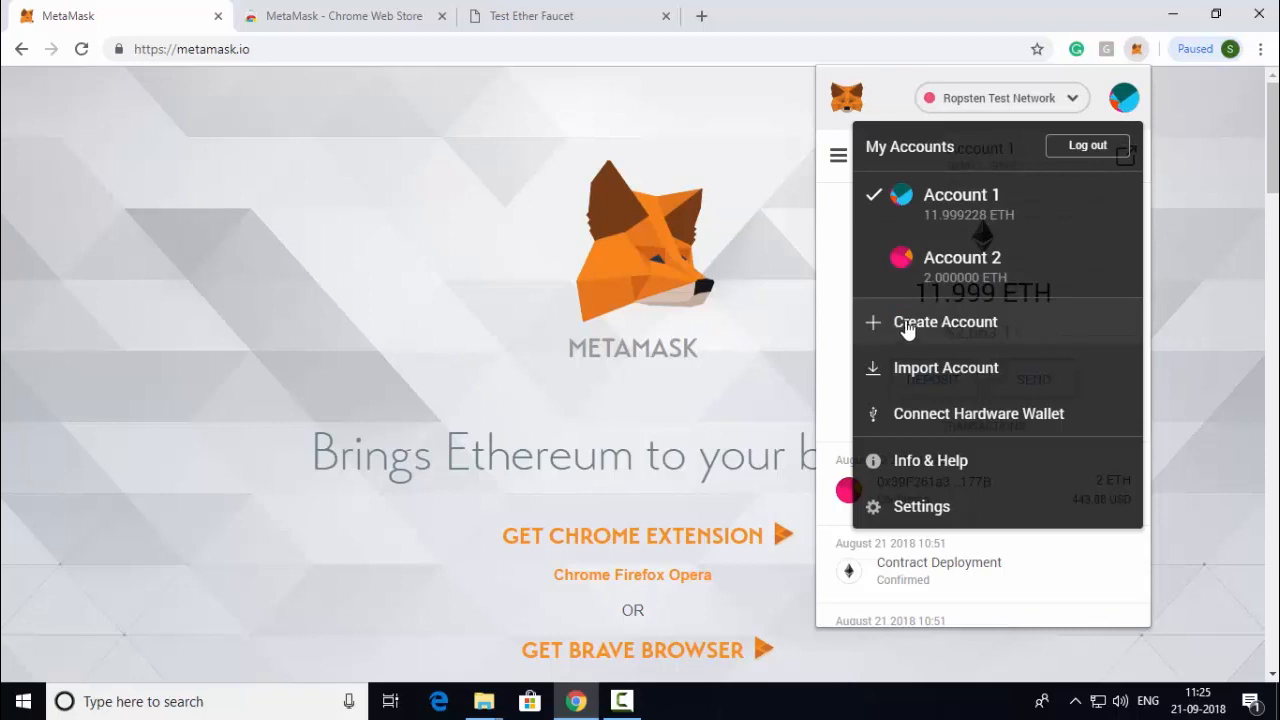
click(942, 320)
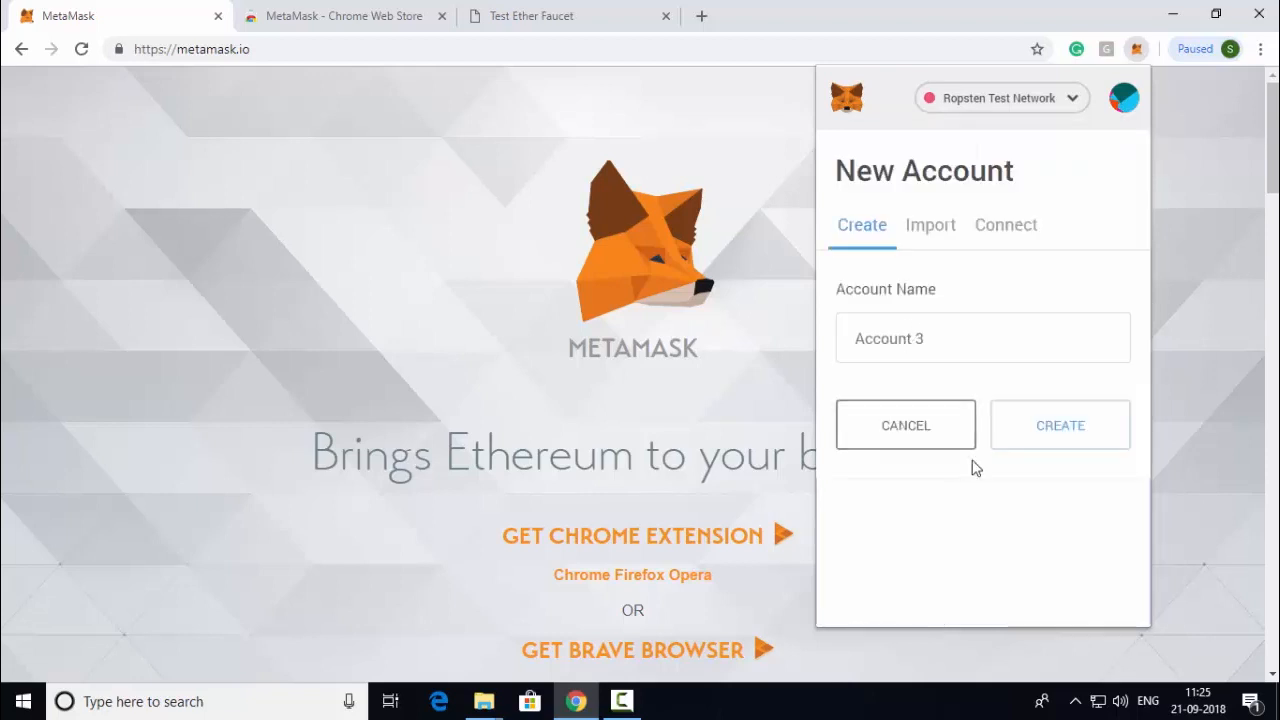
click(1060, 424)
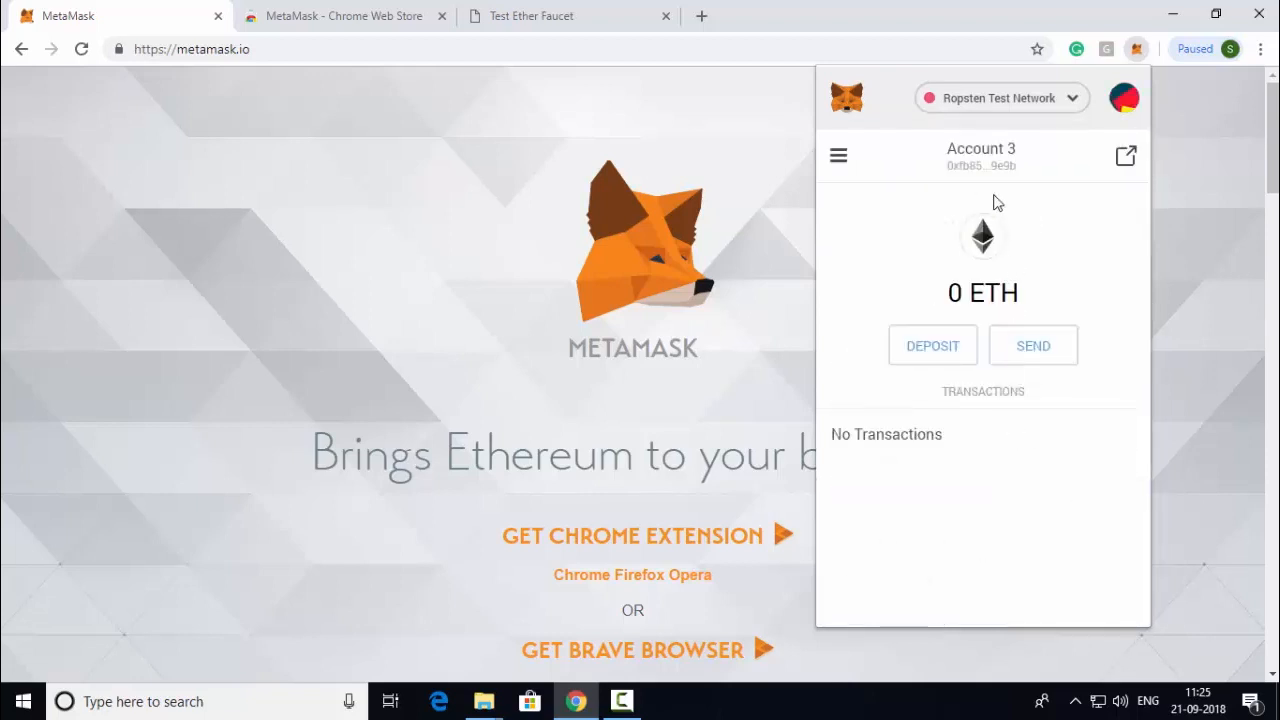
mouse_move(958, 168)
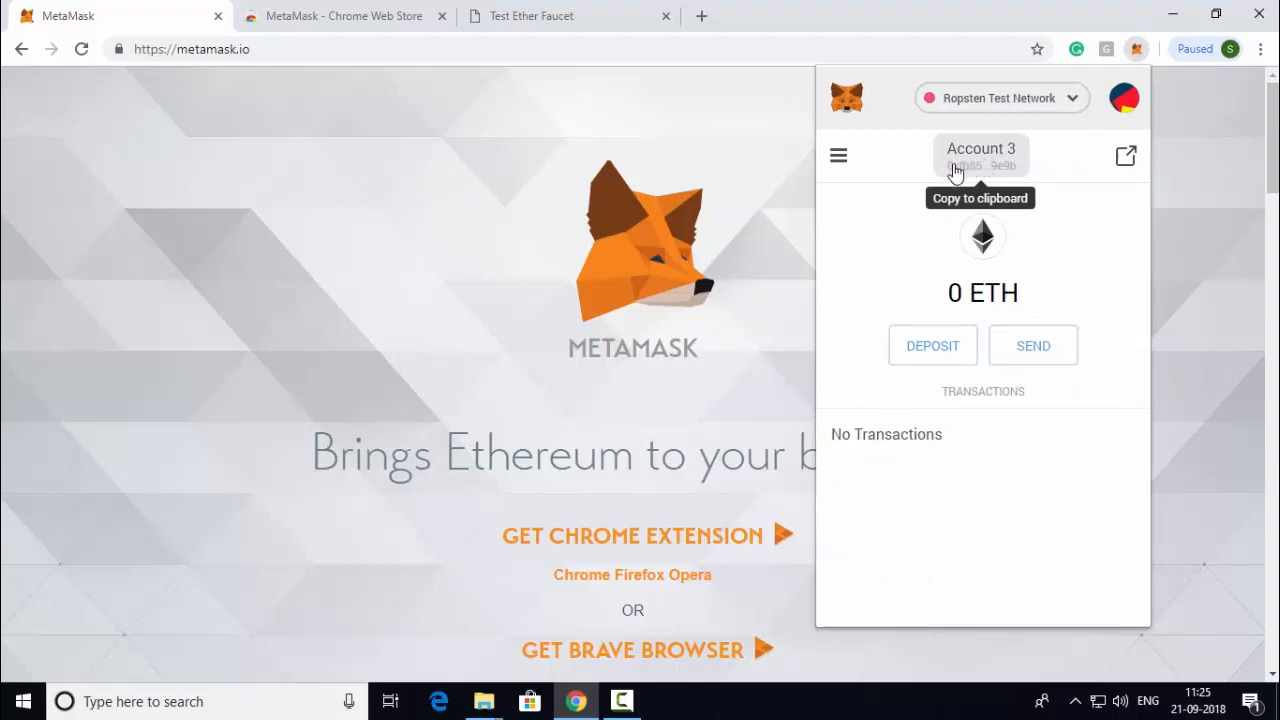
mouse_move(984, 178)
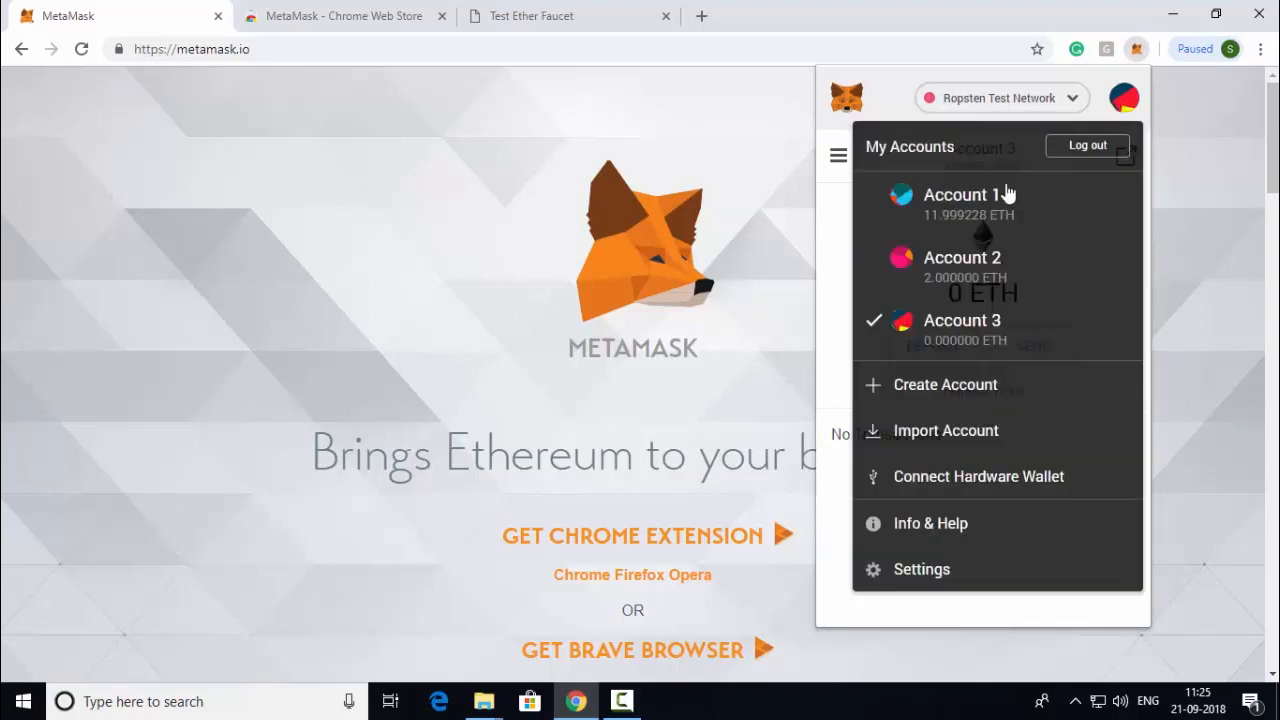
- Switch back to Account 1 with its 11.999 ETH balance
click(962, 194)
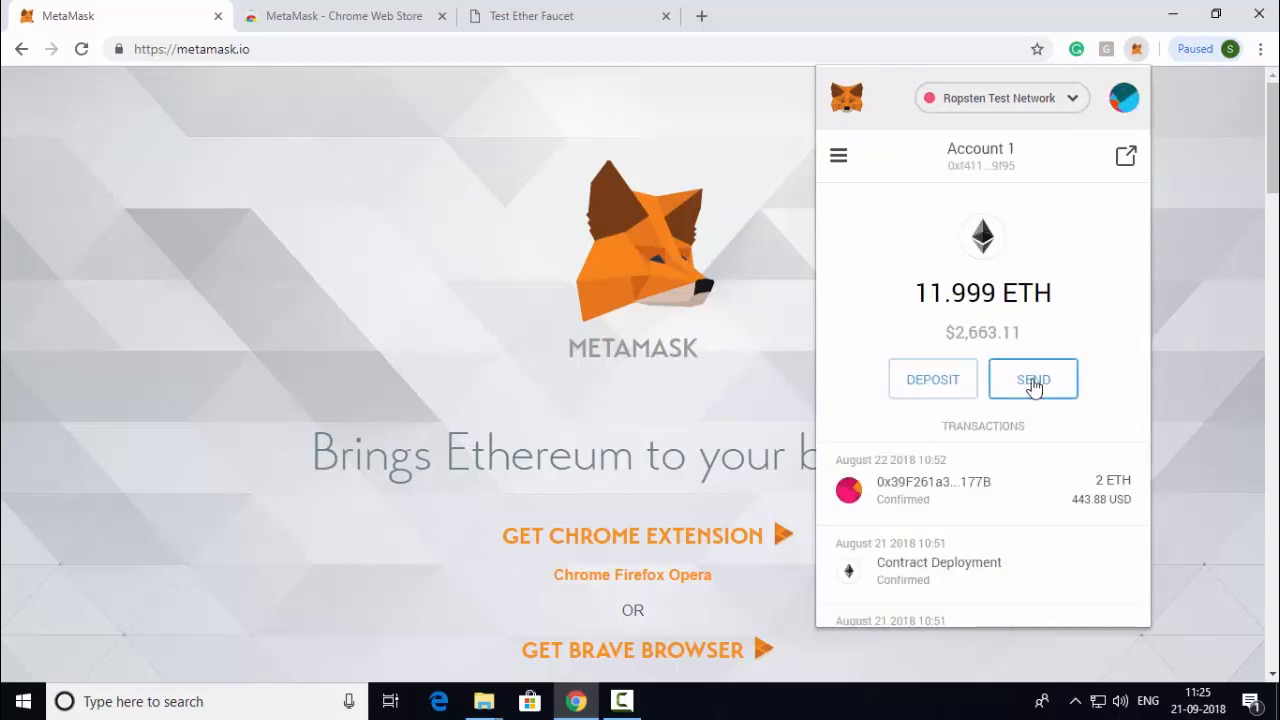
- Fill a send form from Account 1 with Account 3's address and an amount of 4 ETH
click(1032, 378)
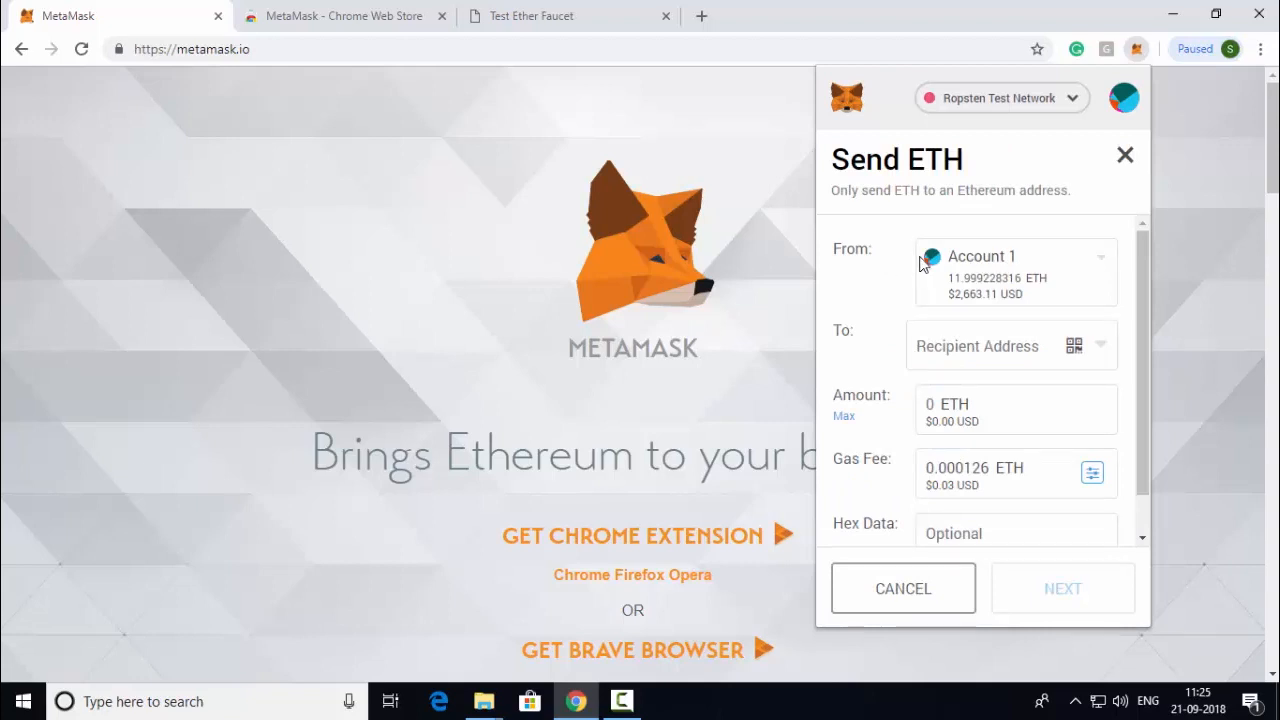
click(1014, 272)
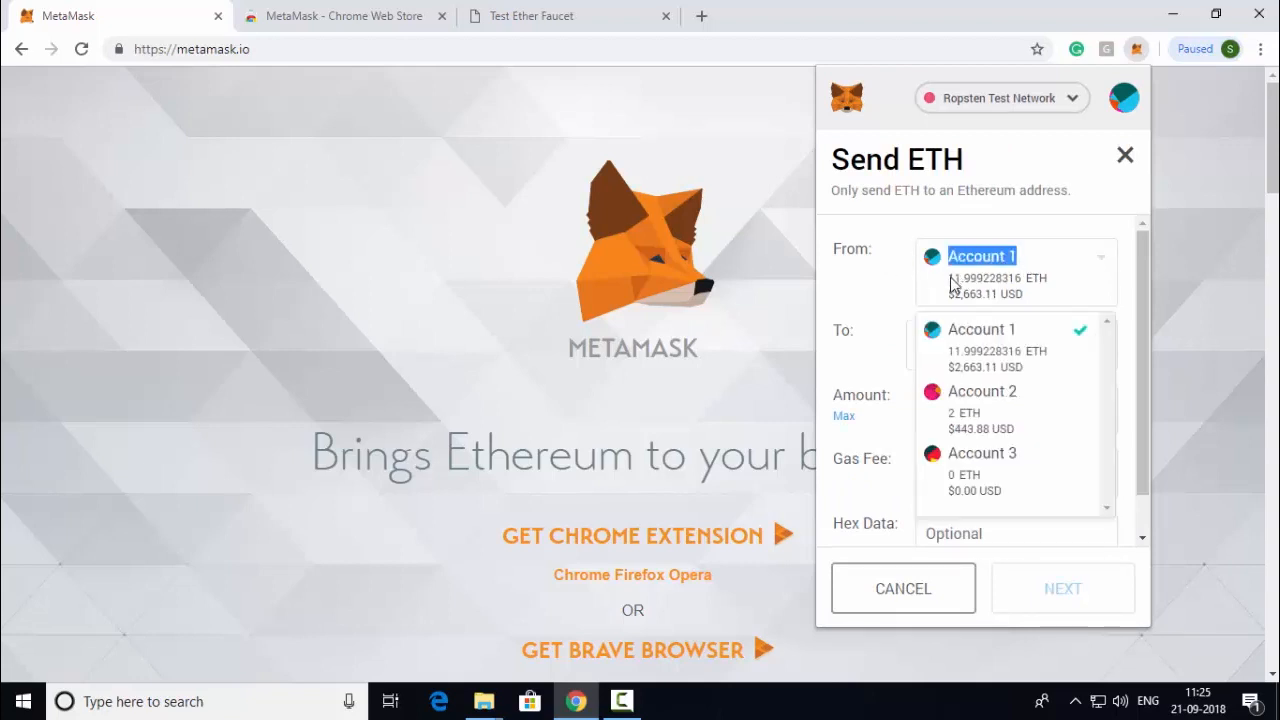
click(984, 328)
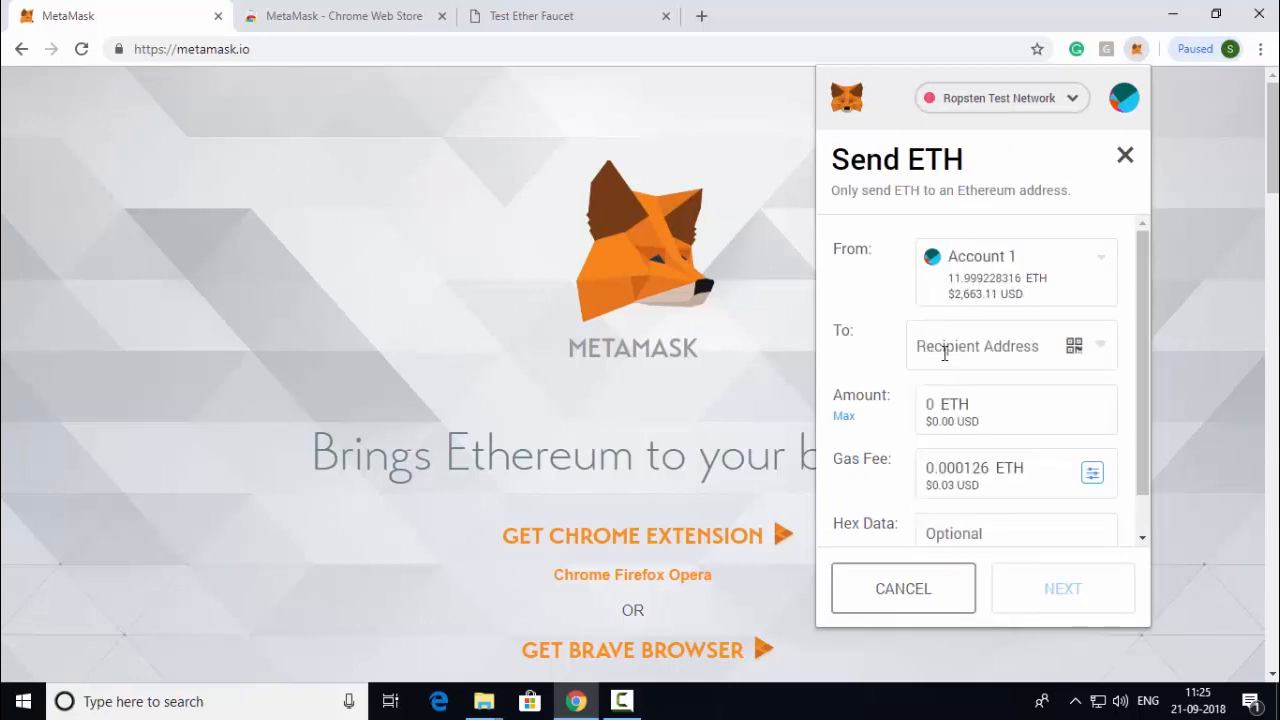
double_click(982, 276)
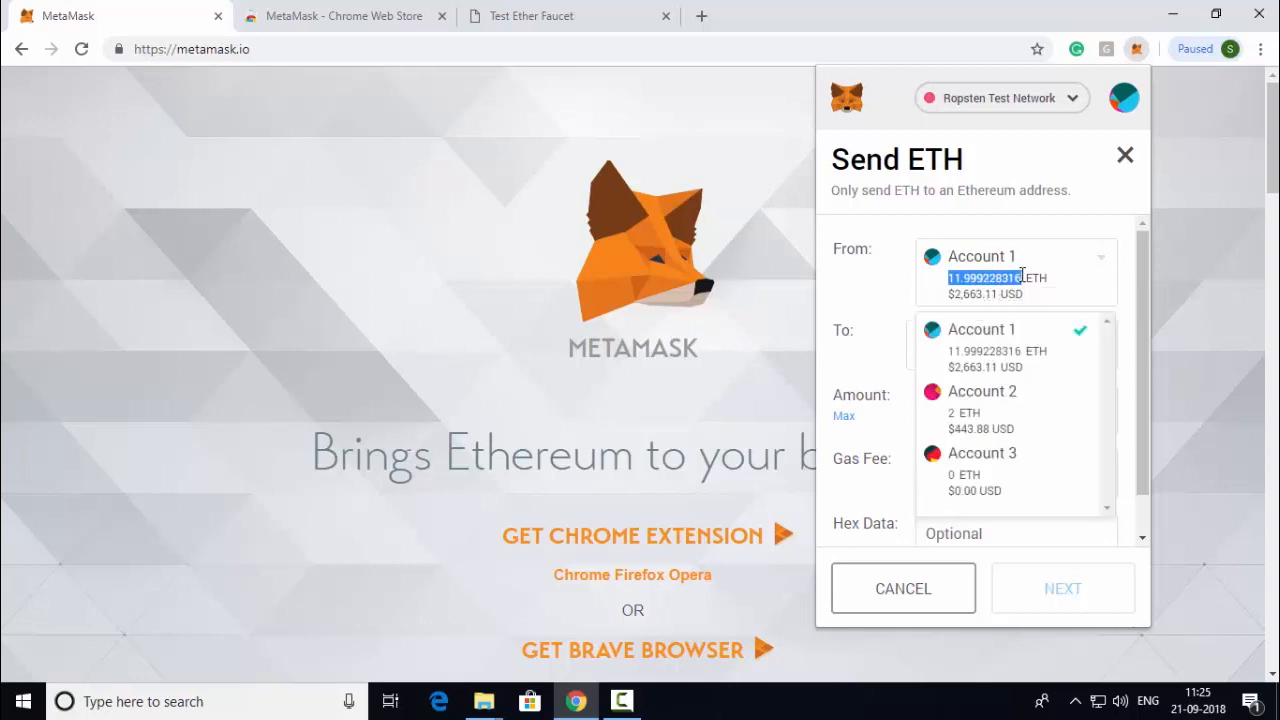
mouse_move(884, 292)
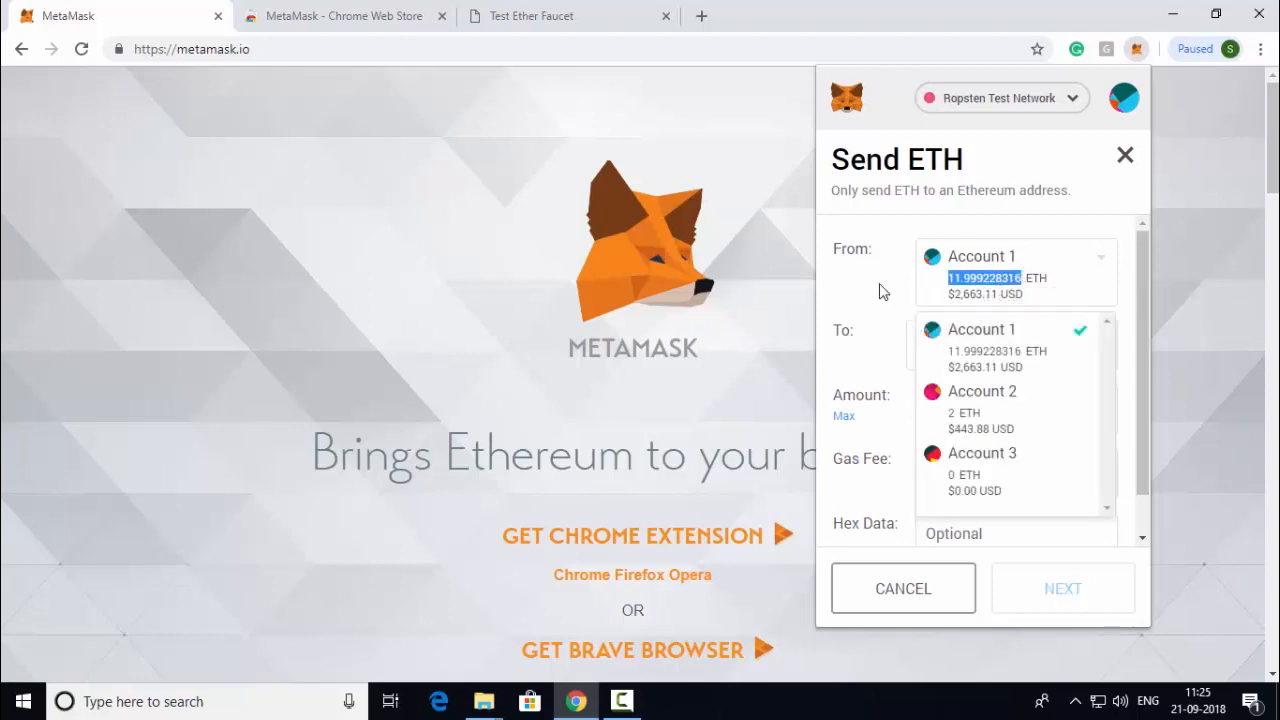
click(982, 328)
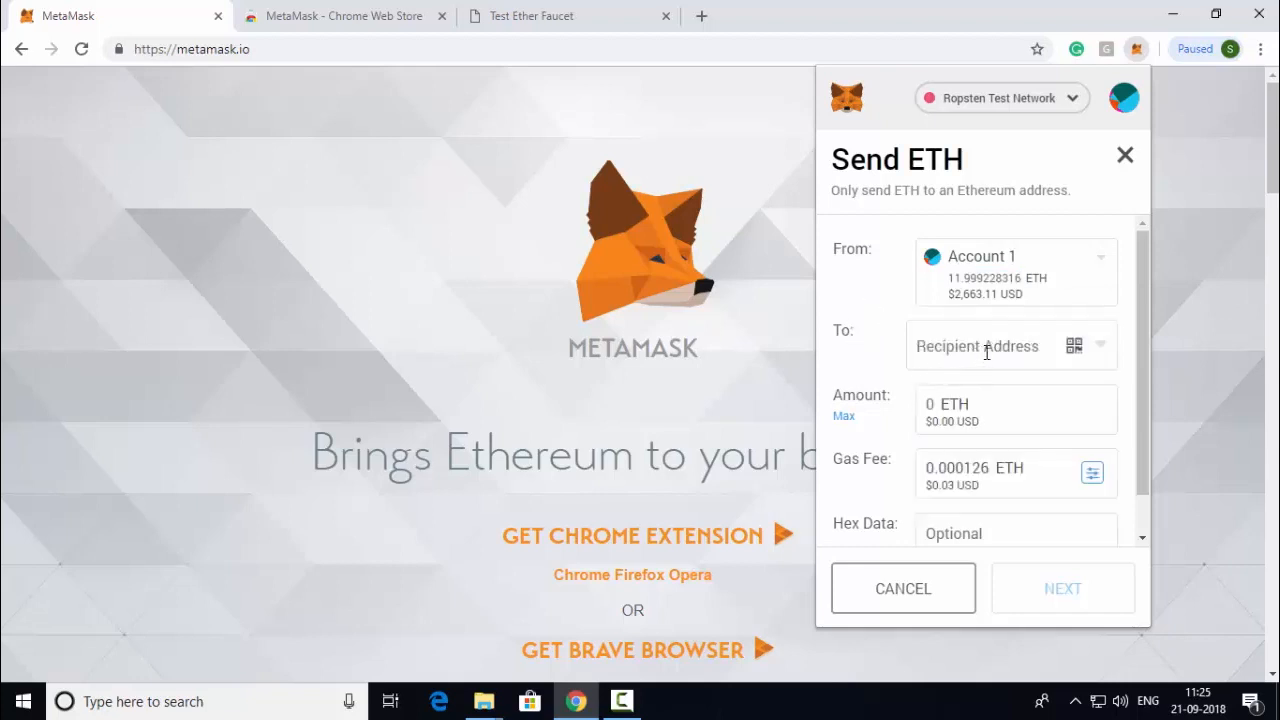
click(976, 346)
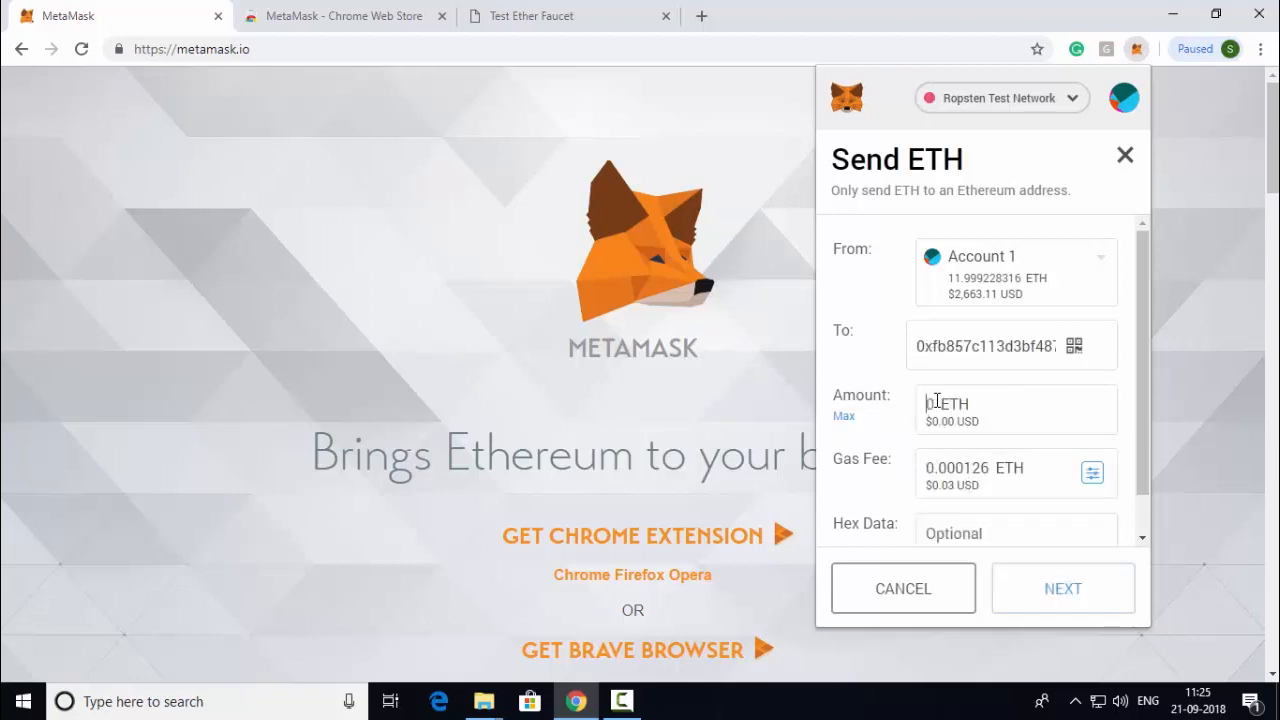
text(4)
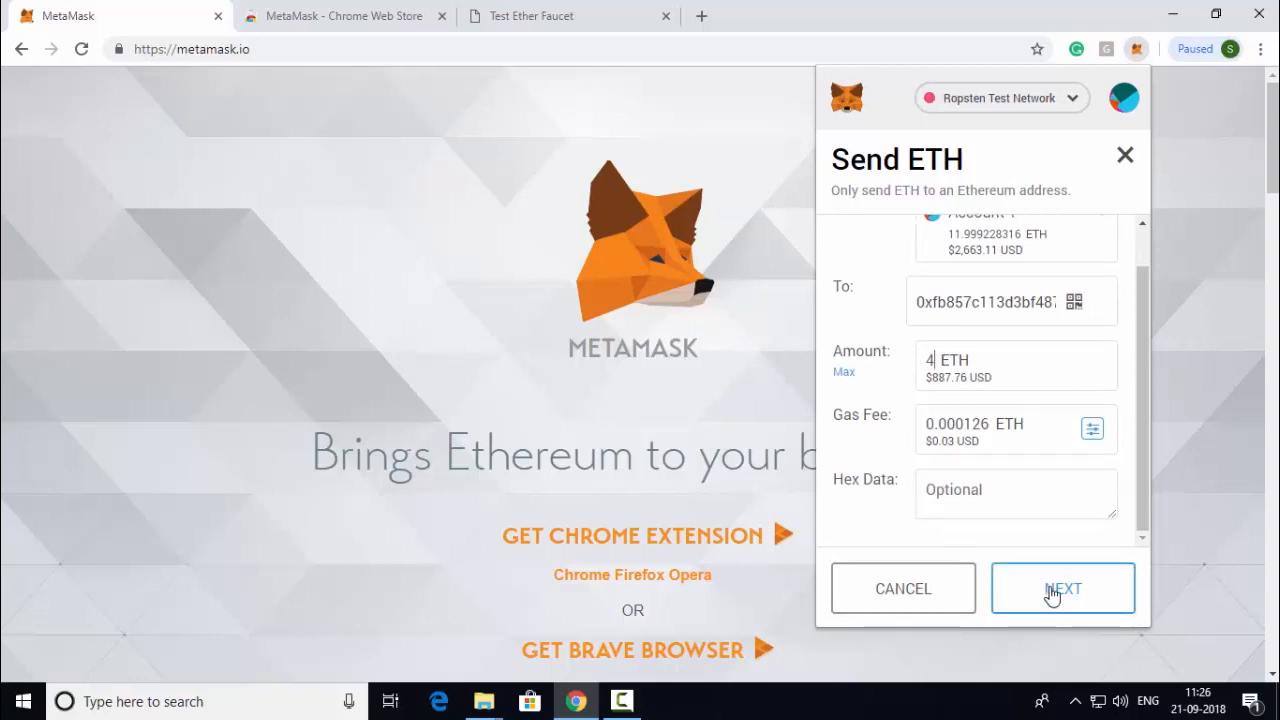
- Review the 4 ETH transfer ($887.76 plus gas) and confirm sending it to Account 3
click(1064, 588)
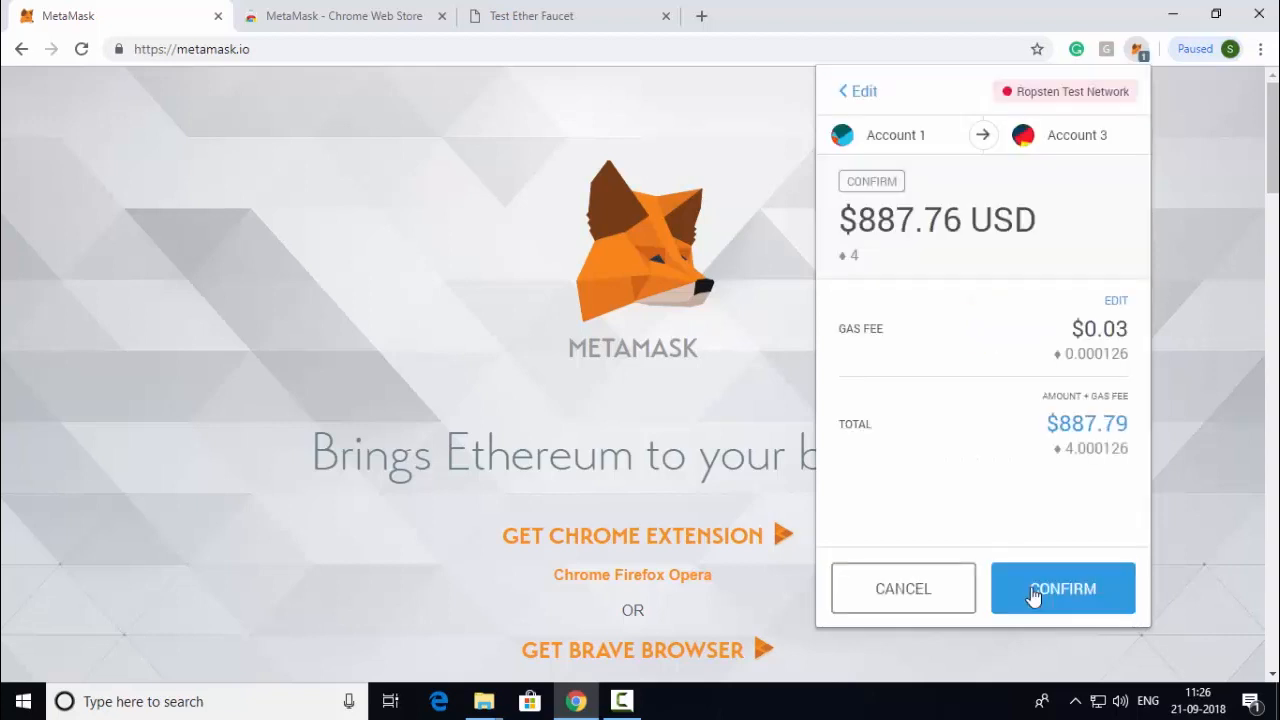
mouse_move(870, 136)
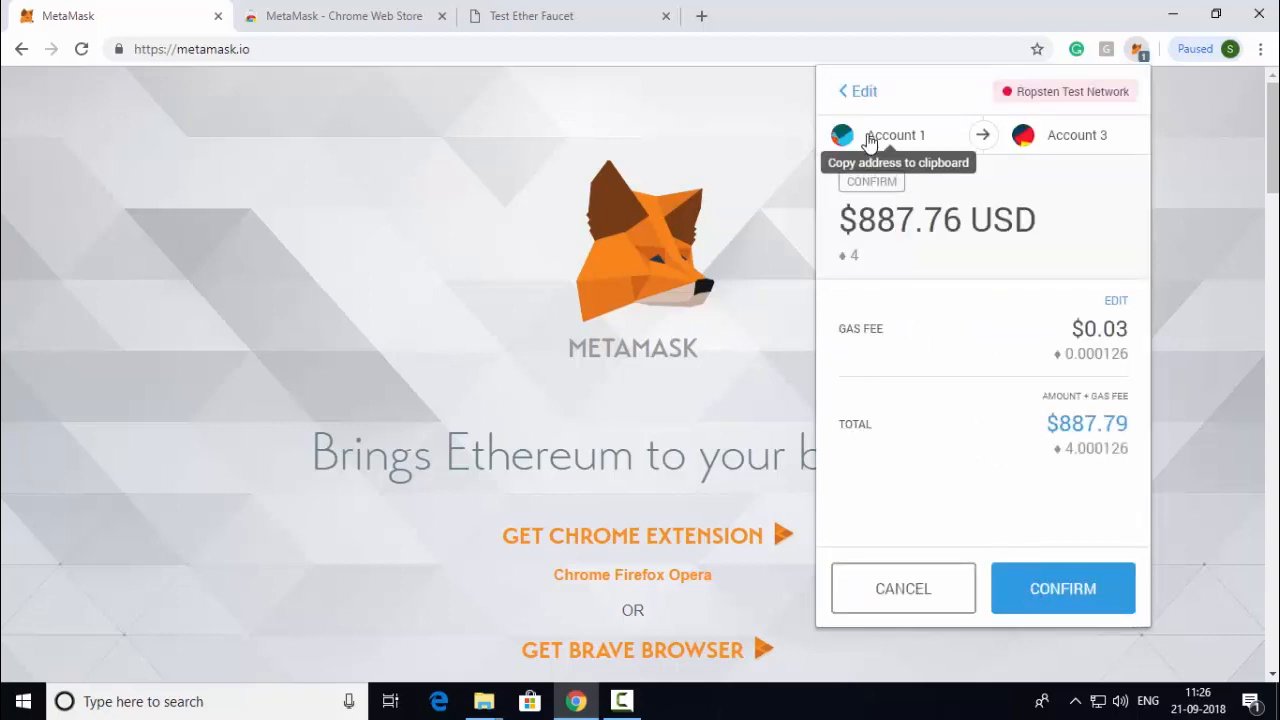
mouse_move(1104, 168)
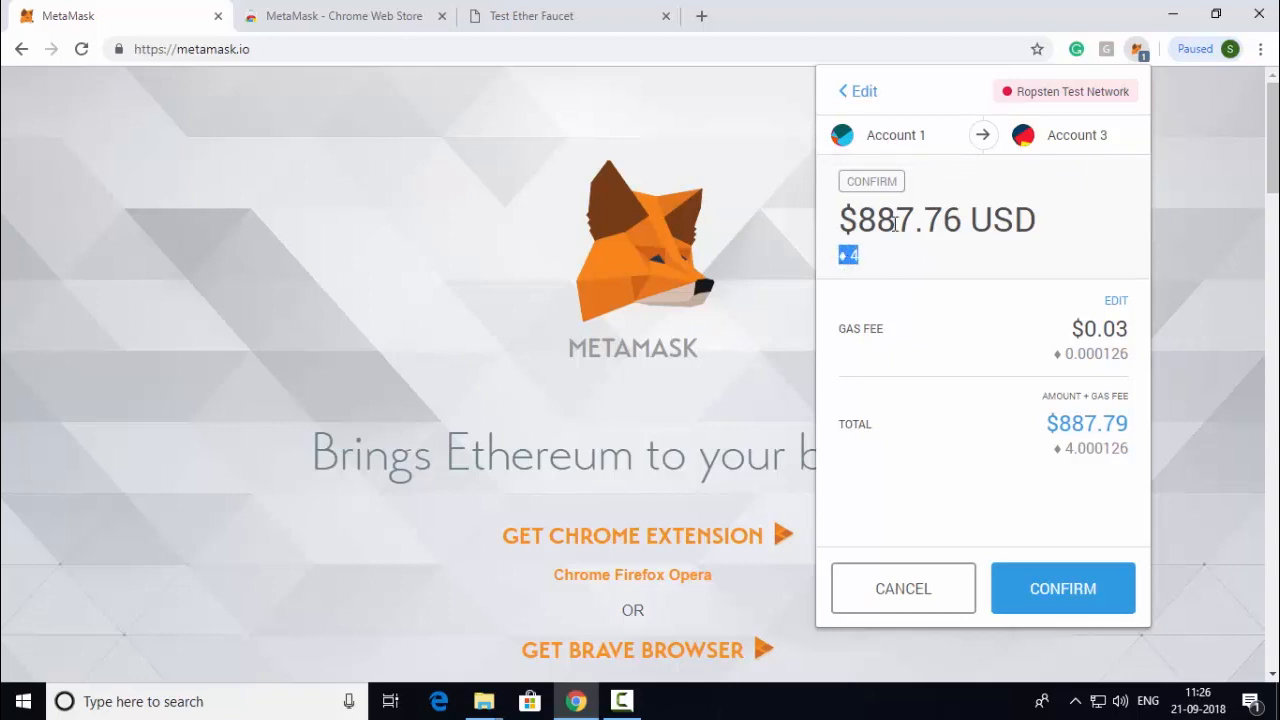
double_click(908, 220)
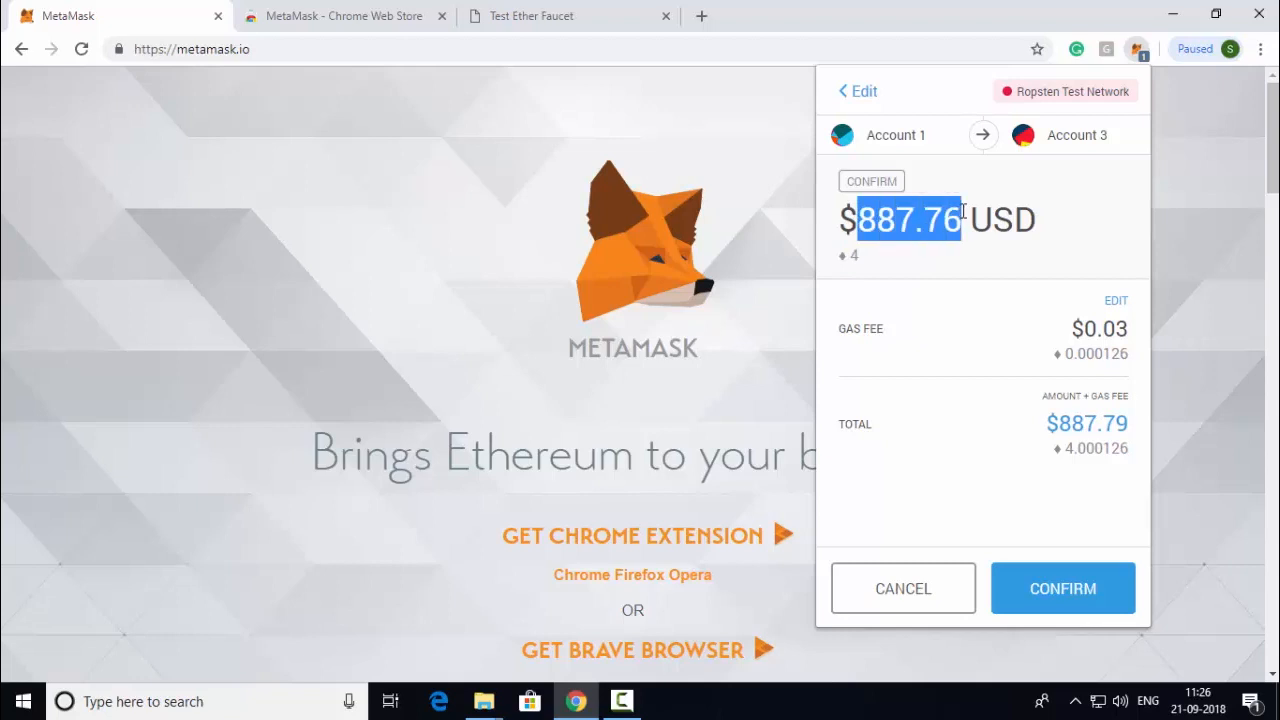
click(1064, 588)
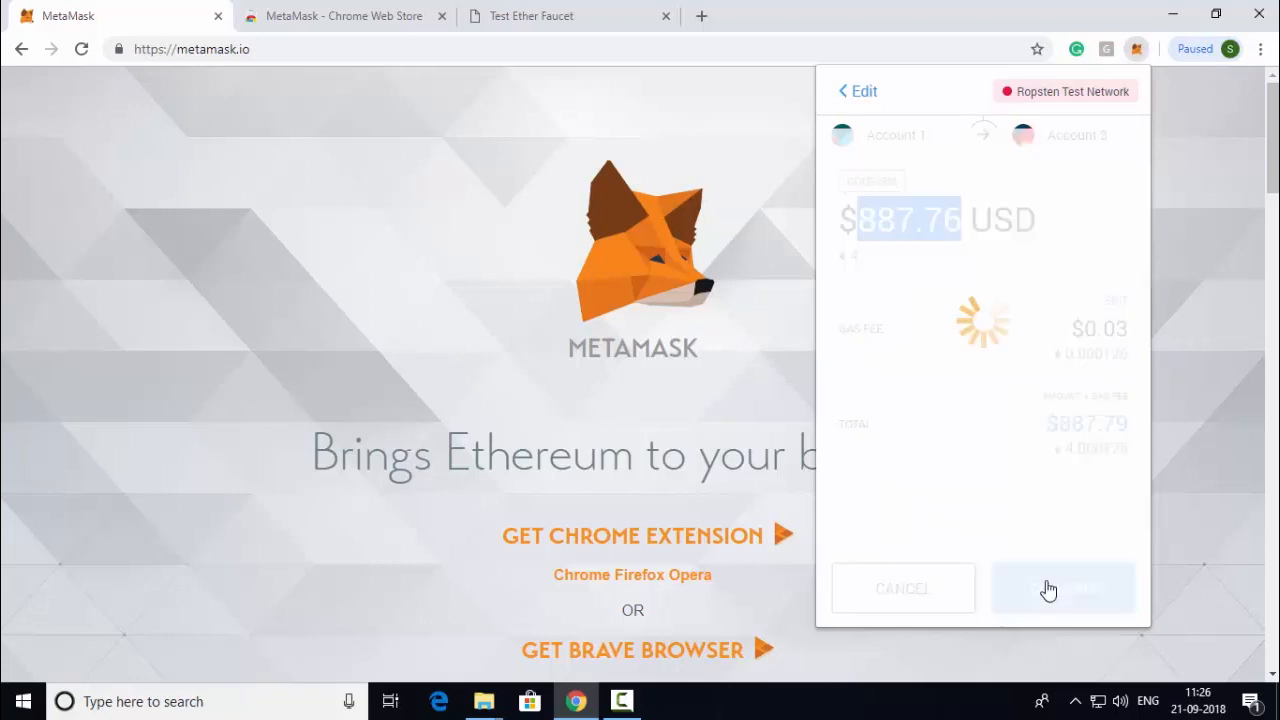
- View Account 1's balance and the submitted 4 ETH transaction in the wallet
click(1060, 588)
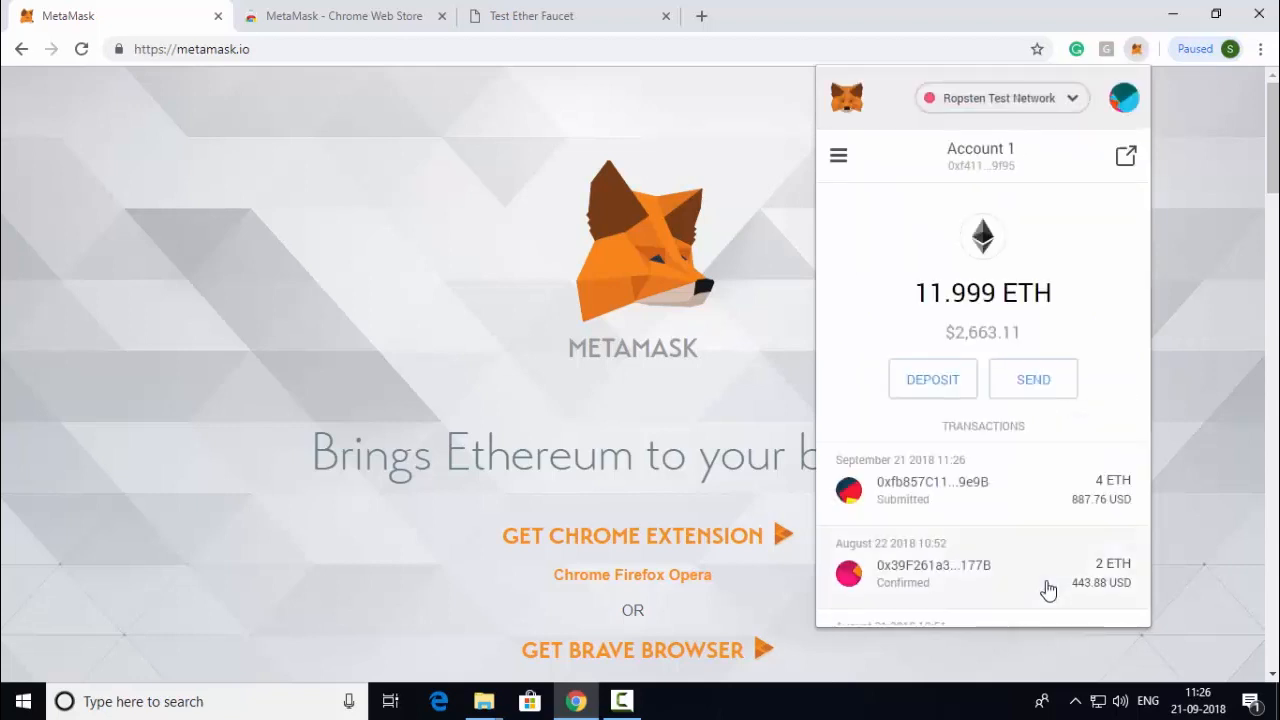
mouse_move(1036, 548)
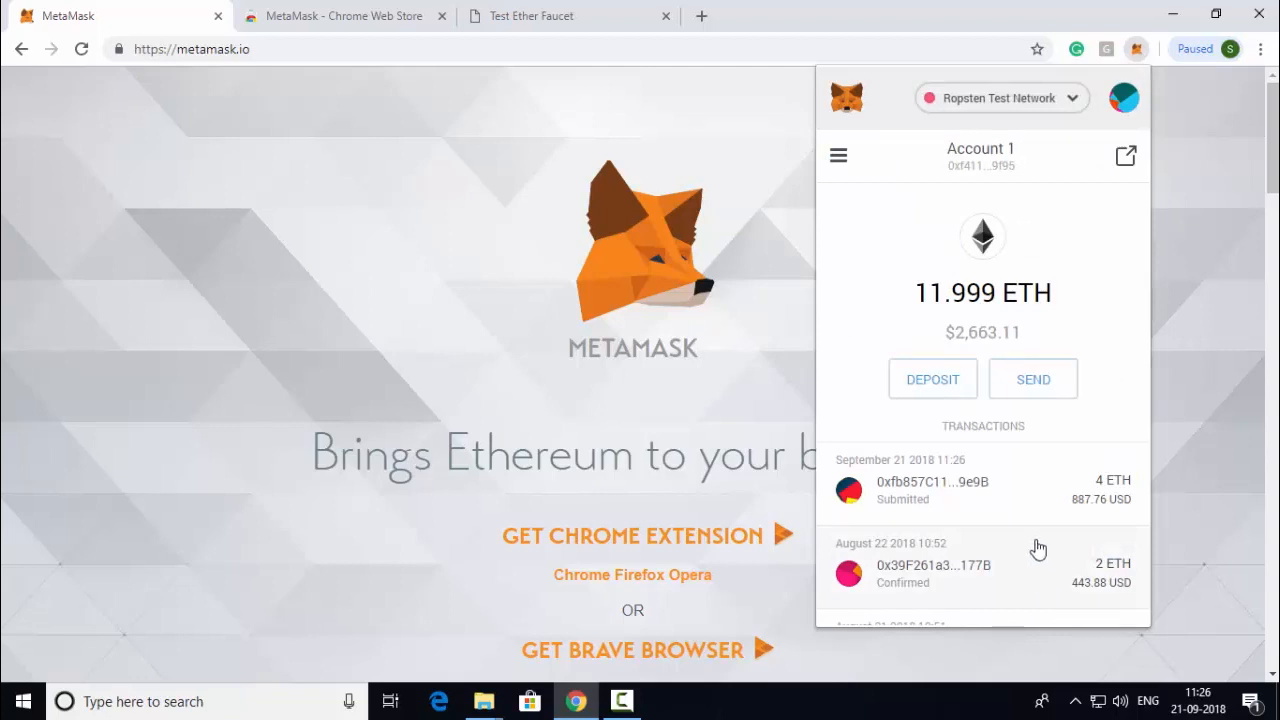
mouse_move(1016, 540)
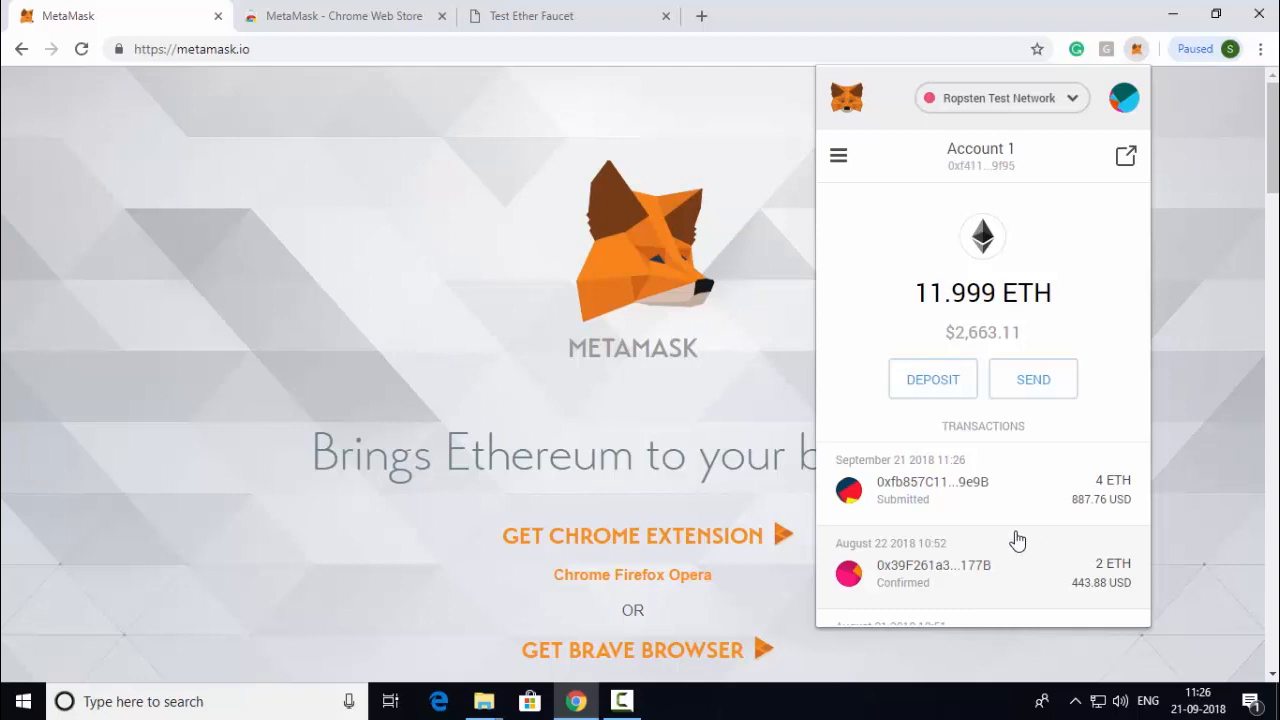
mouse_move(1016, 460)
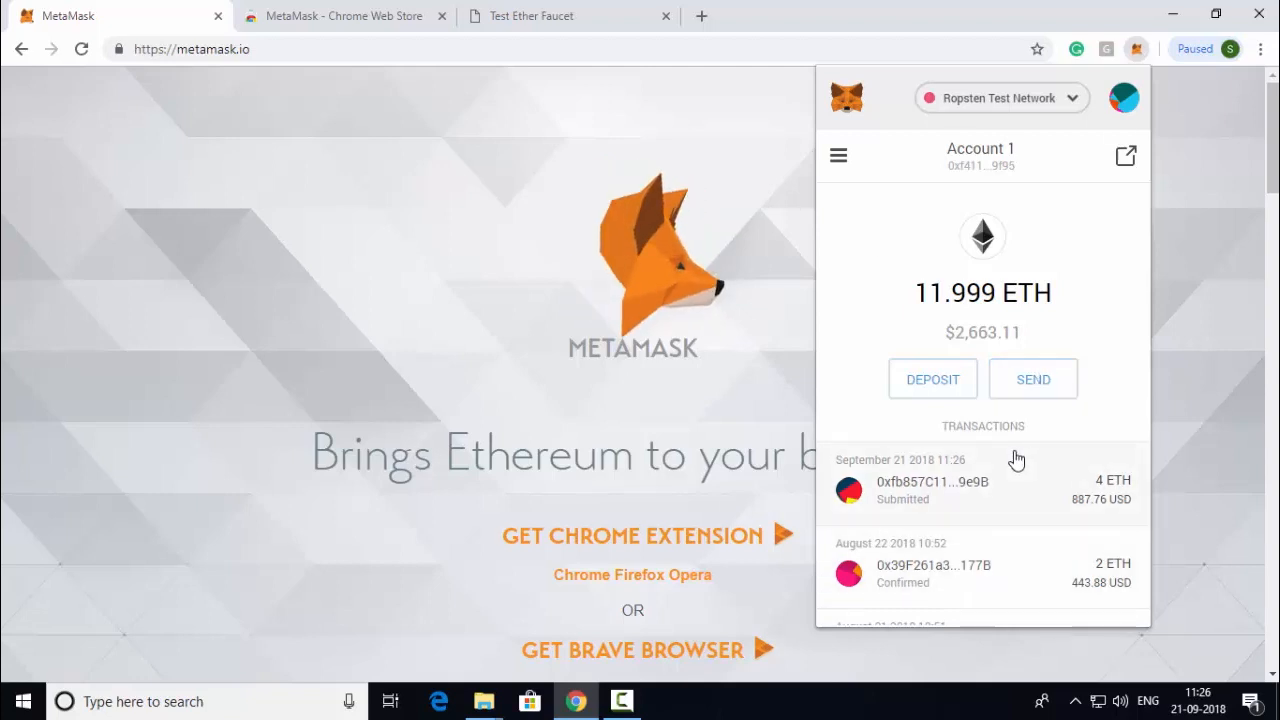
mouse_move(1064, 472)
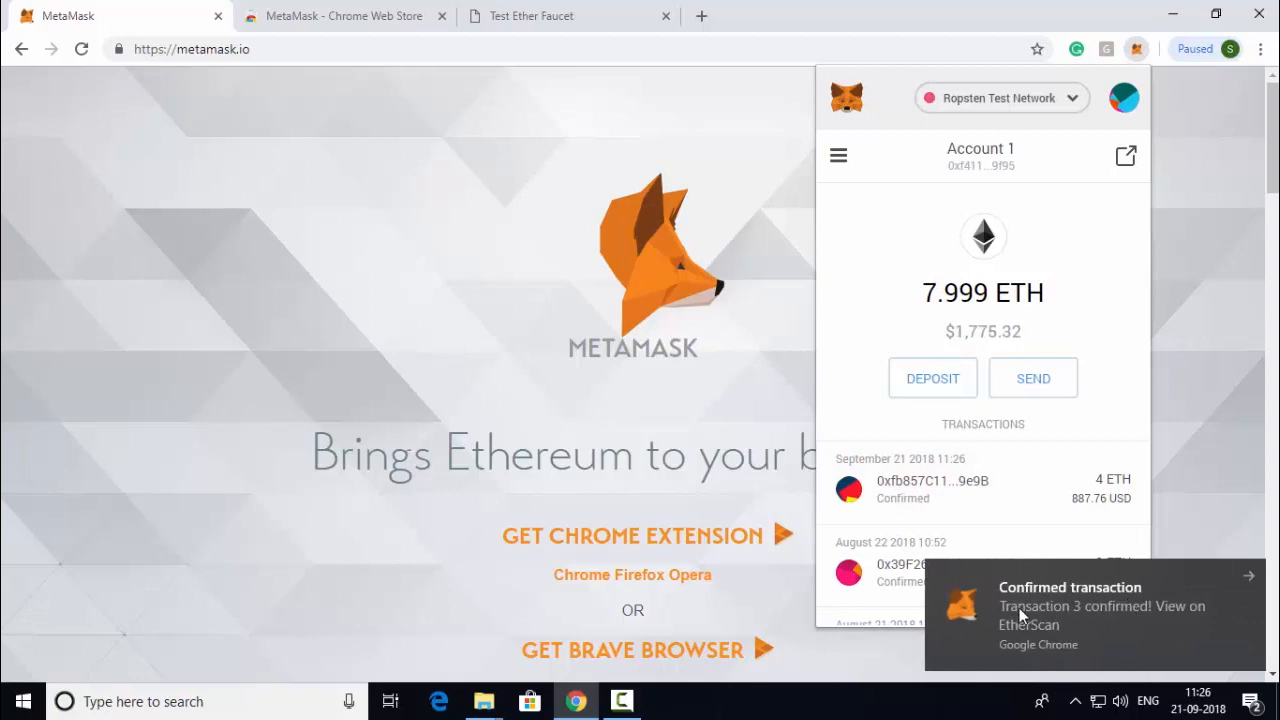
mouse_move(1040, 642)
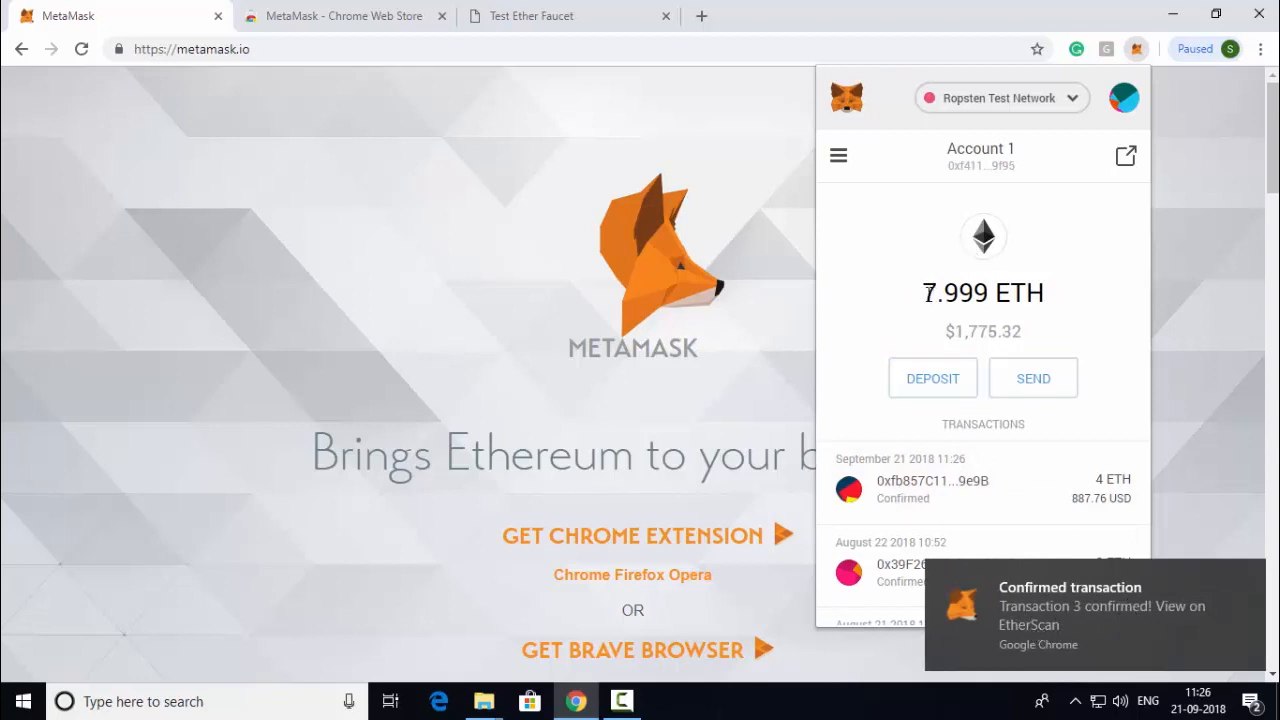
mouse_move(1072, 312)
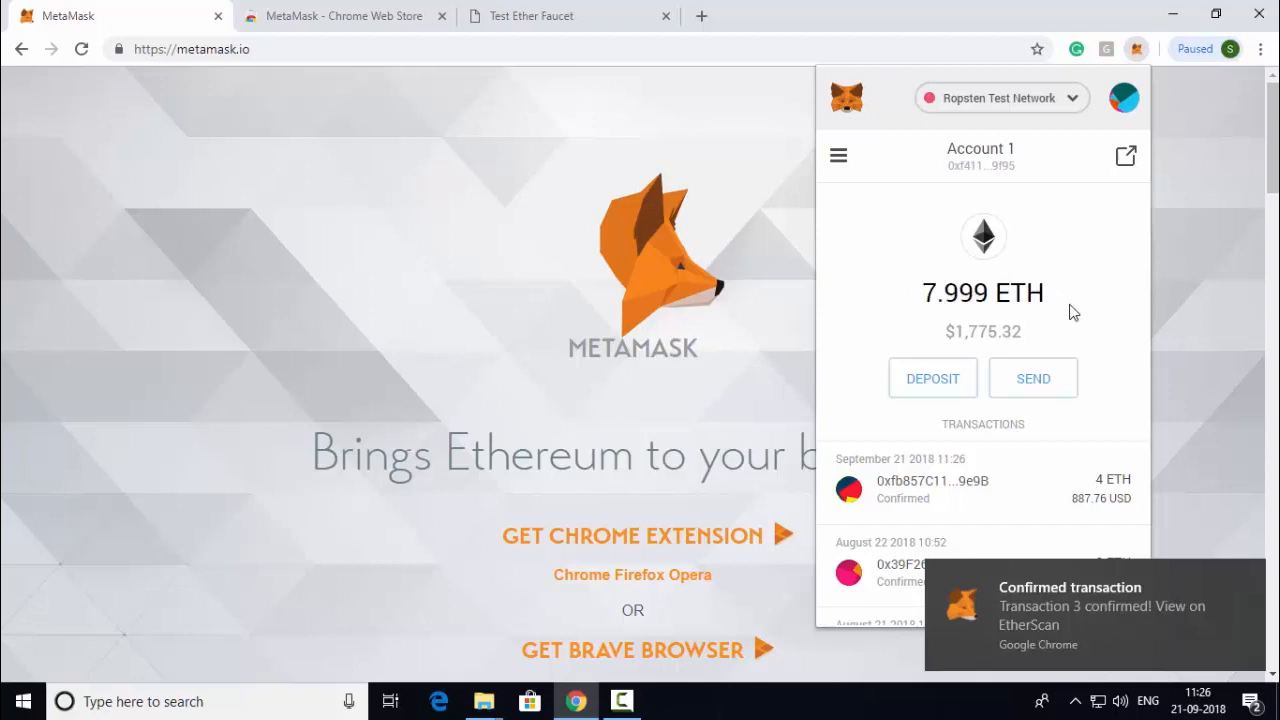
mouse_move(1116, 120)
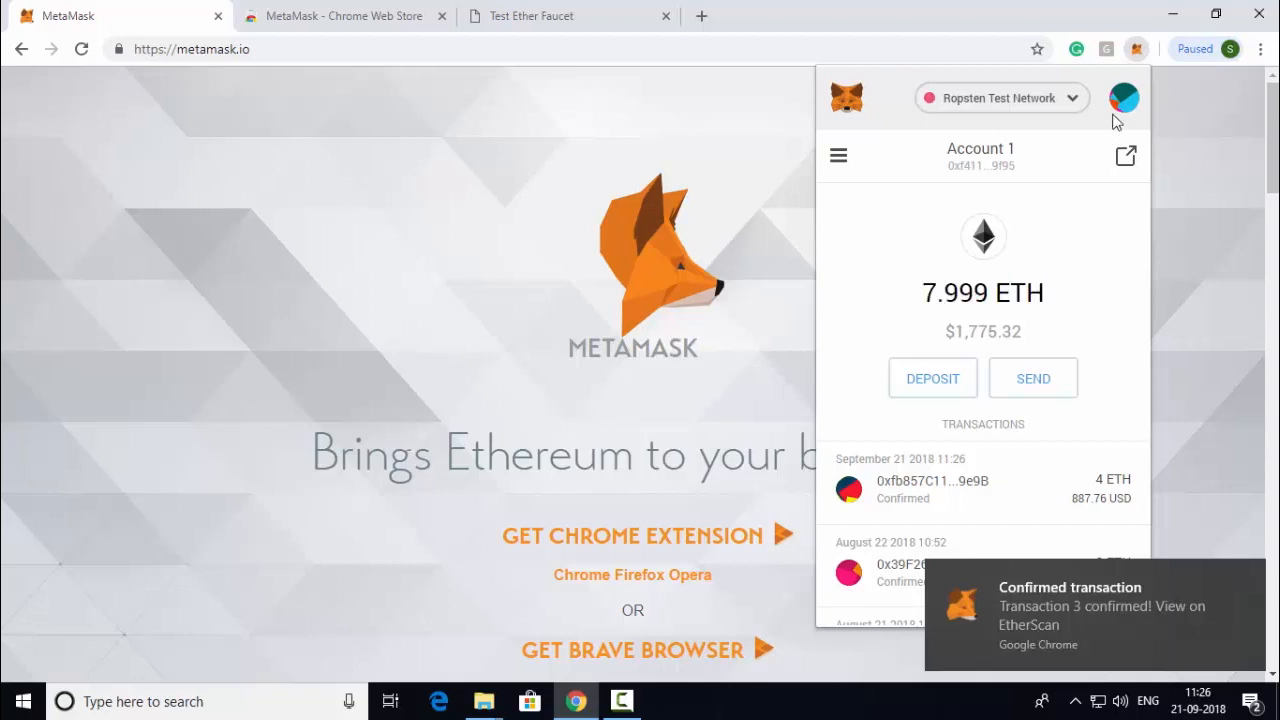
click(1124, 96)
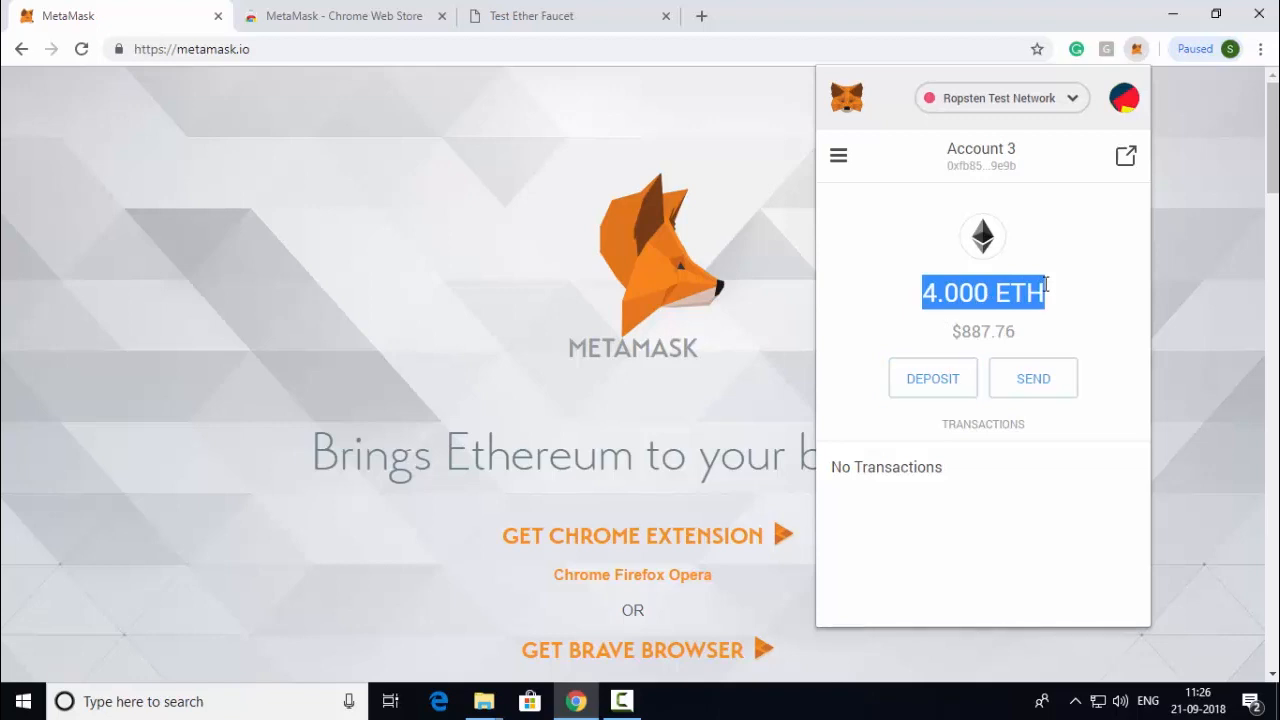
click(1124, 96)
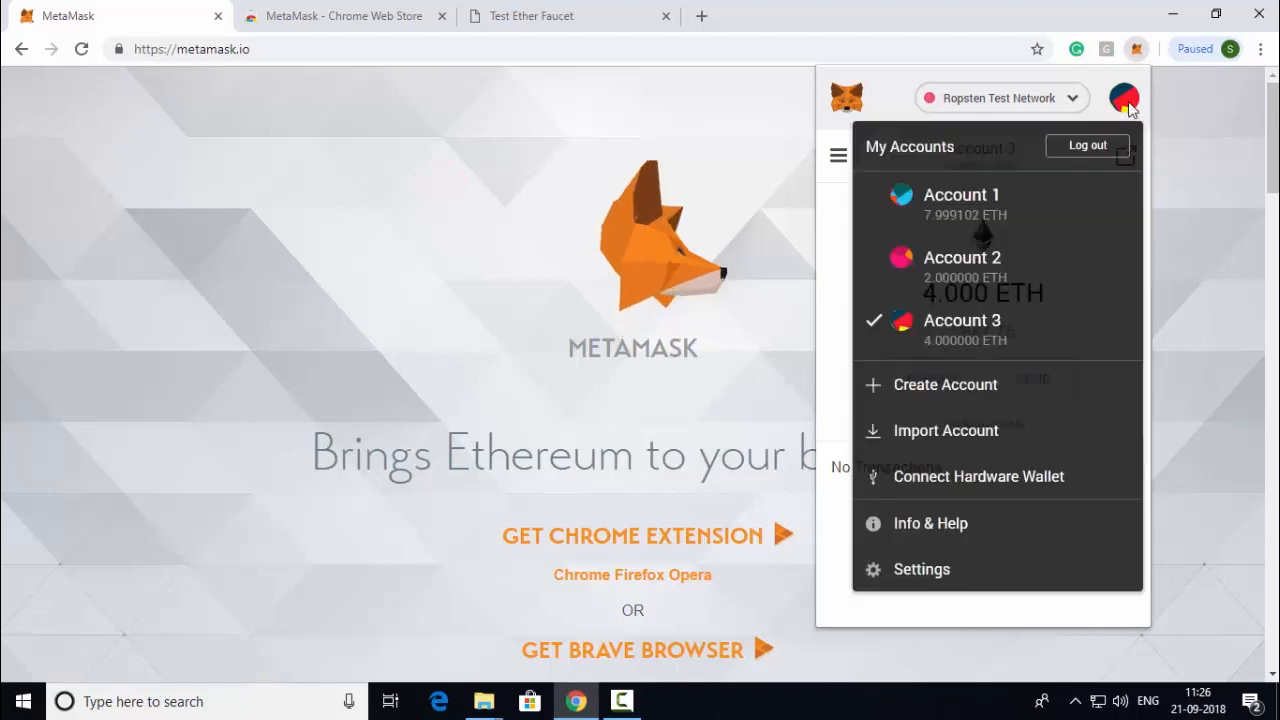
click(960, 194)
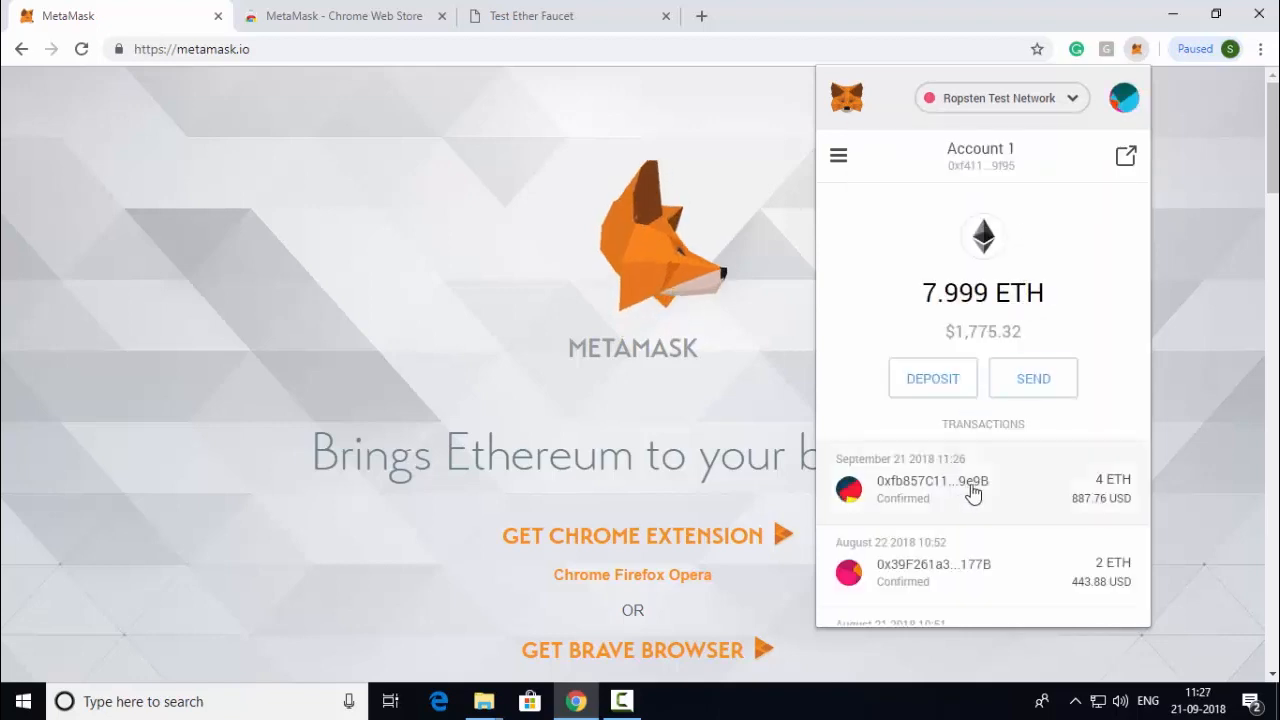
scroll(down, 3)
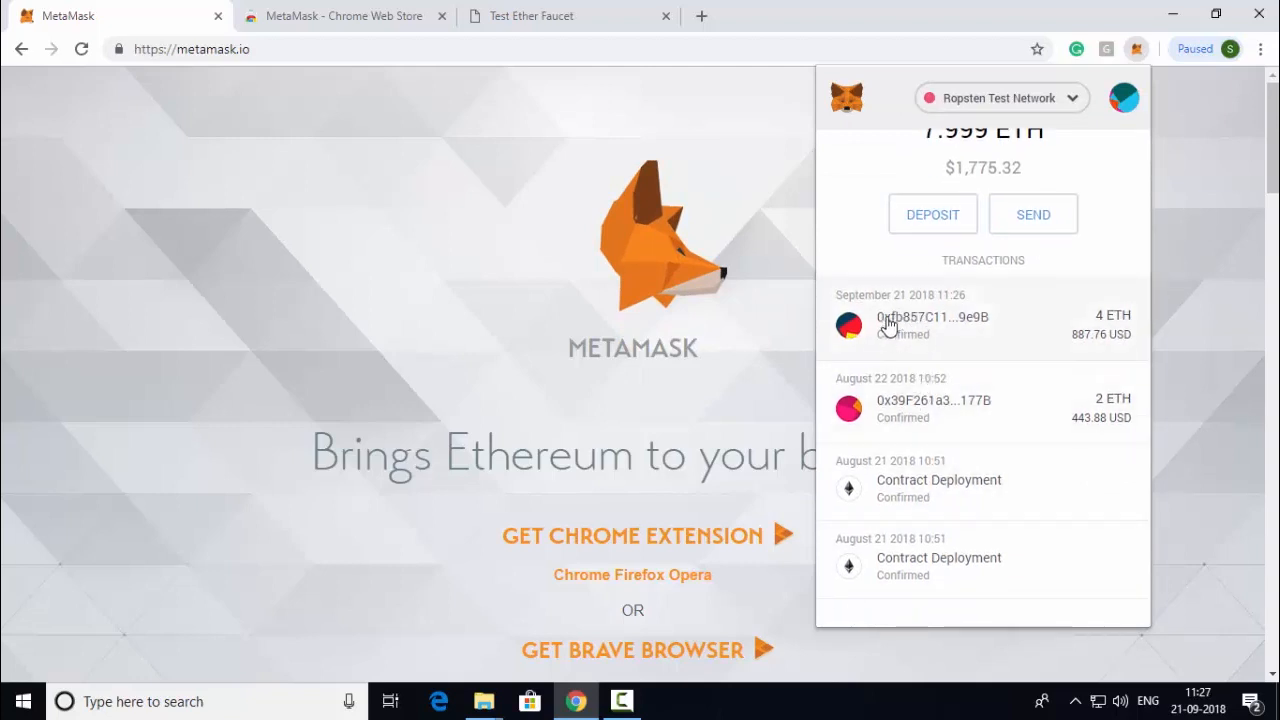
mouse_move(892, 340)
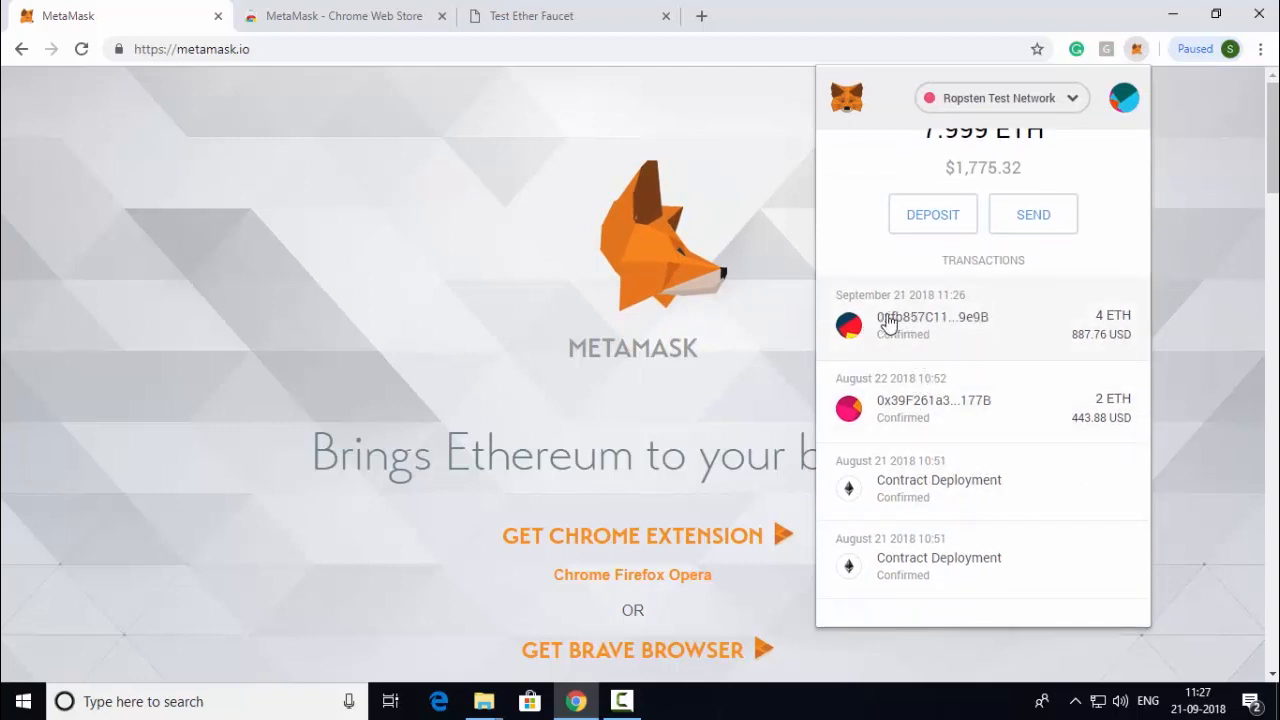
- View the 4 ETH transaction on Ropsten Etherscan, marking its Success status and timestamp
click(932, 320)
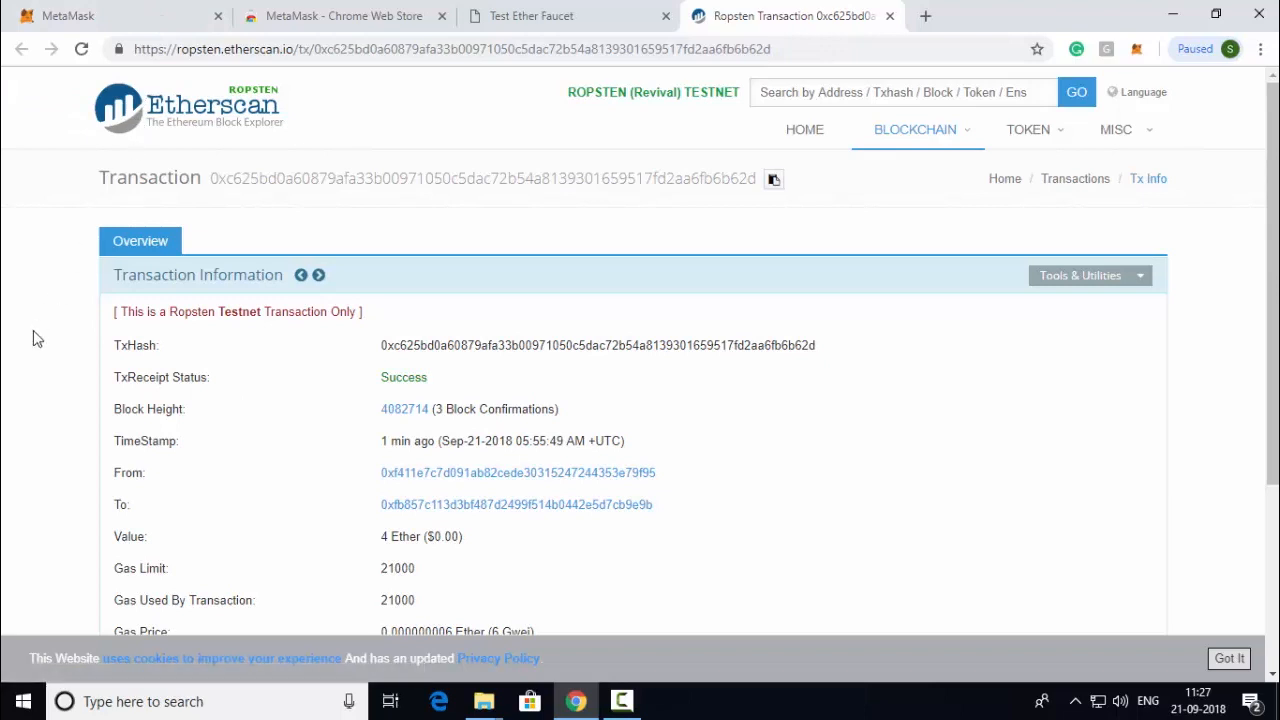
mouse_move(148, 316)
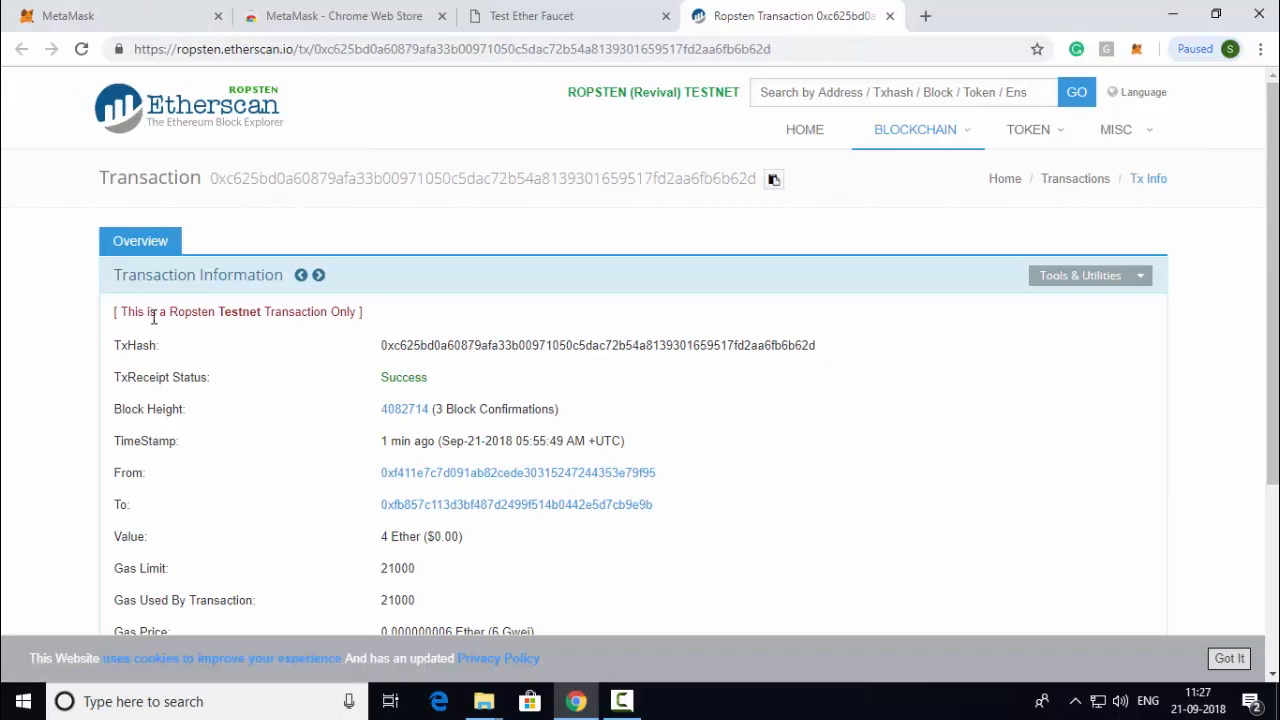
mouse_move(170, 344)
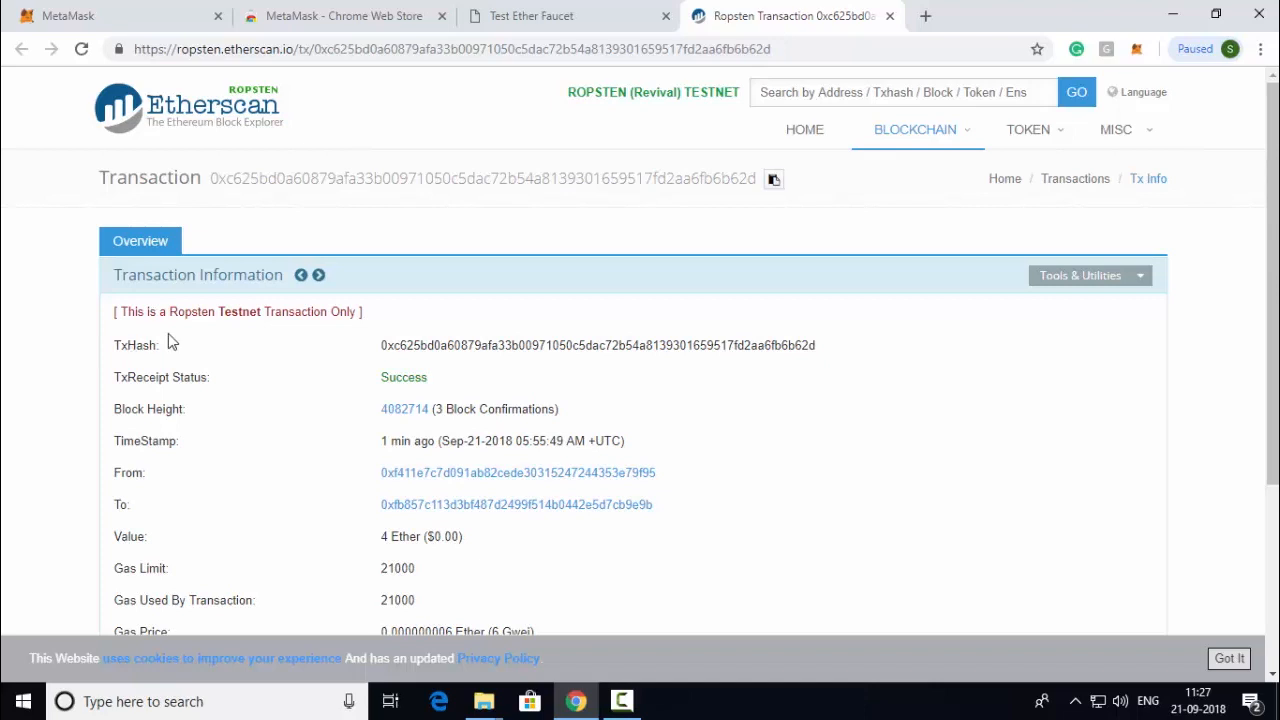
mouse_move(52, 356)
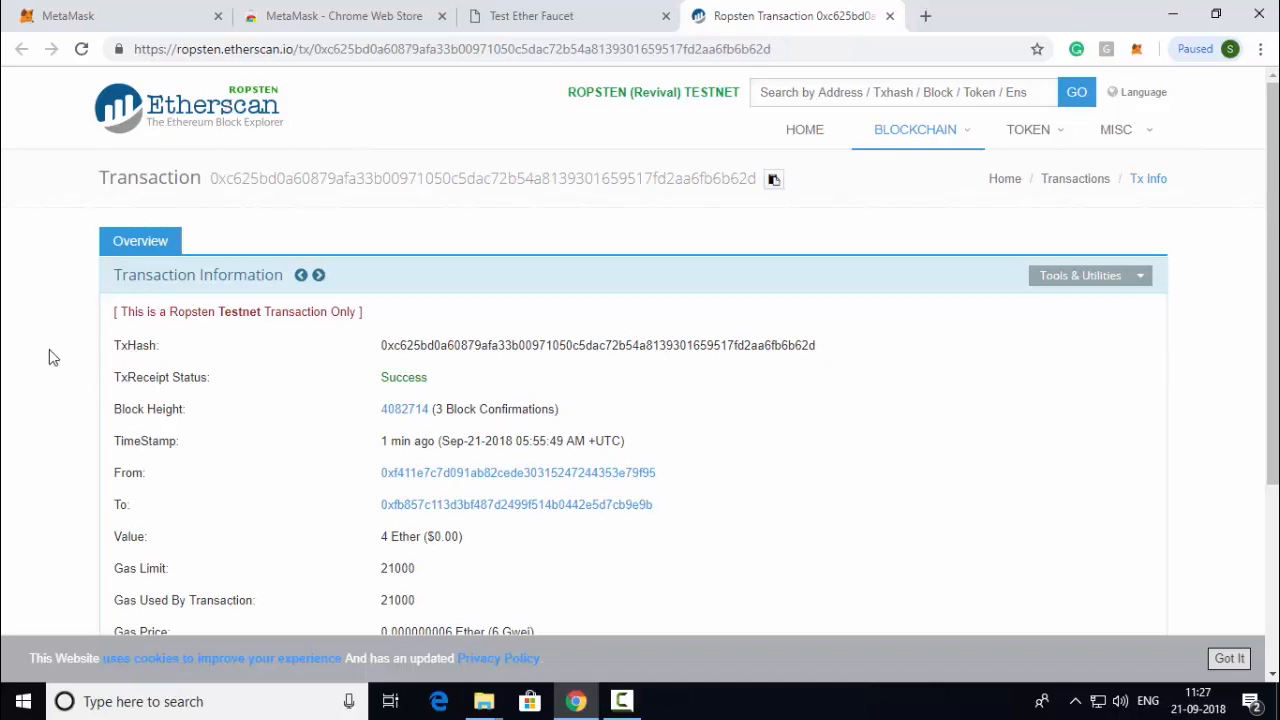
mouse_move(72, 424)
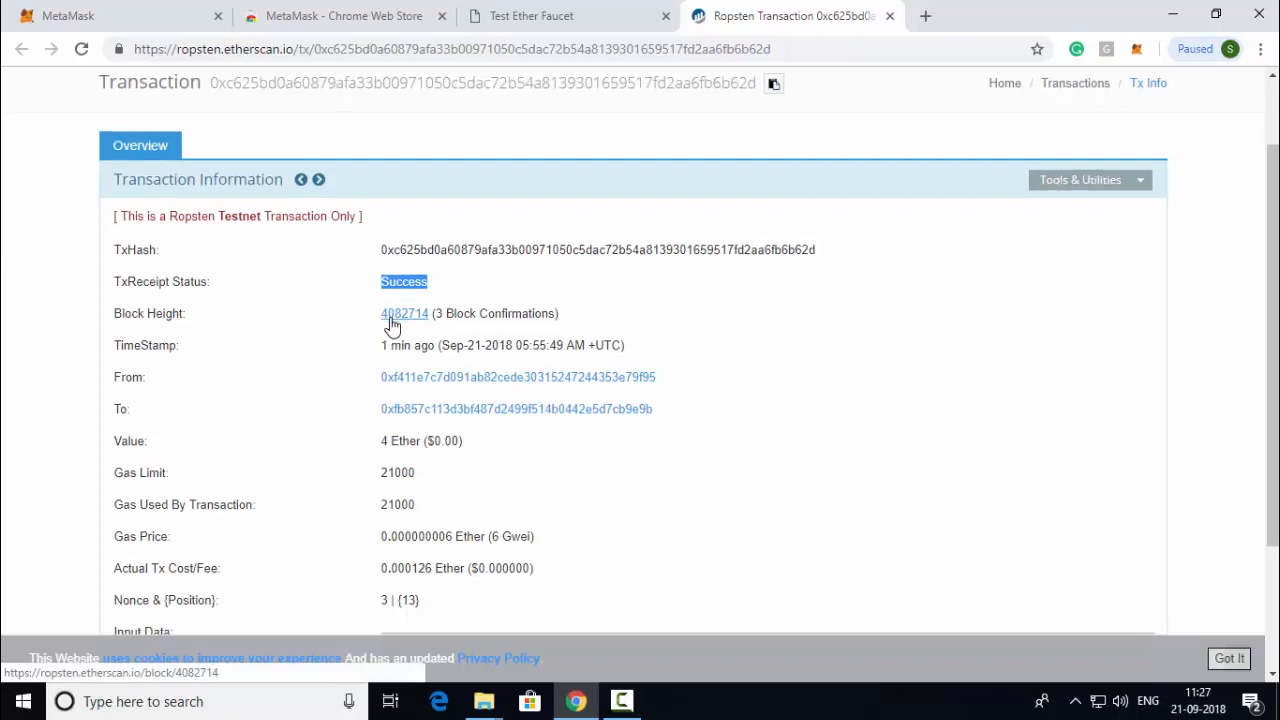
scroll(down, 3)
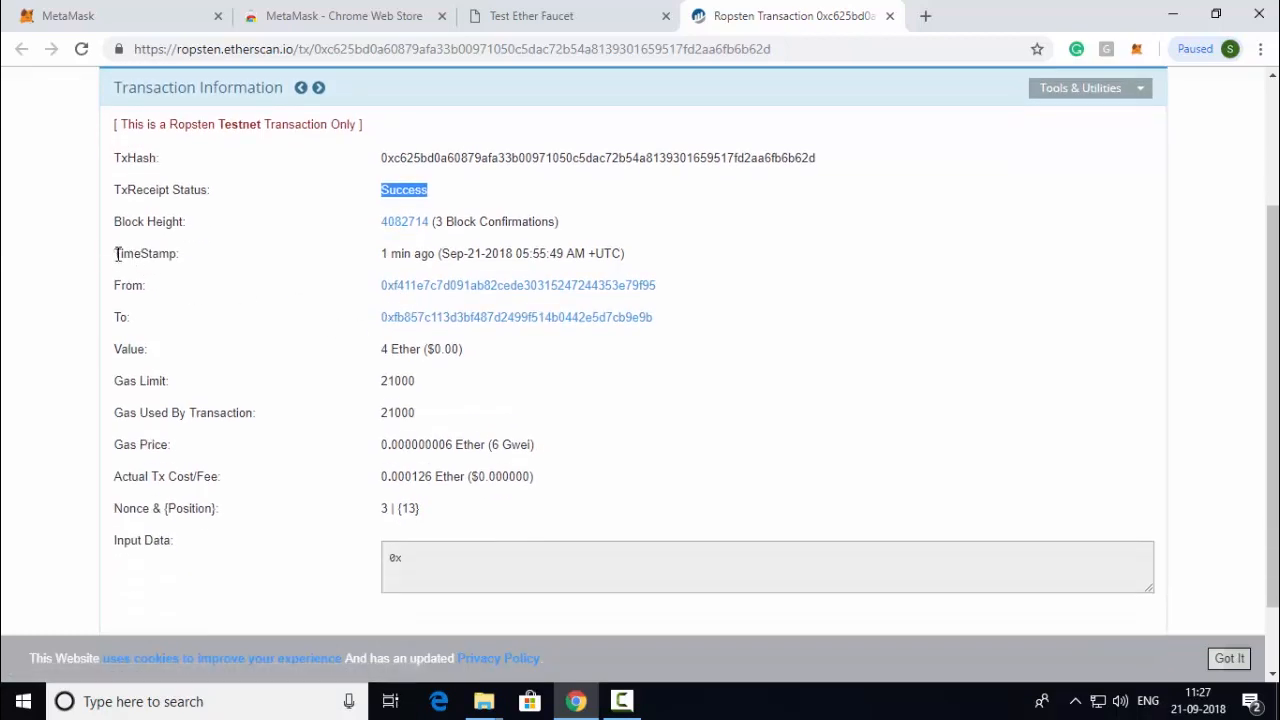
double_click(144, 252)
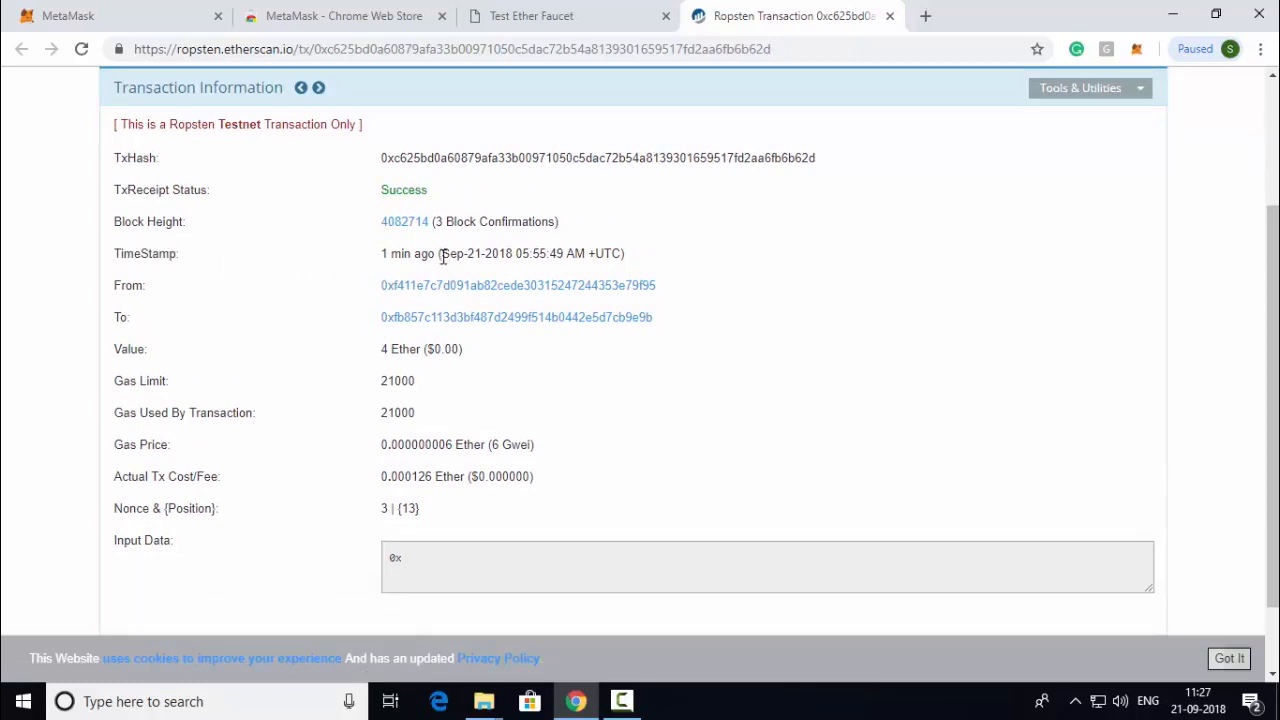
drag(440, 252, 618, 252)
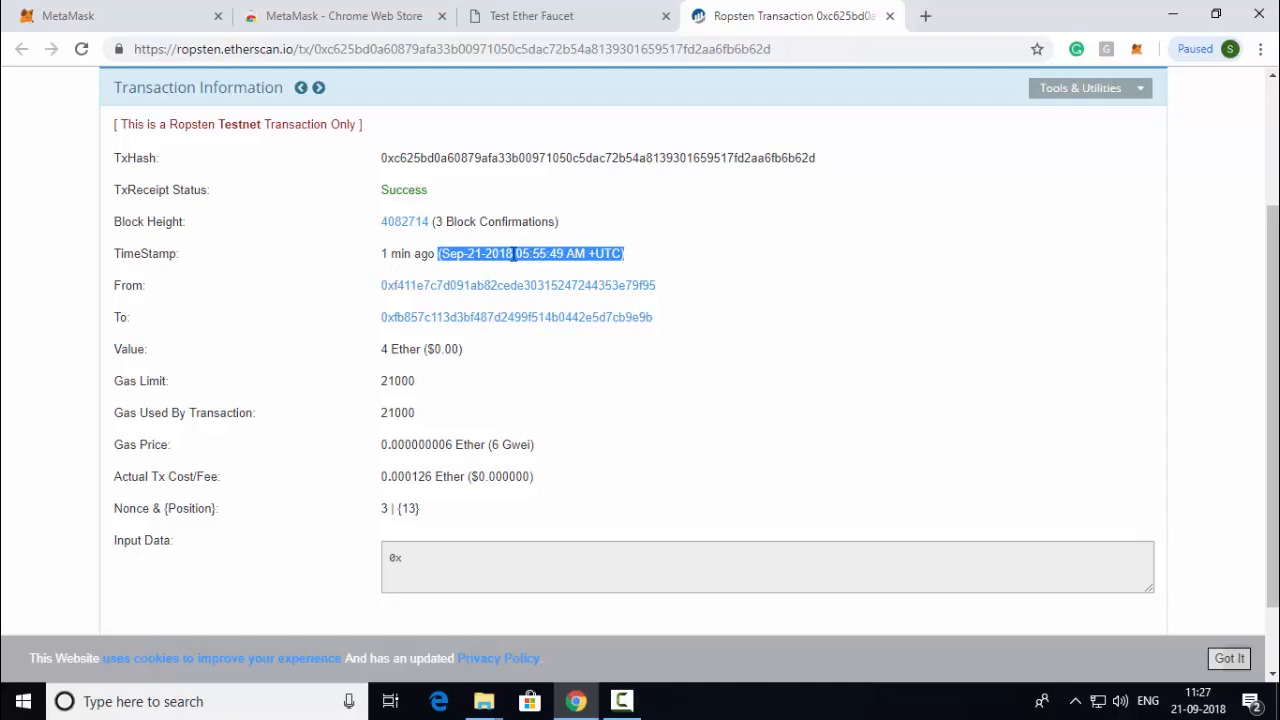
mouse_move(524, 296)
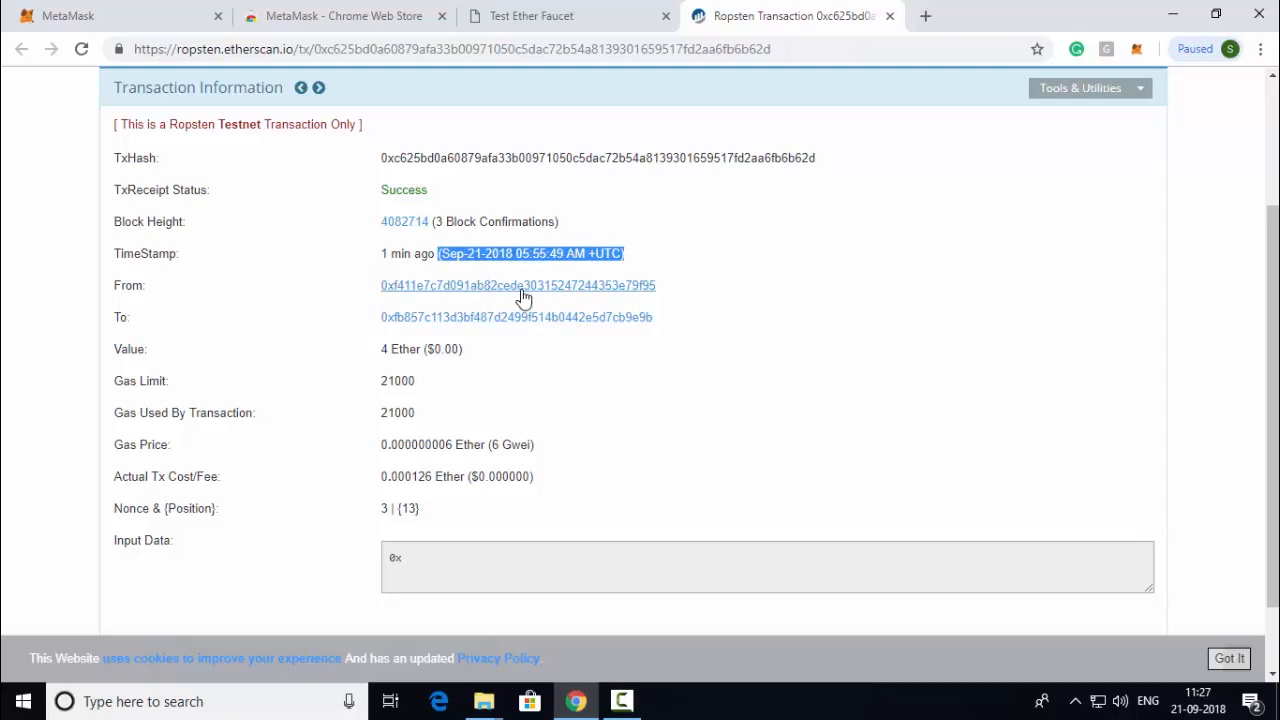
mouse_move(524, 290)
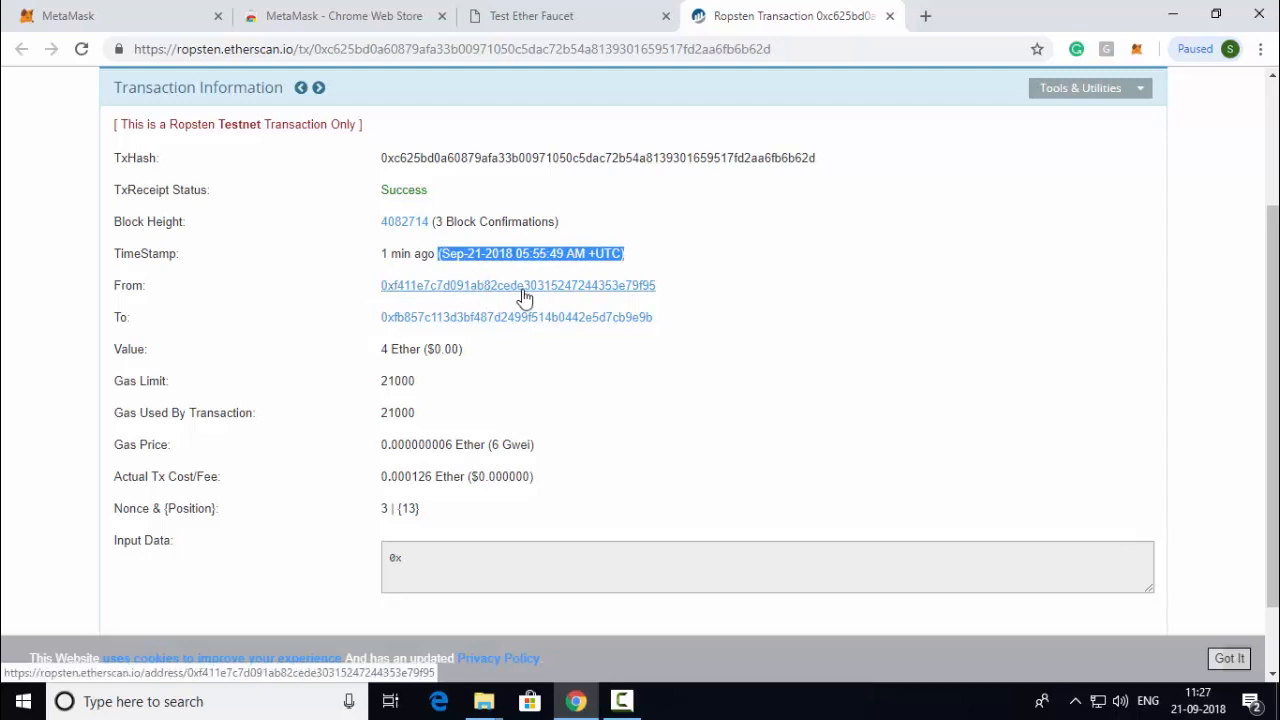
mouse_move(592, 308)
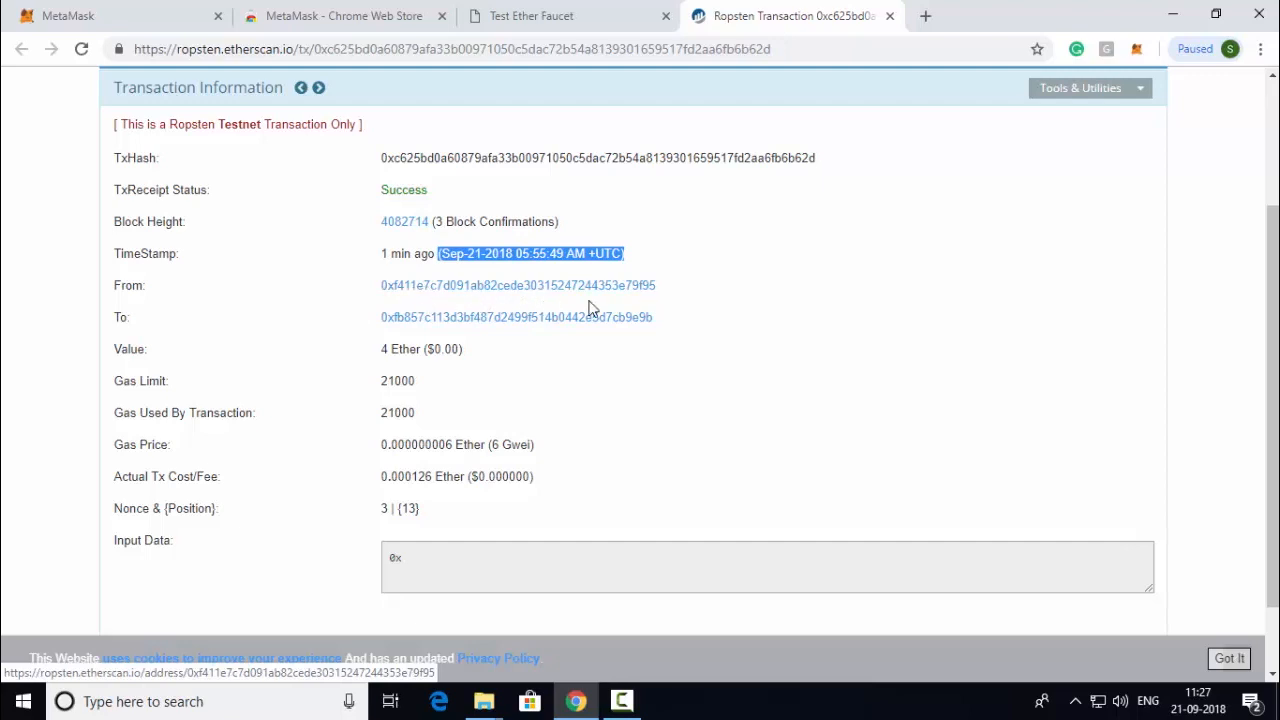
mouse_move(504, 328)
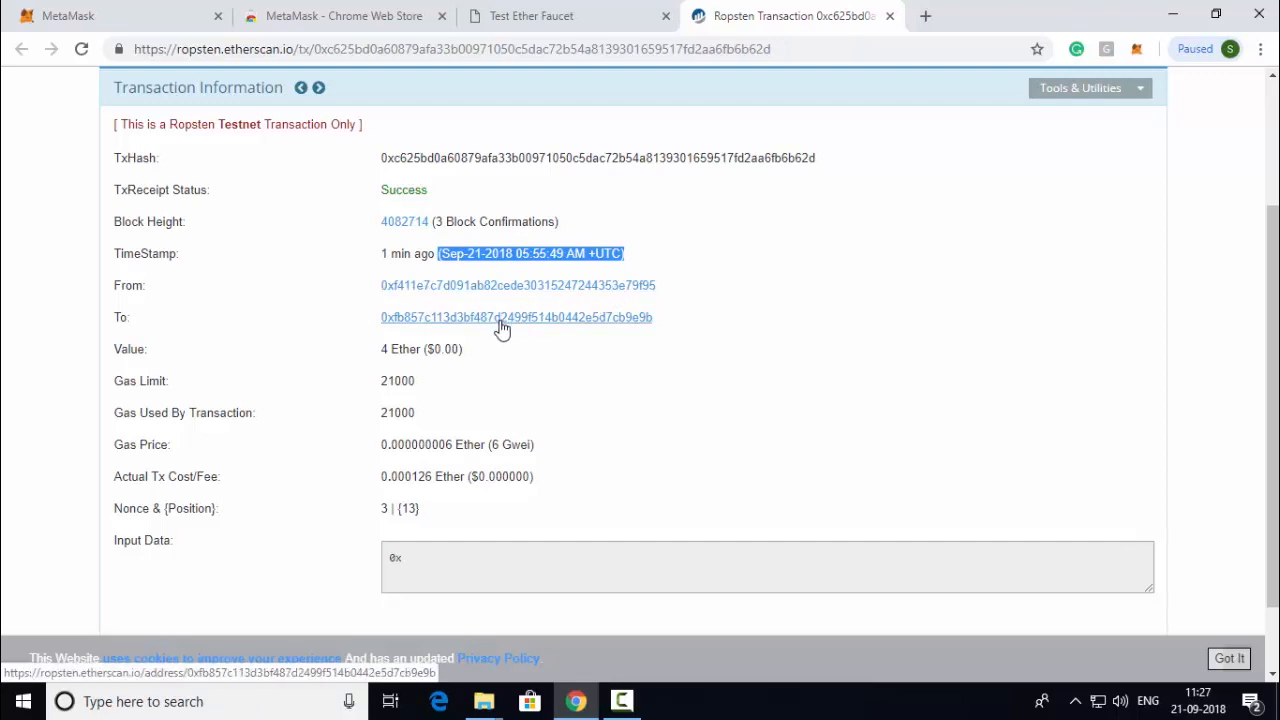
scroll(down, 3)
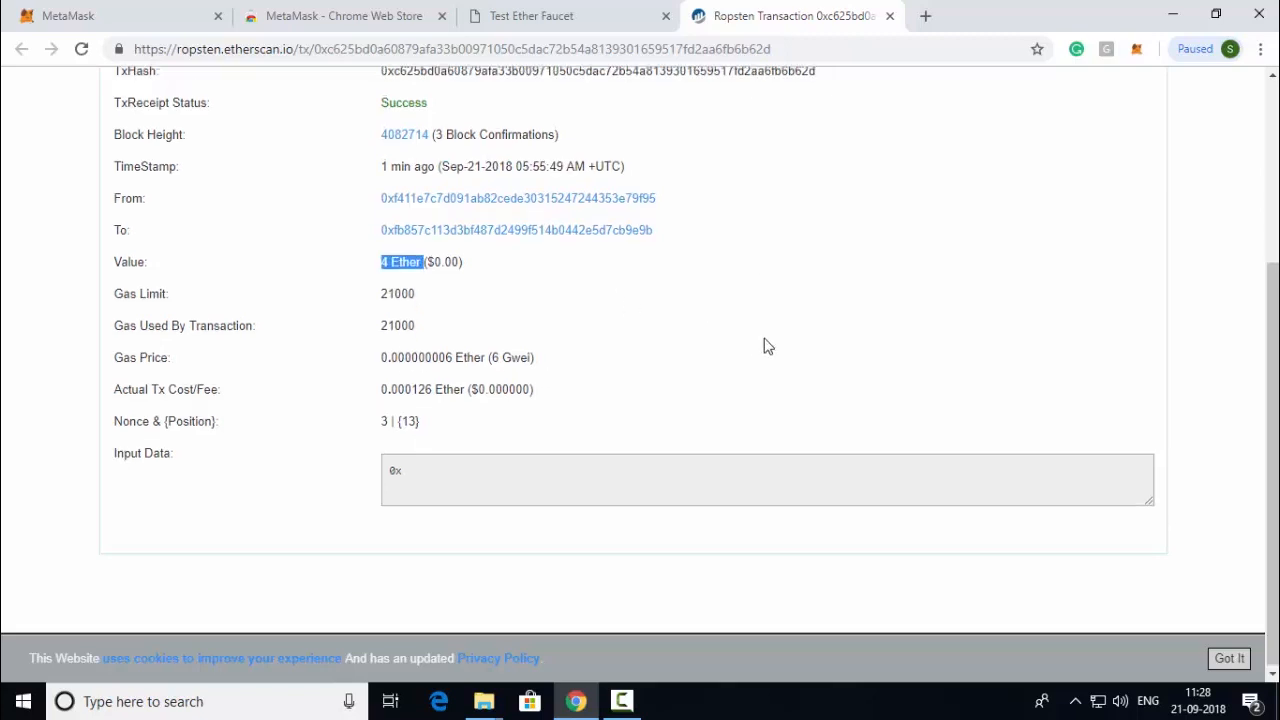
scroll(up, 3)
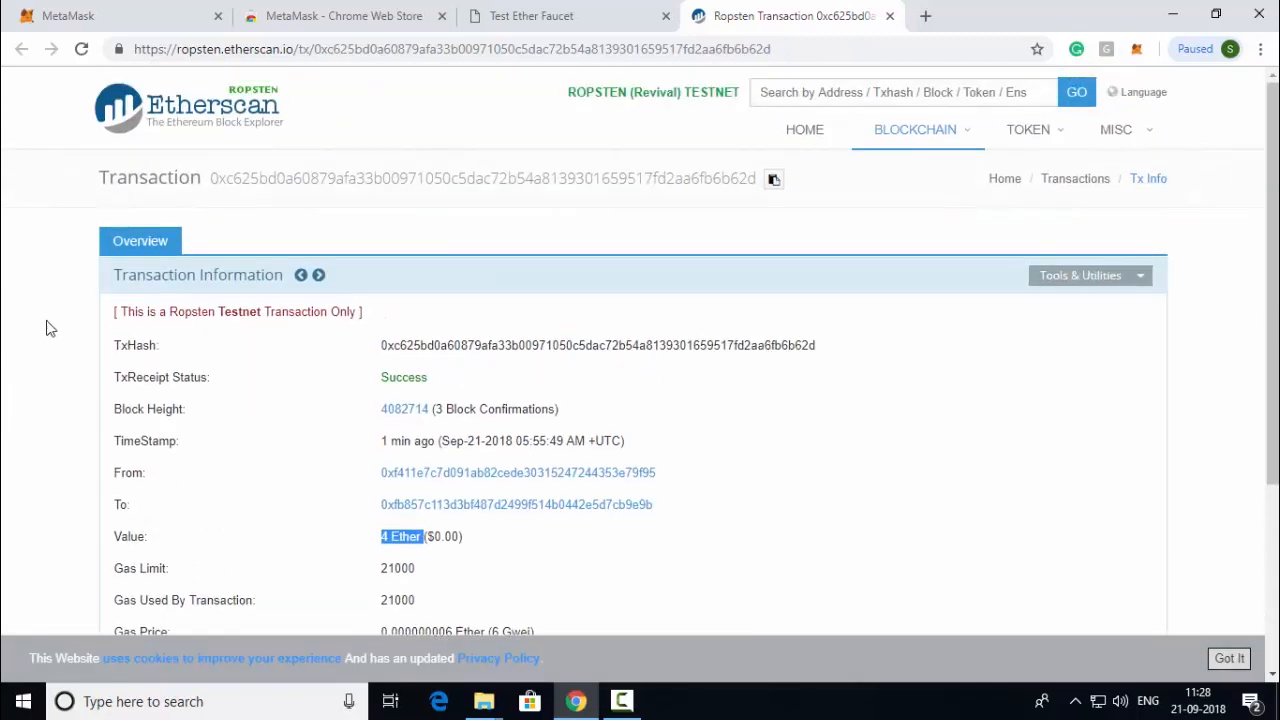
mouse_move(268, 404)
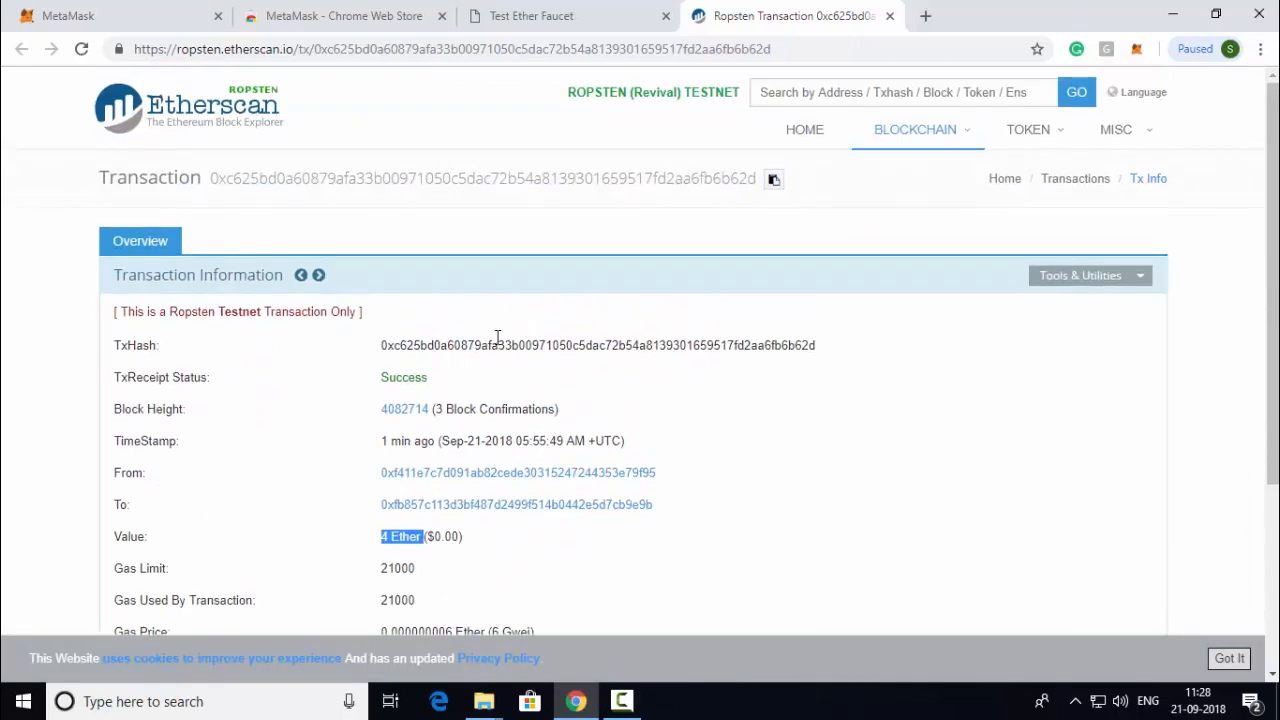
- Search Google for 'etherscan' and land on the mainnet Etherscan home page
text(etherscan)
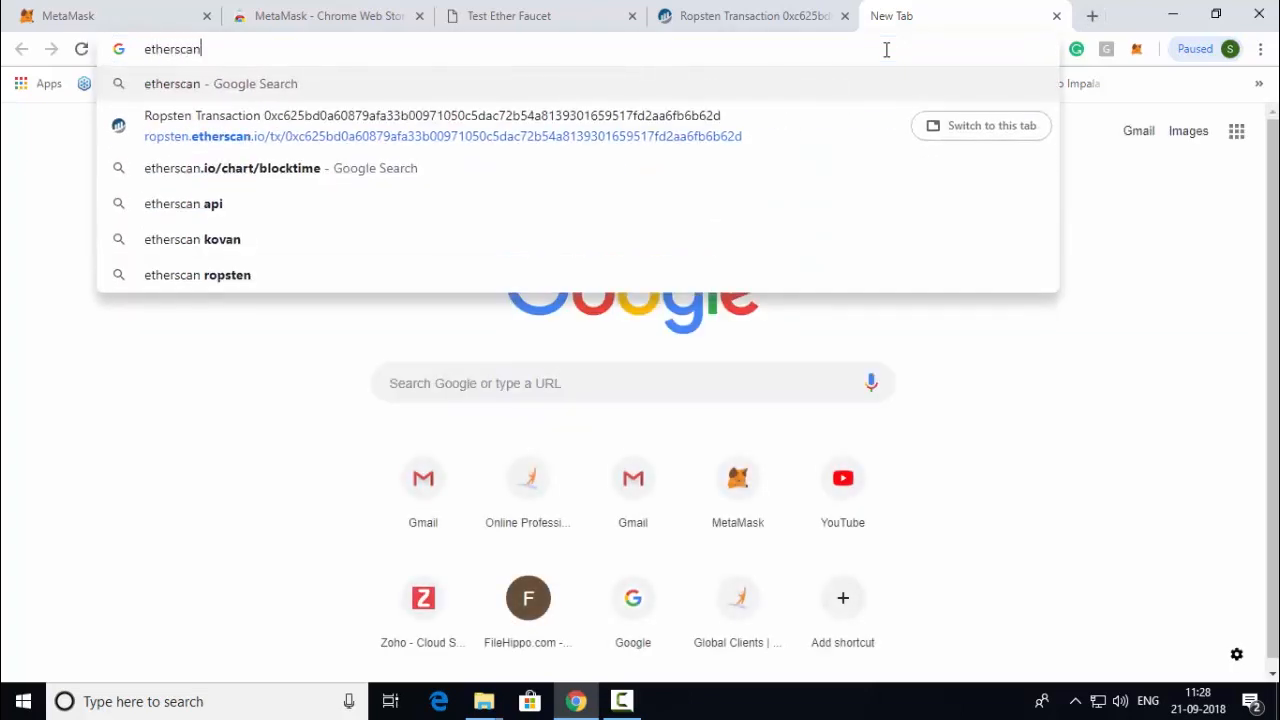
key(Enter)
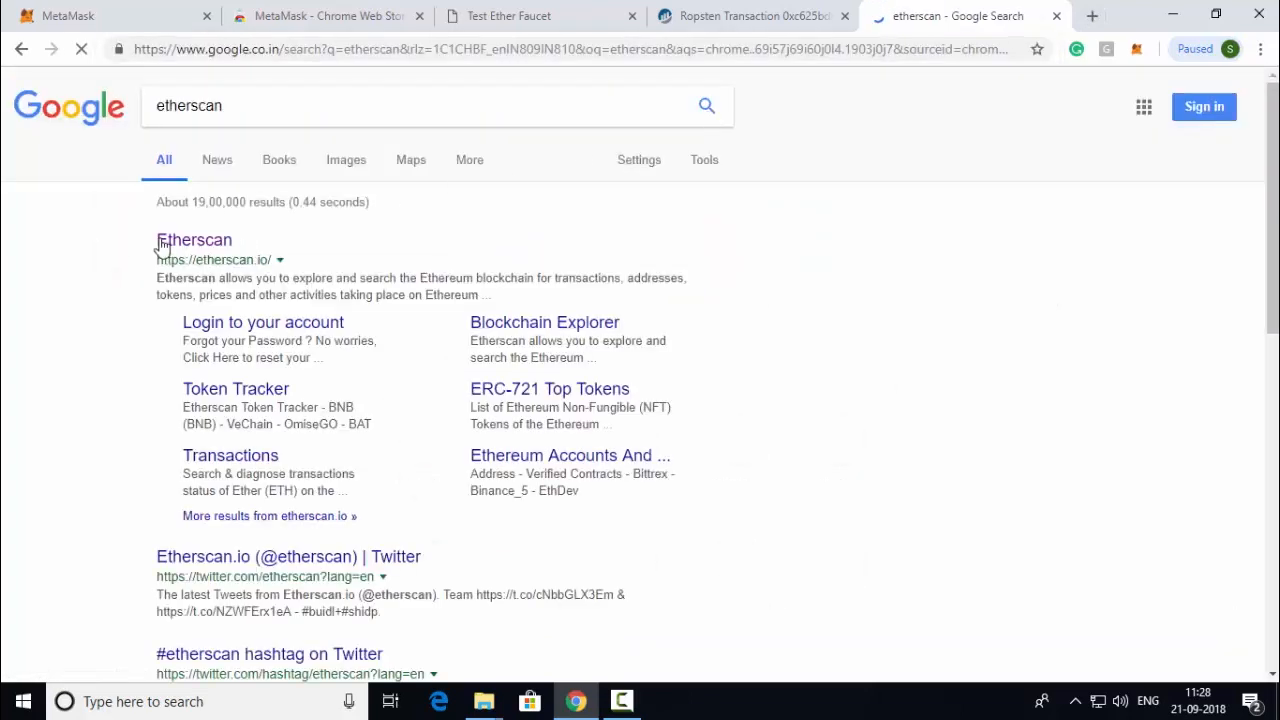
click(192, 240)
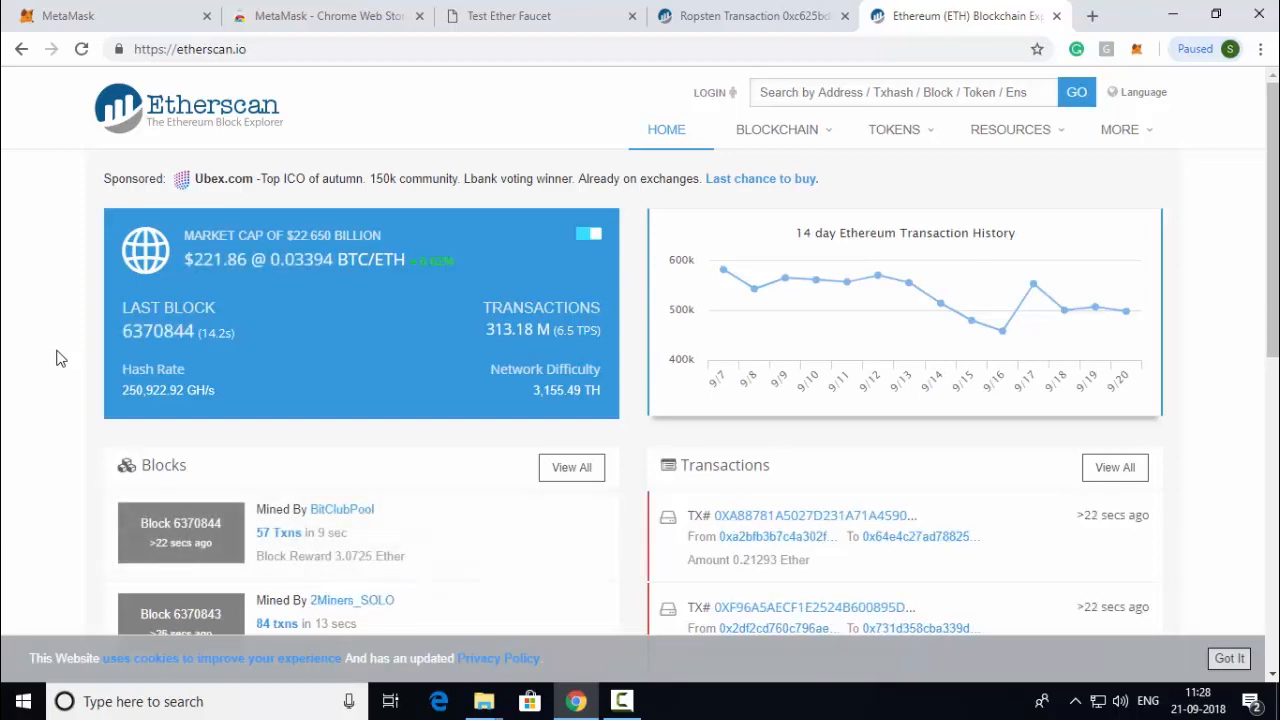
mouse_move(342, 580)
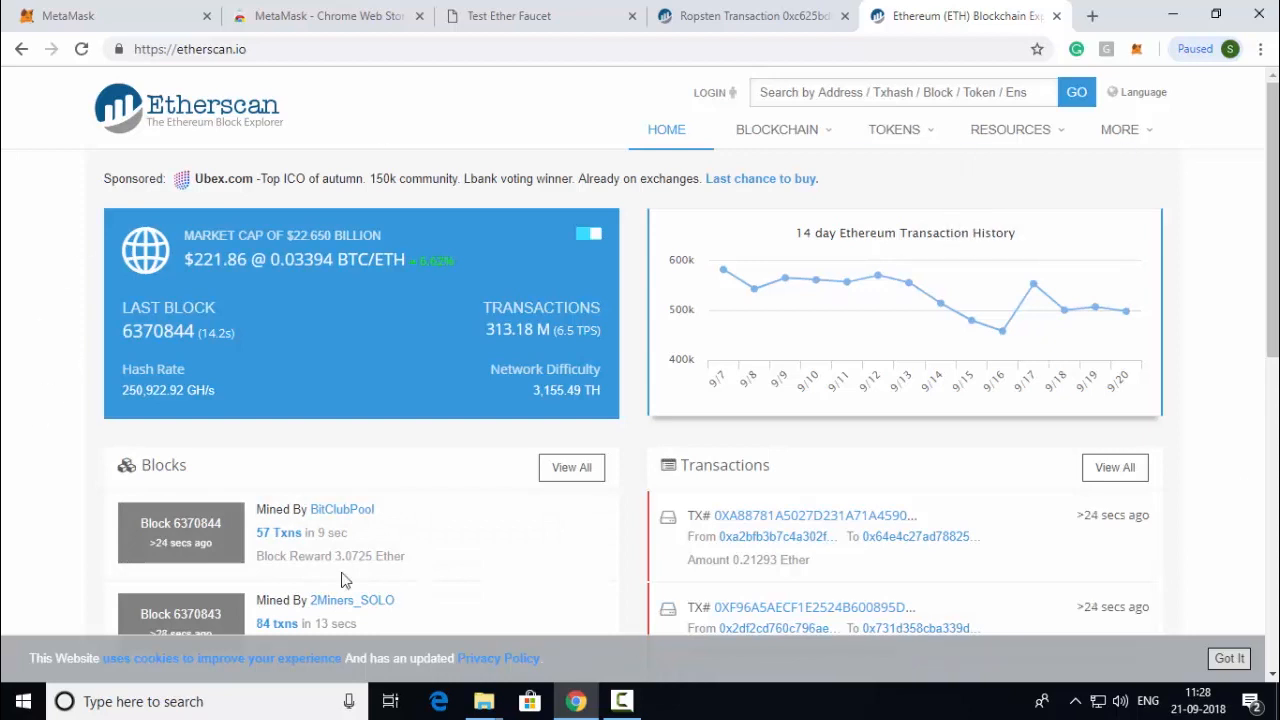
scroll(down, 3)
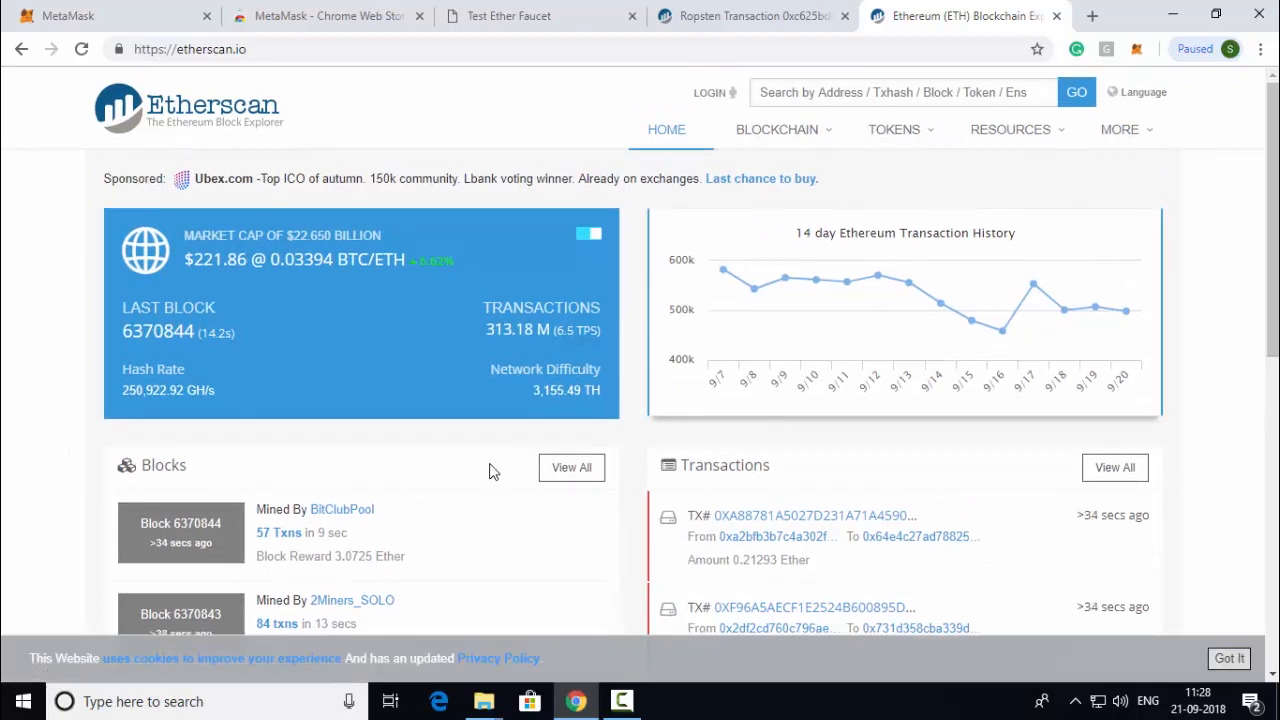
scroll(down, 3)
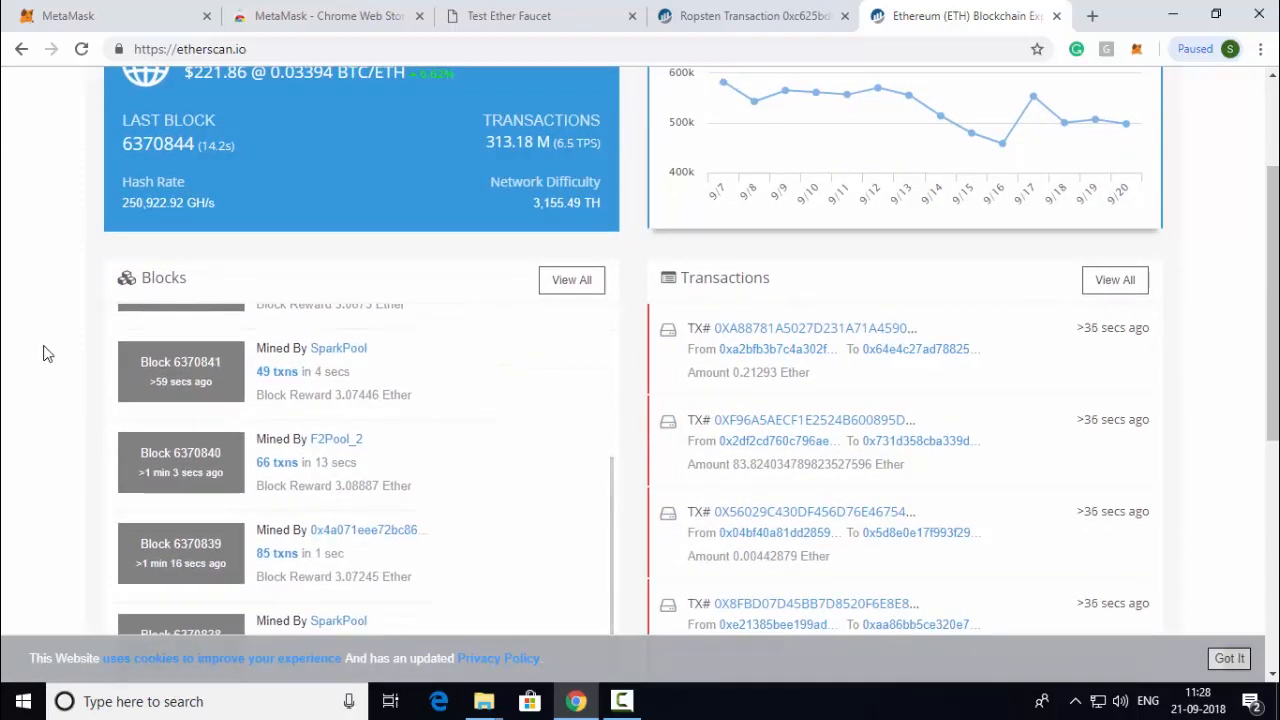
scroll(down, 3)
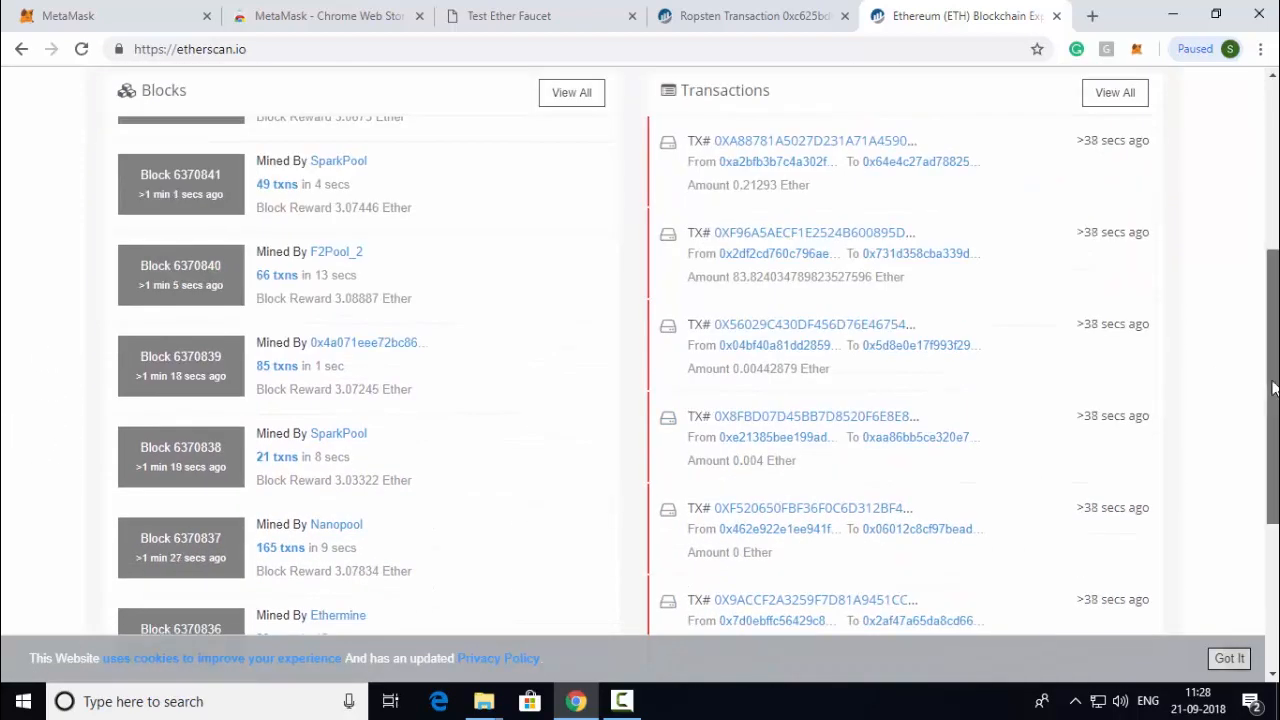
scroll(up, 3)
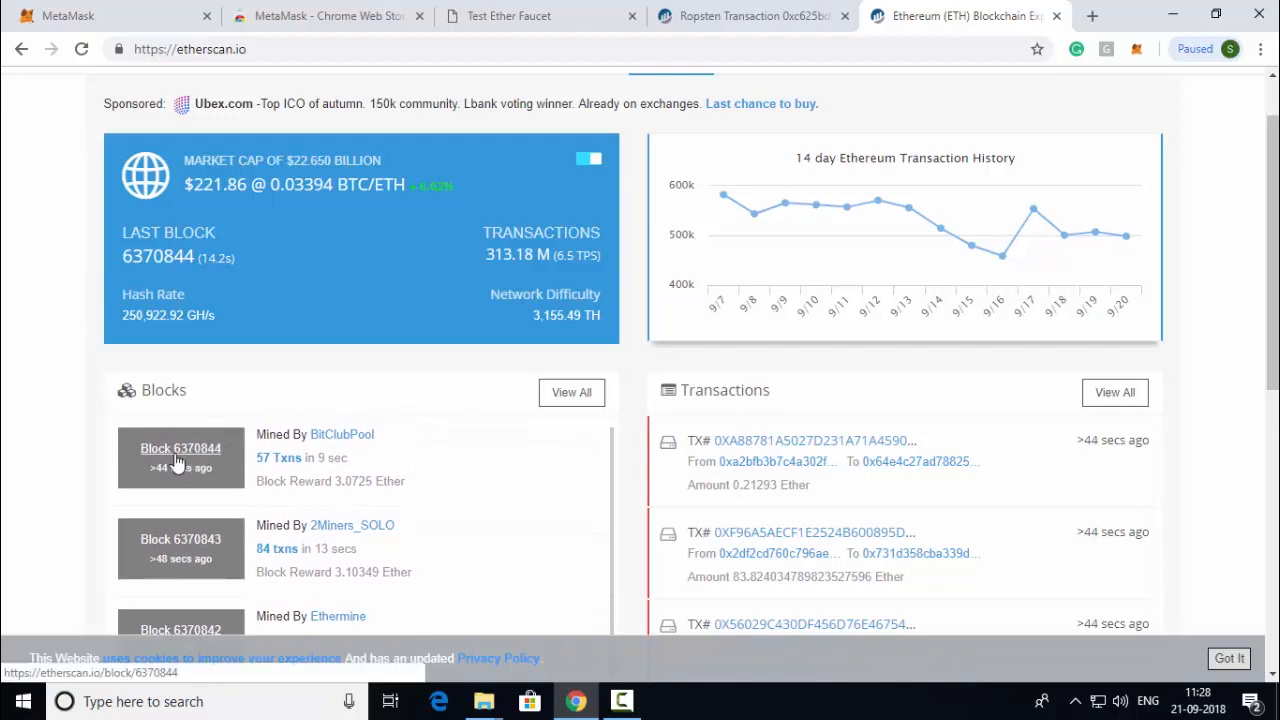
mouse_move(318, 440)
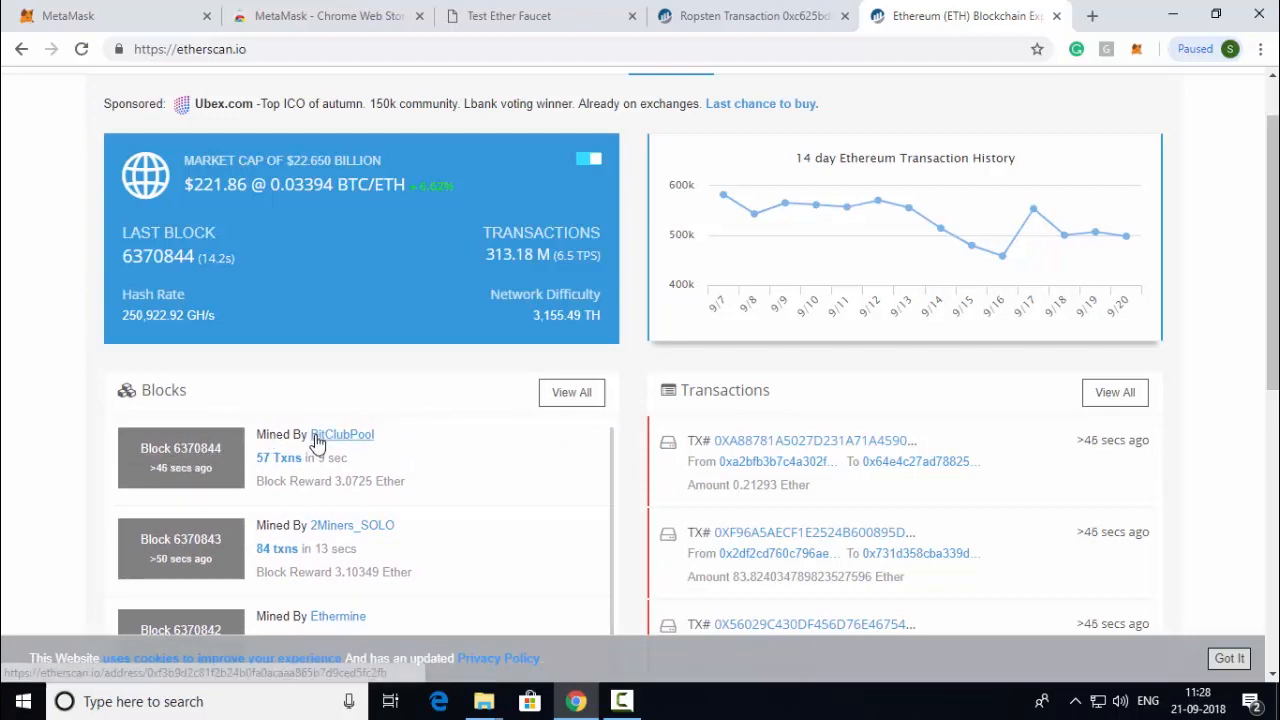
mouse_move(388, 448)
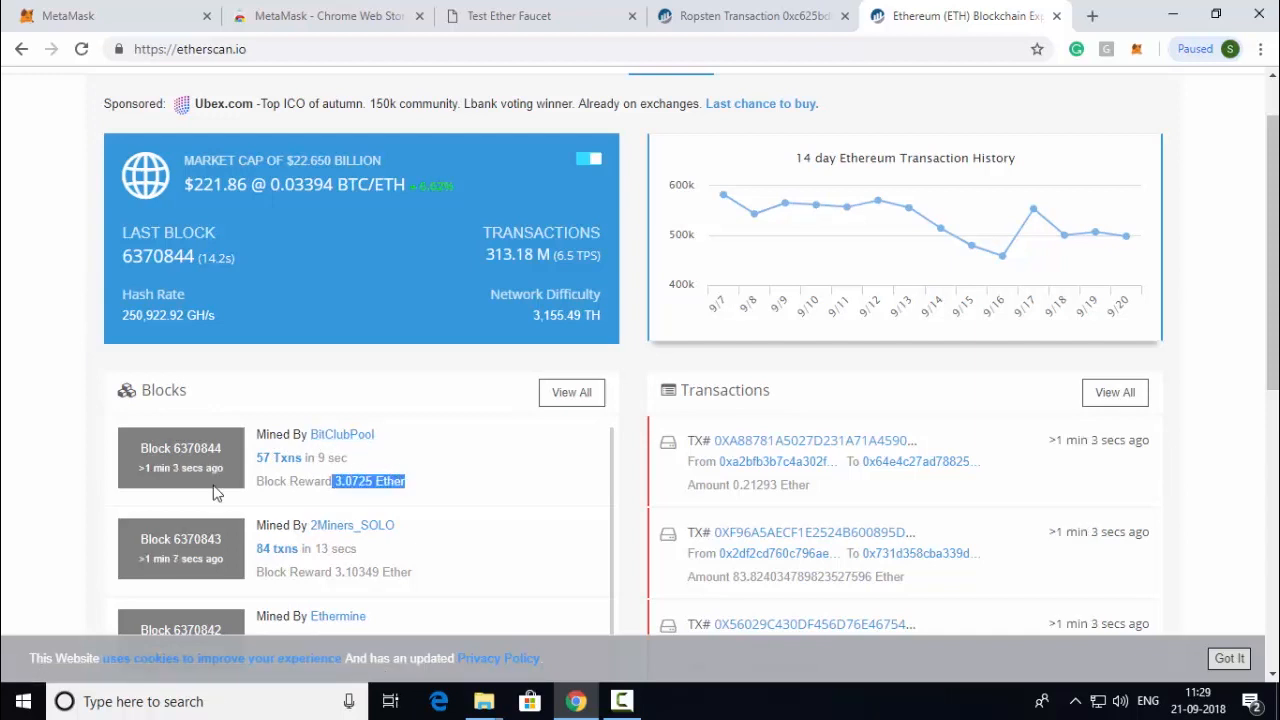
mouse_move(280, 476)
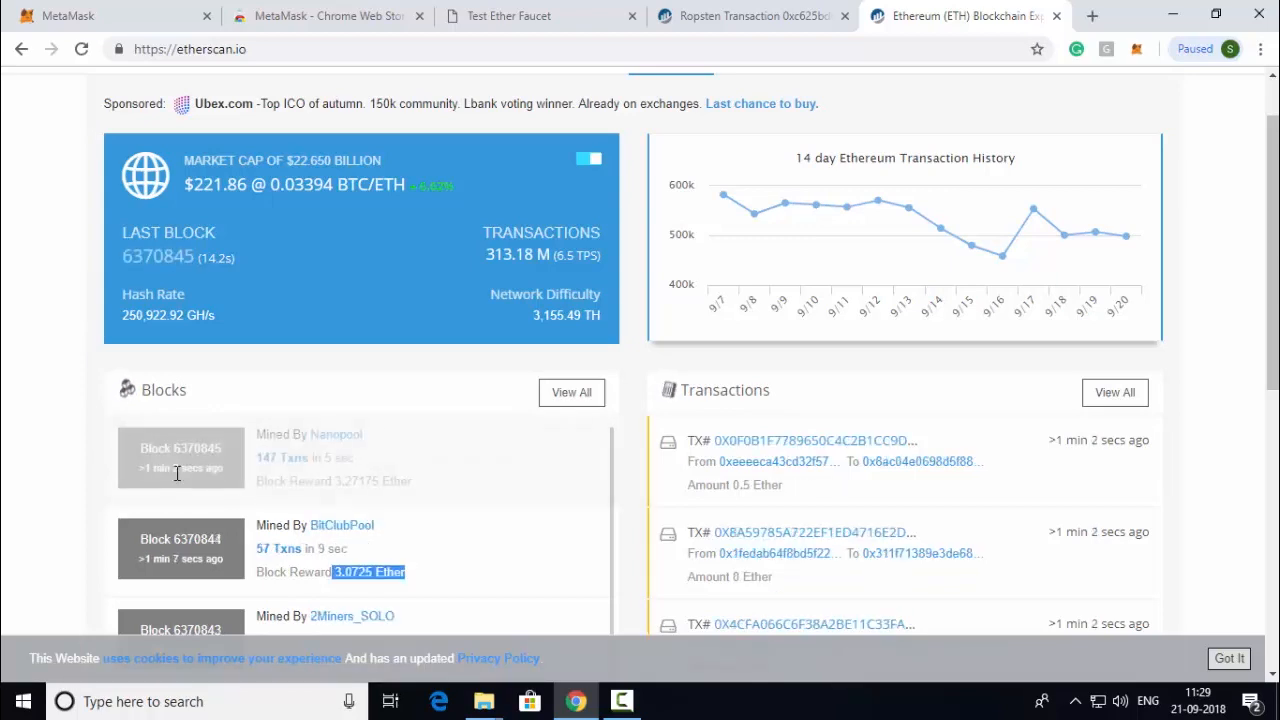
click(178, 434)
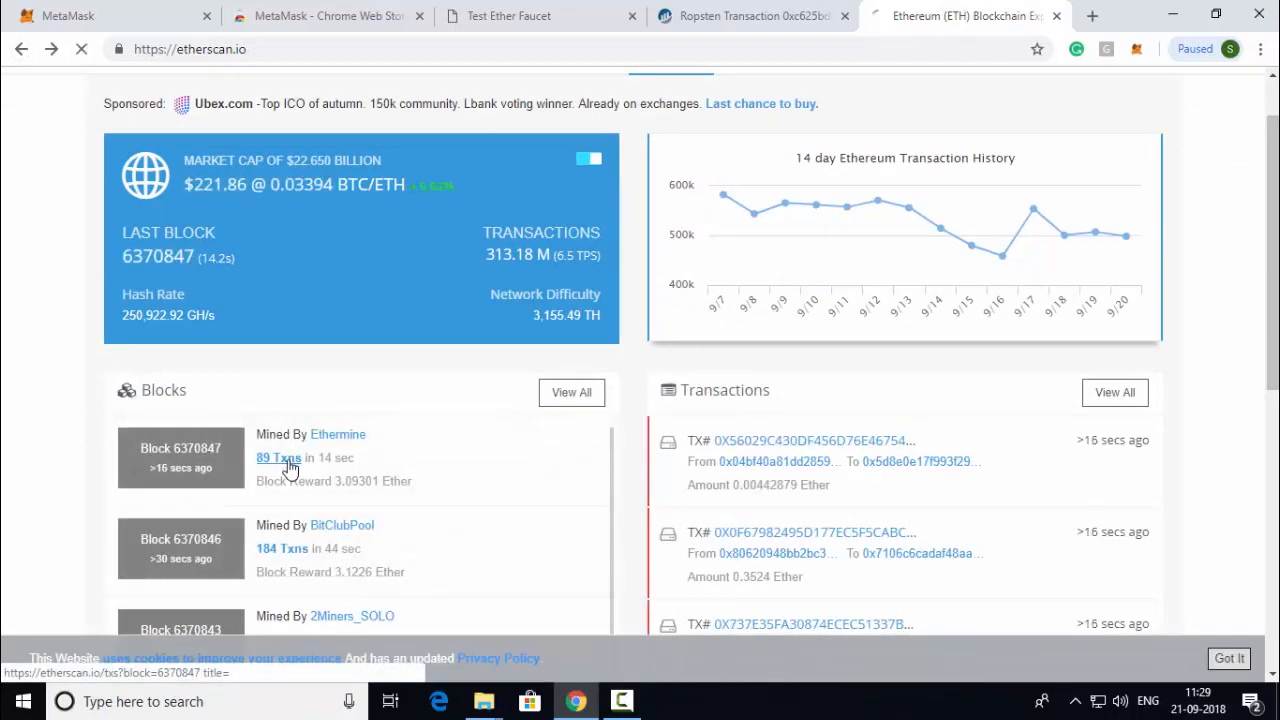
- Review block 6370847's transaction list and the Ropsten transfer, then return to the MetaMask website
click(278, 456)
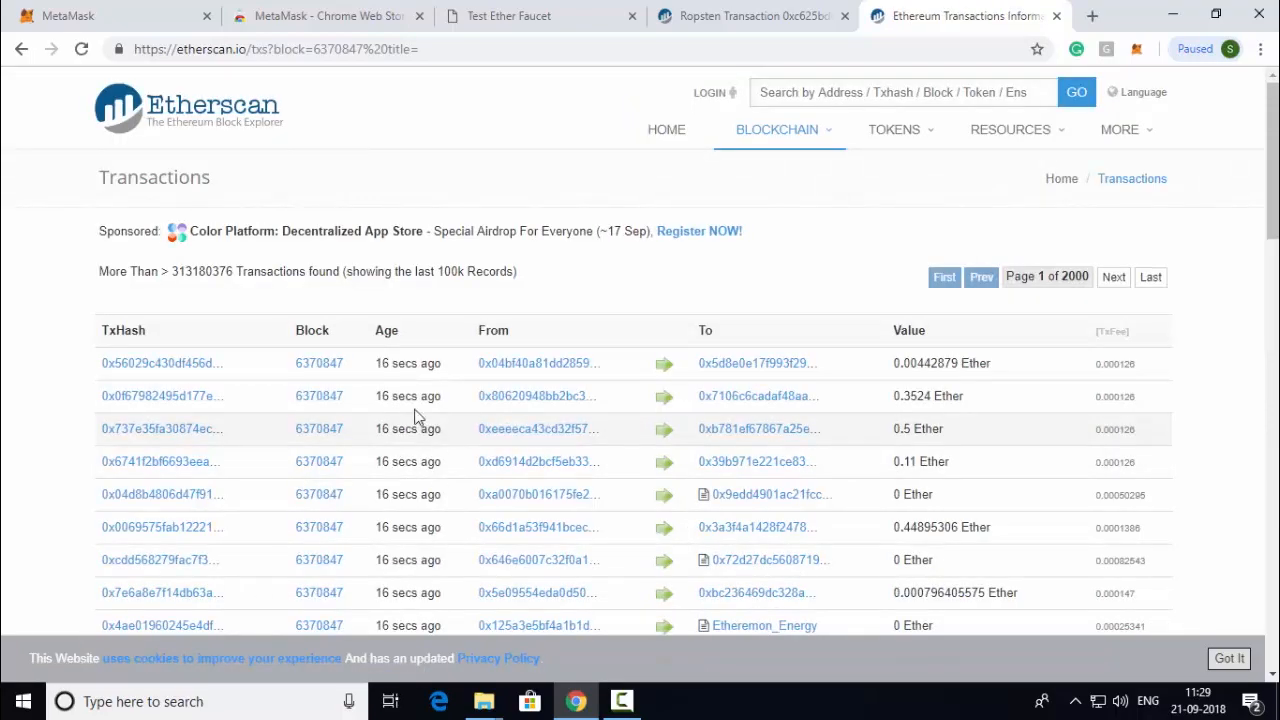
scroll(down, 3)
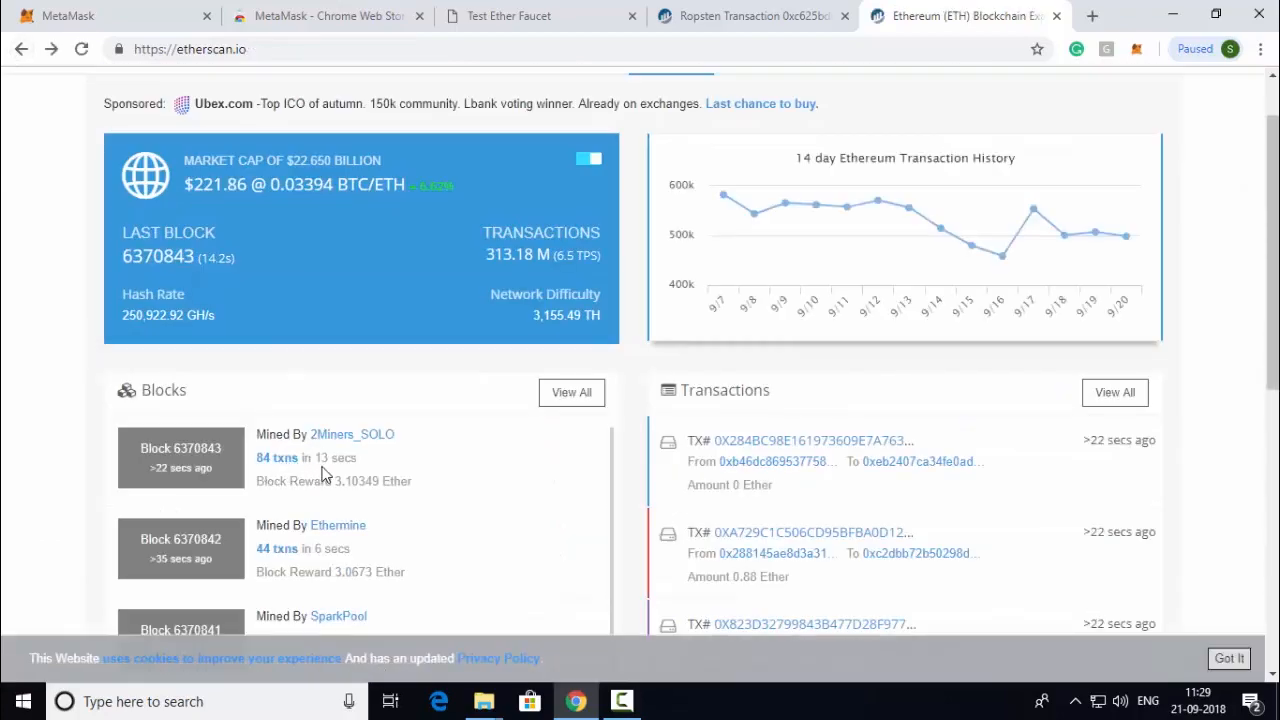
mouse_move(484, 512)
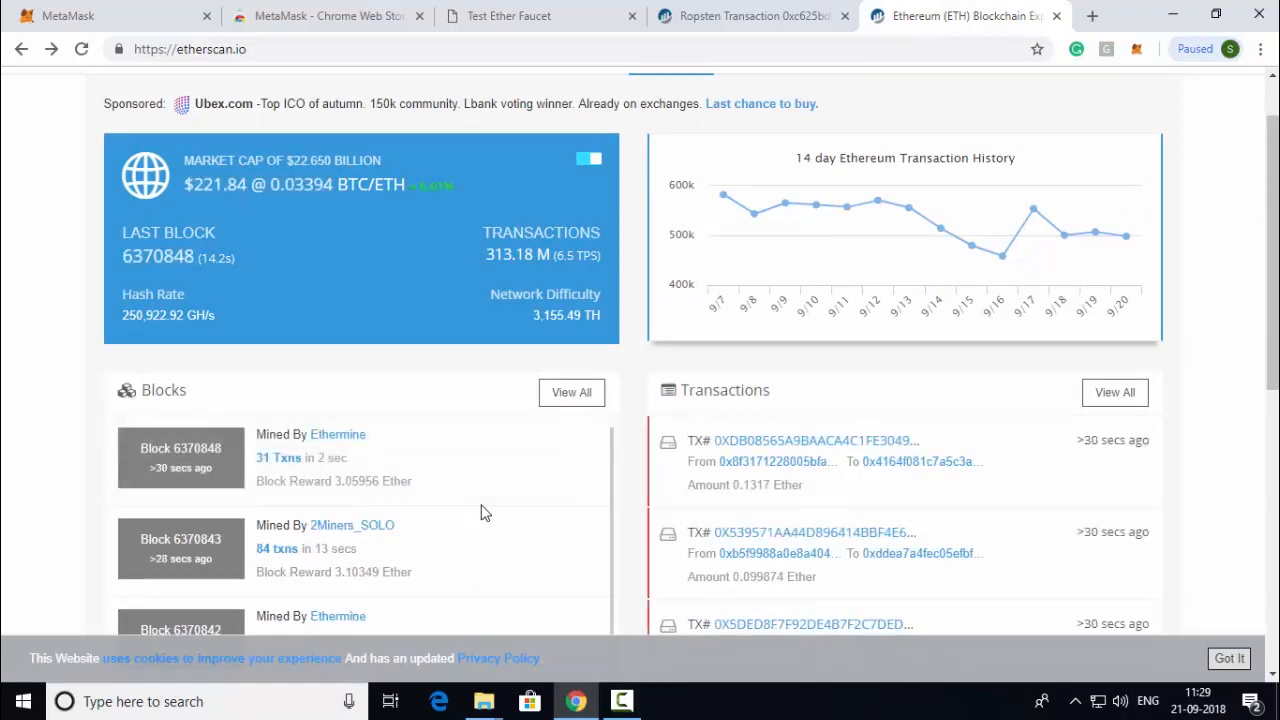
click(748, 16)
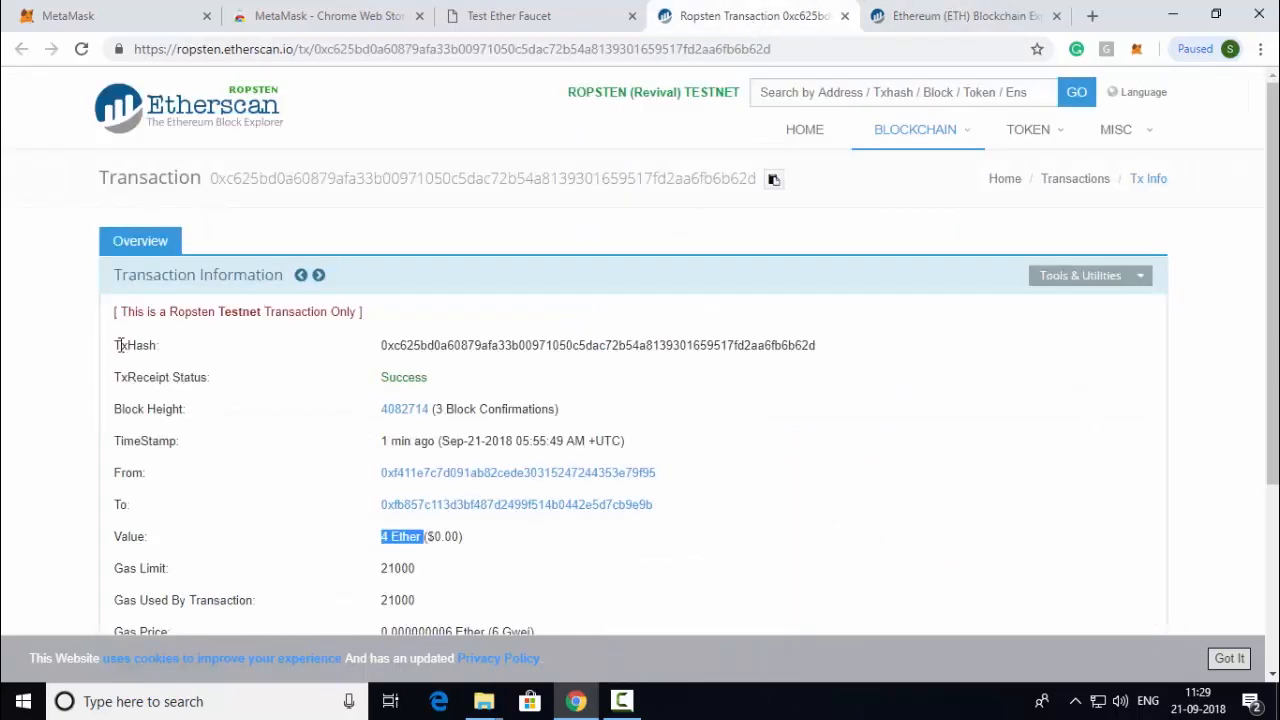
click(970, 16)
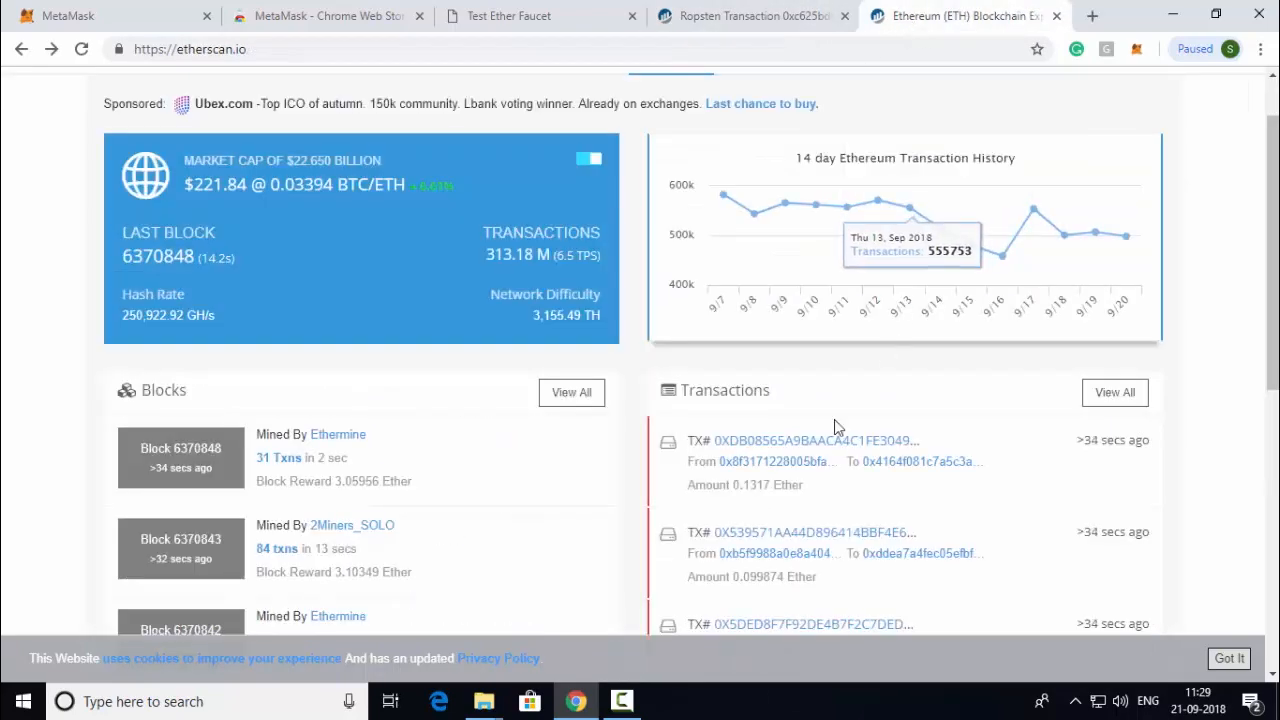
mouse_move(812, 436)
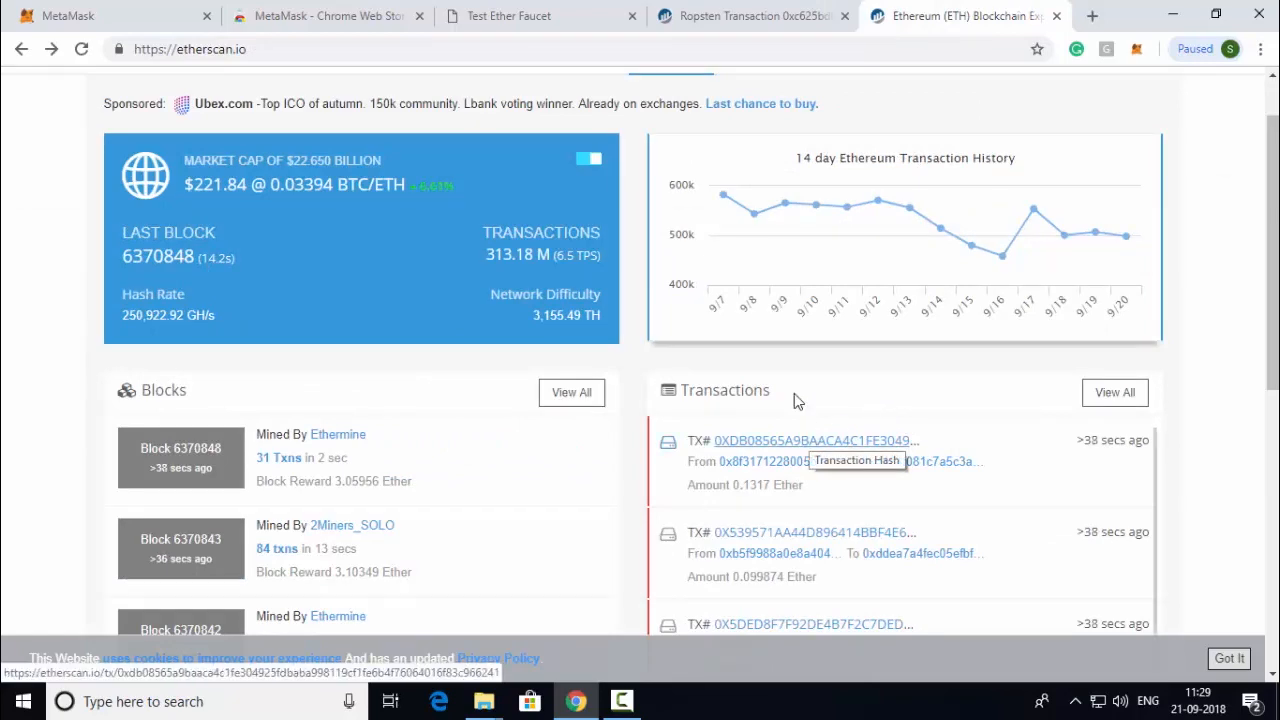
click(528, 16)
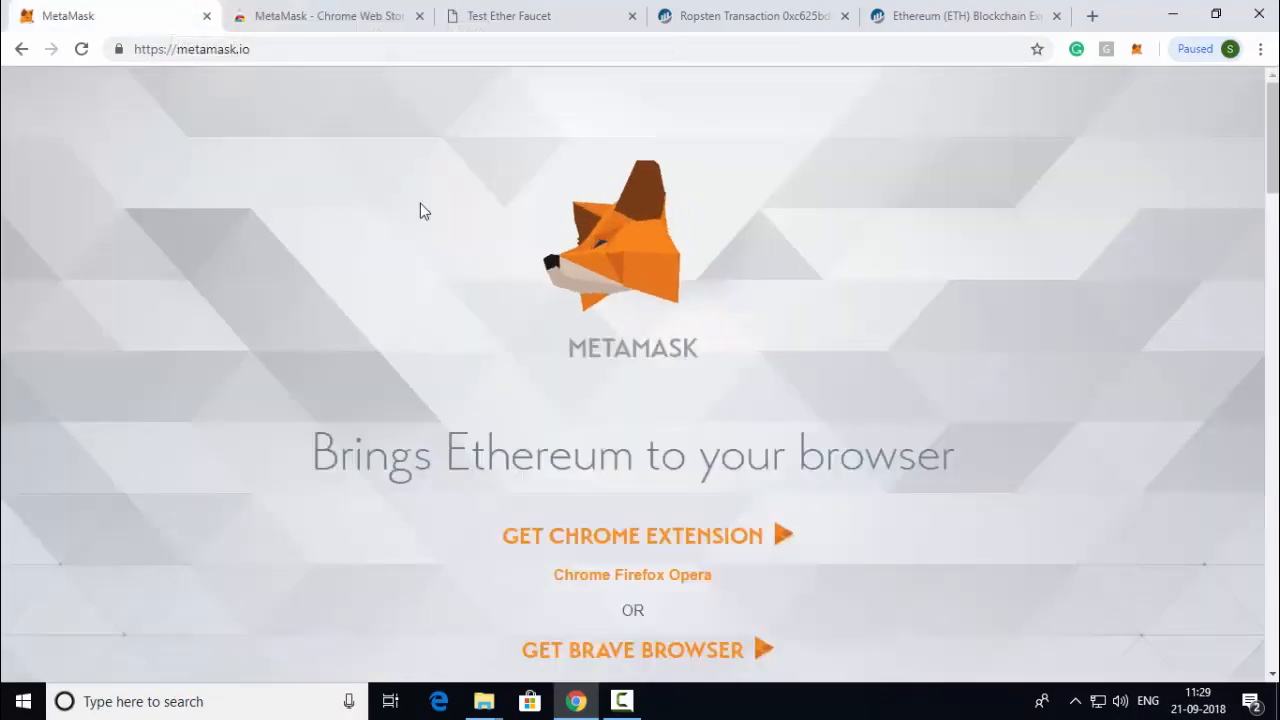
mouse_move(452, 288)
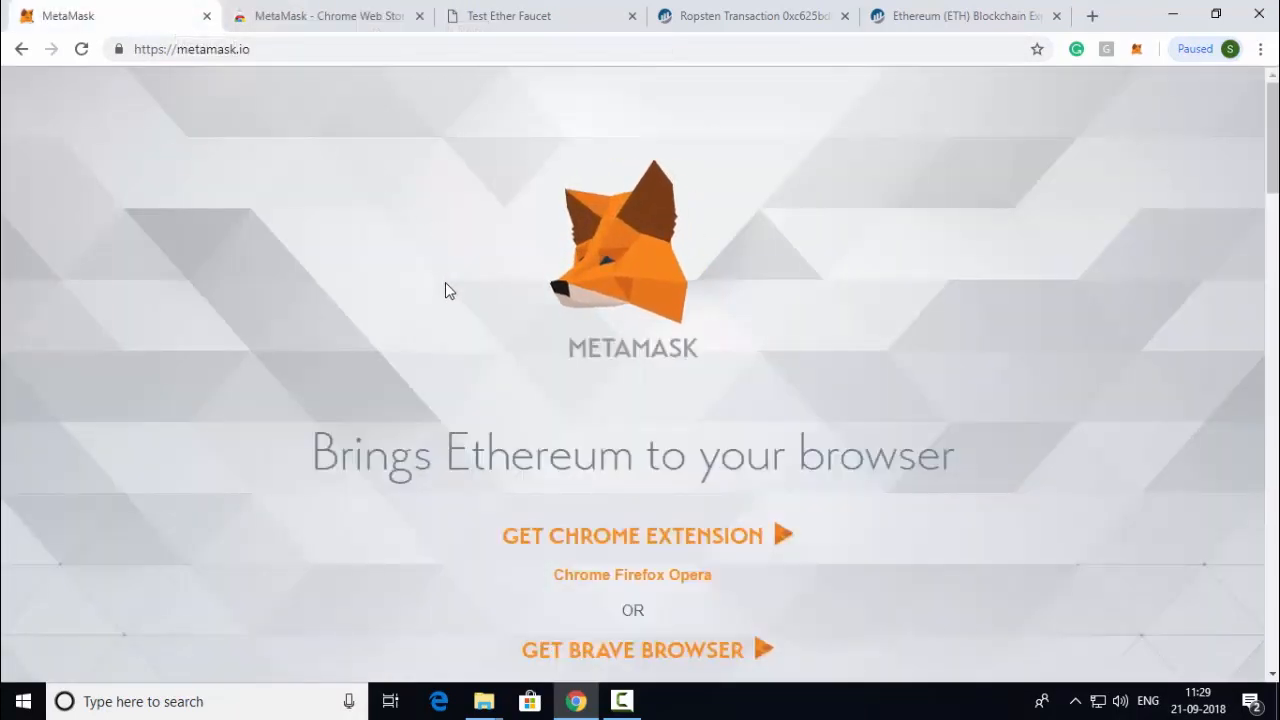
mouse_move(584, 244)
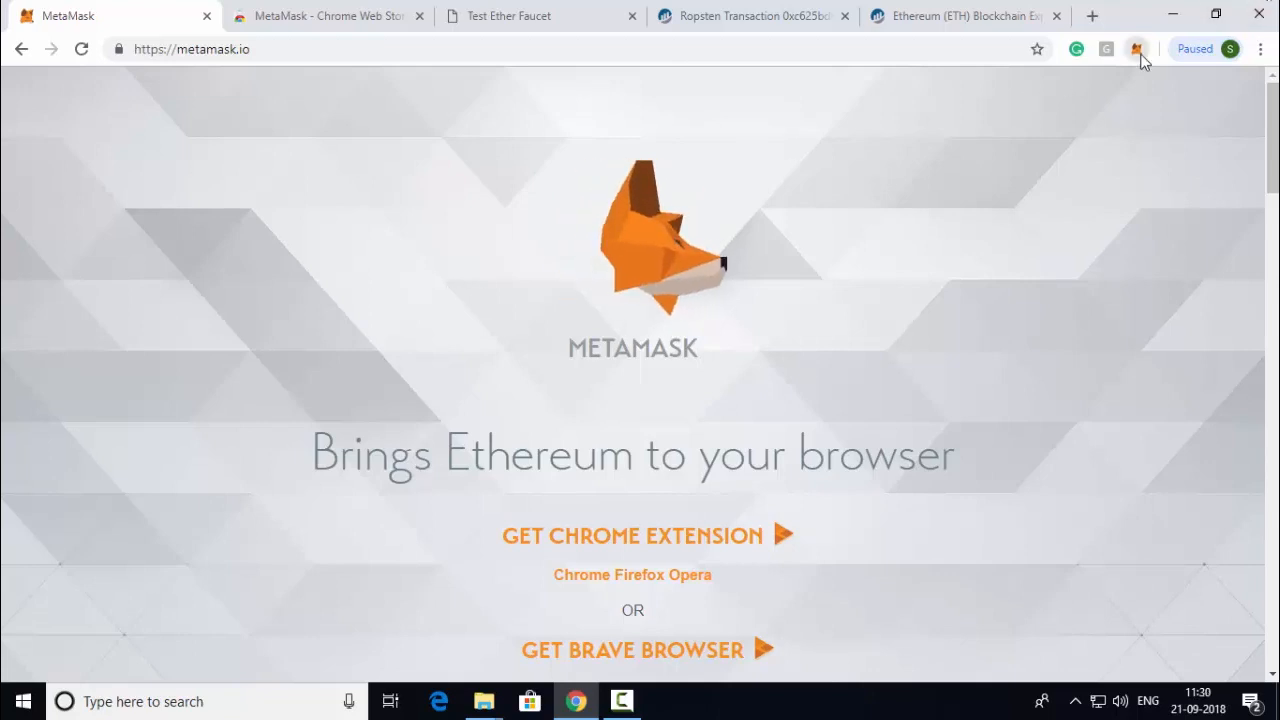
- Bring up the MetaMask wallet showing Account 1 on Main Ethereum Network with 0 ETH
click(1132, 50)
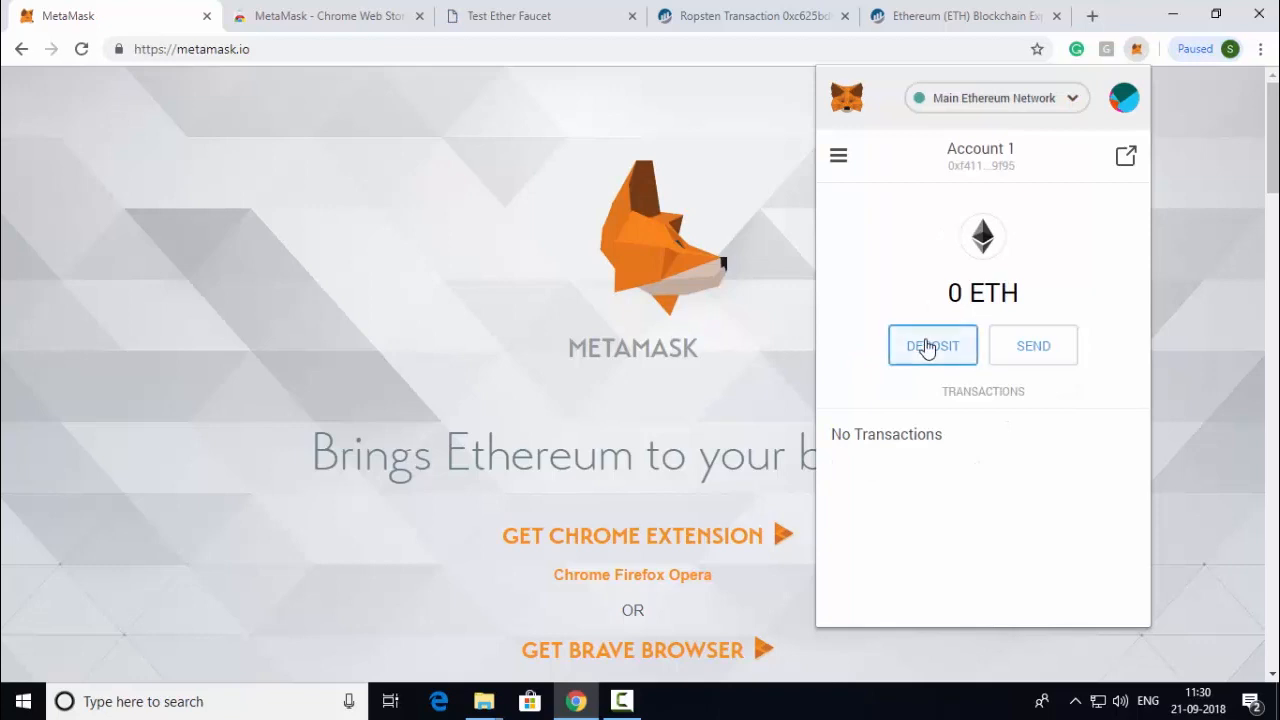
- Choose Deposit in the wallet and continue to the Coinbase Buy Ethereum page
click(932, 344)
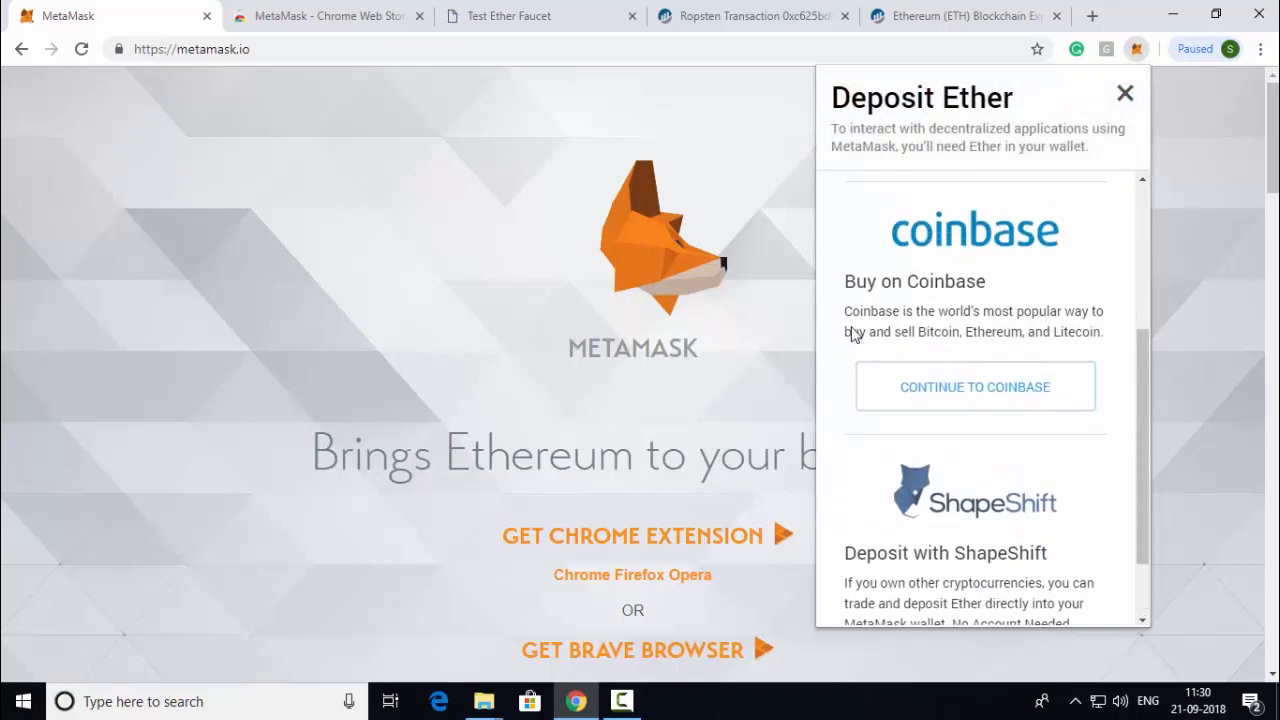
mouse_move(952, 320)
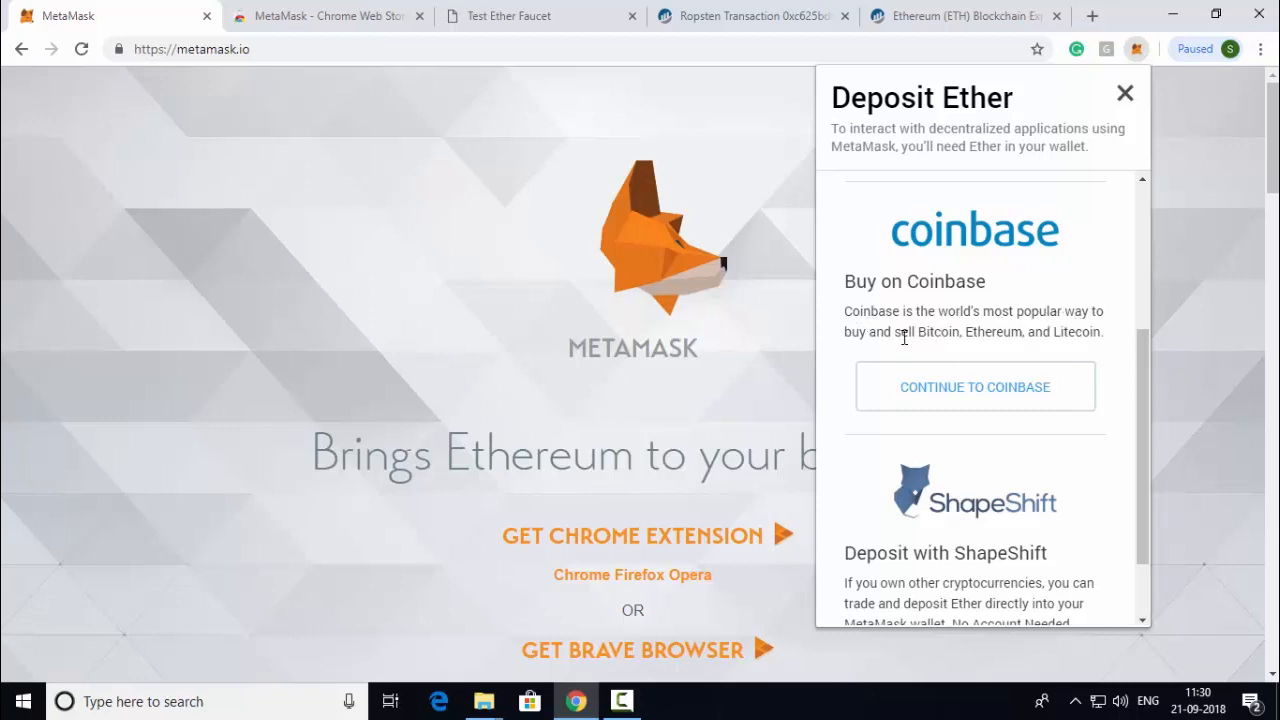
mouse_move(1070, 302)
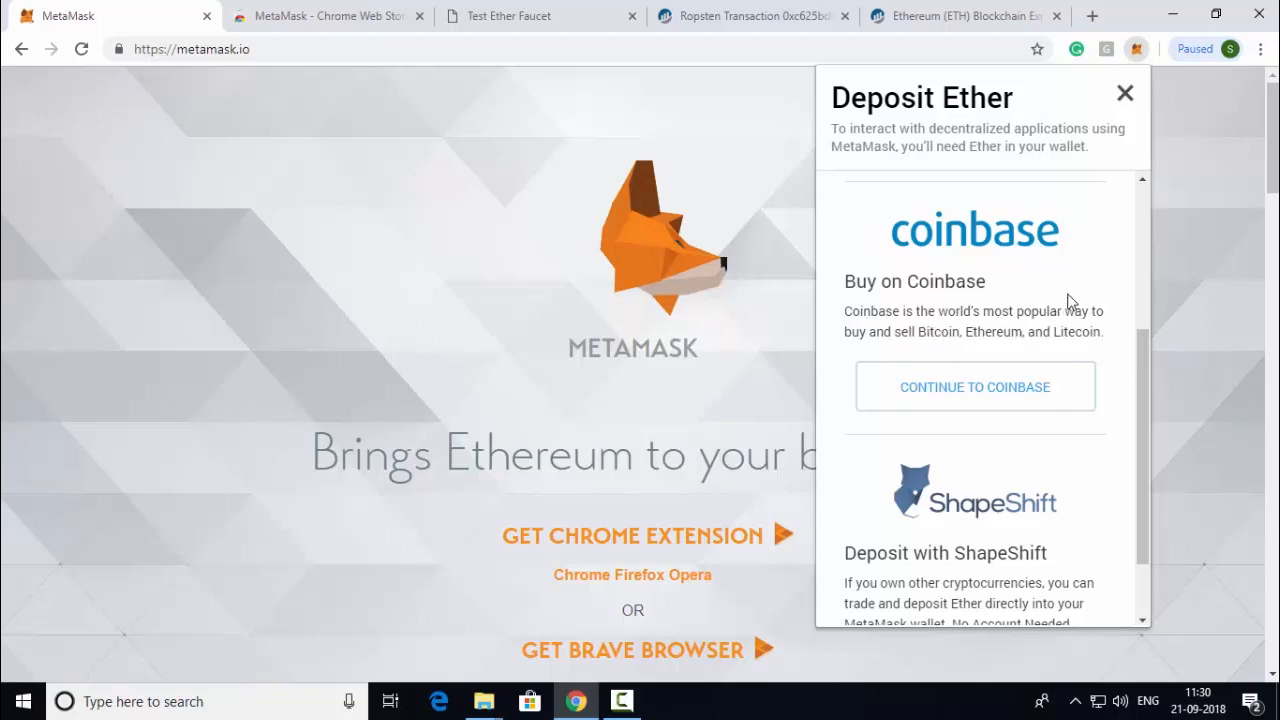
mouse_move(1000, 270)
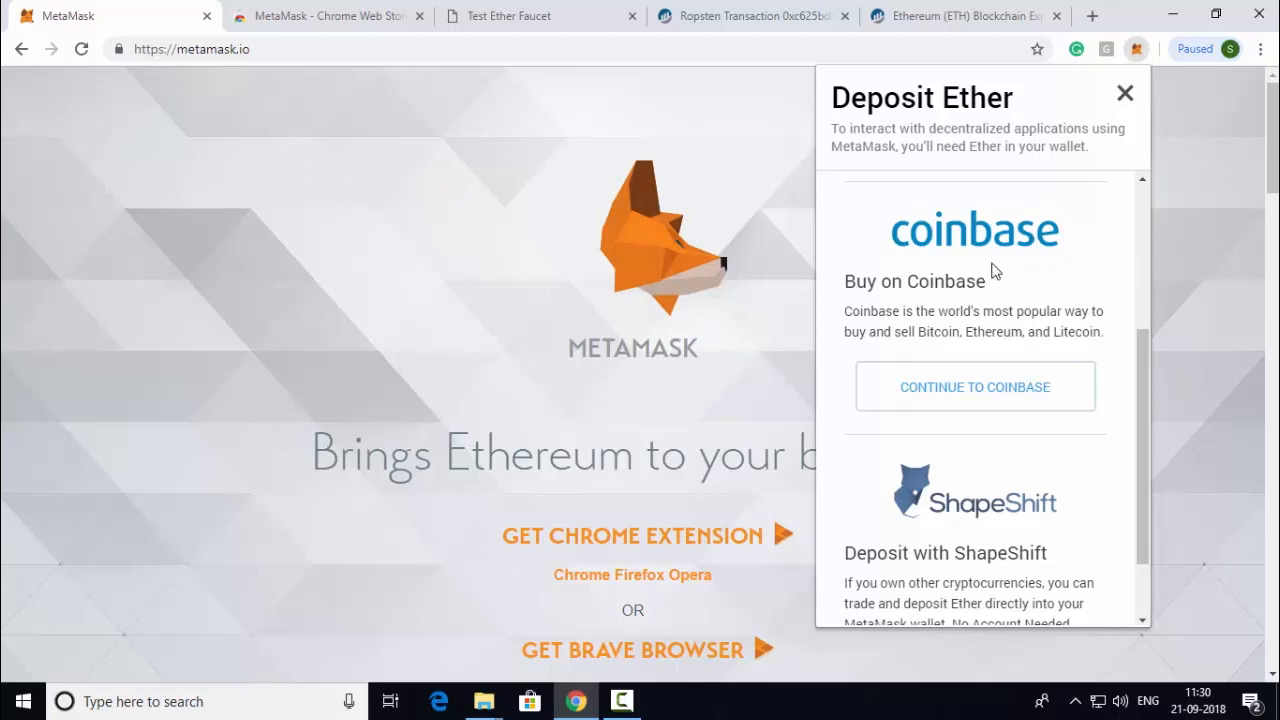
mouse_move(996, 278)
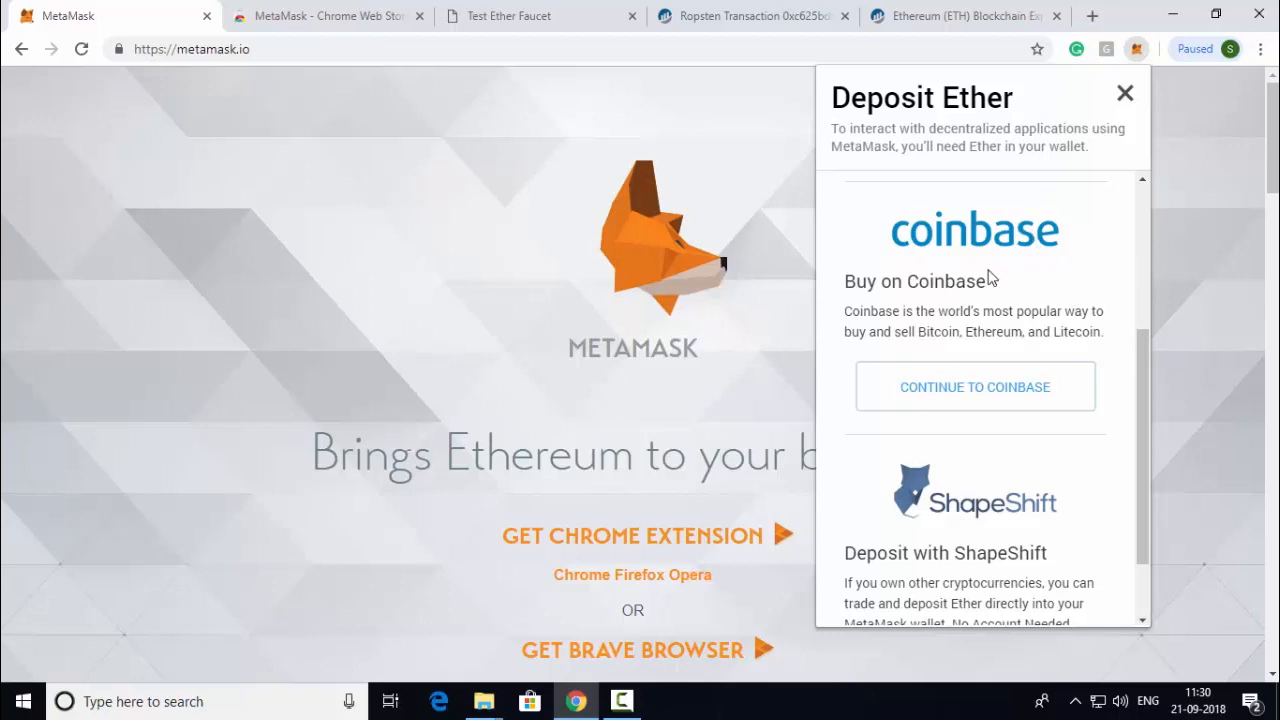
click(976, 386)
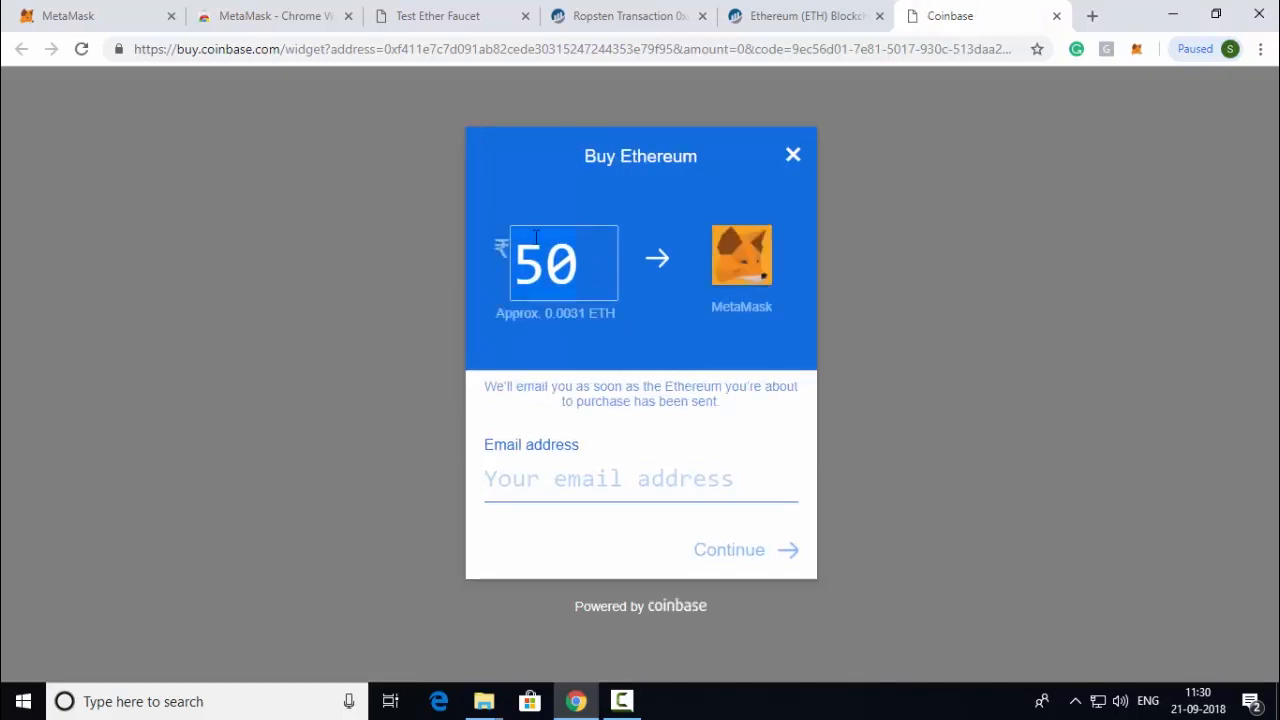
- Set the Coinbase buy amount to ₹1000 (about 0.0621 ETH) and return to the MetaMask Chrome Web Store page
text(1000)
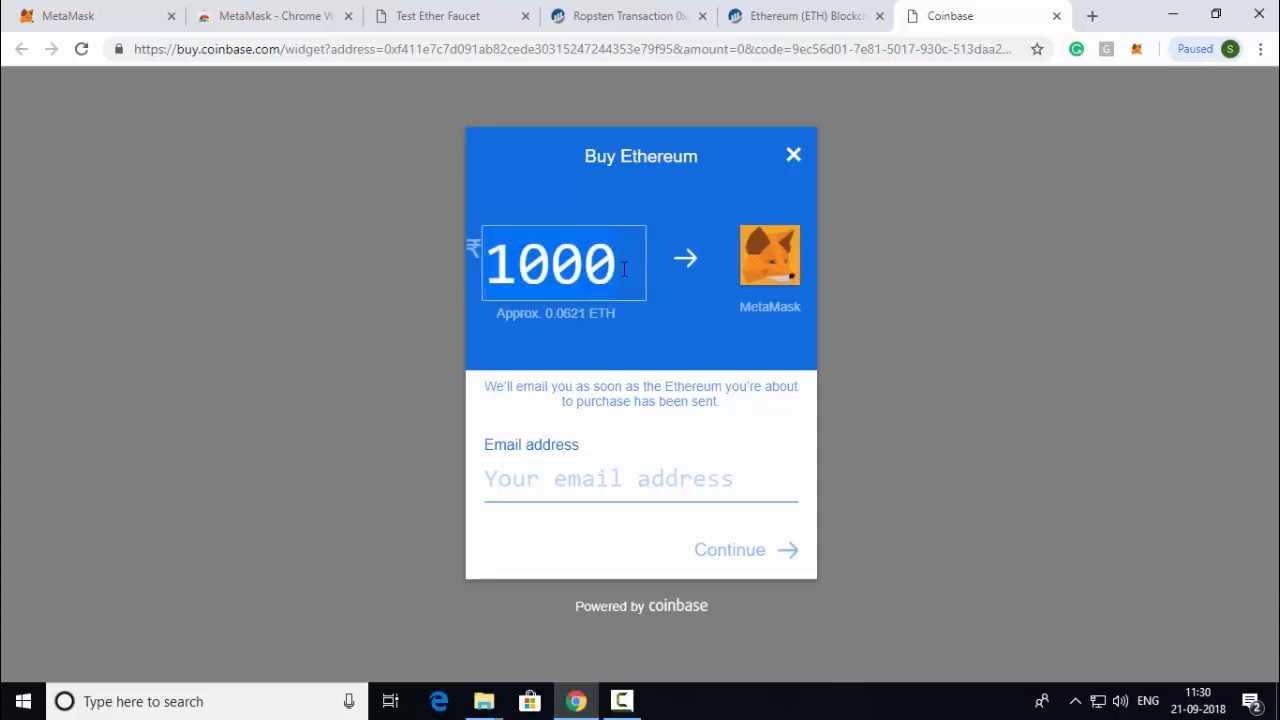
mouse_move(628, 264)
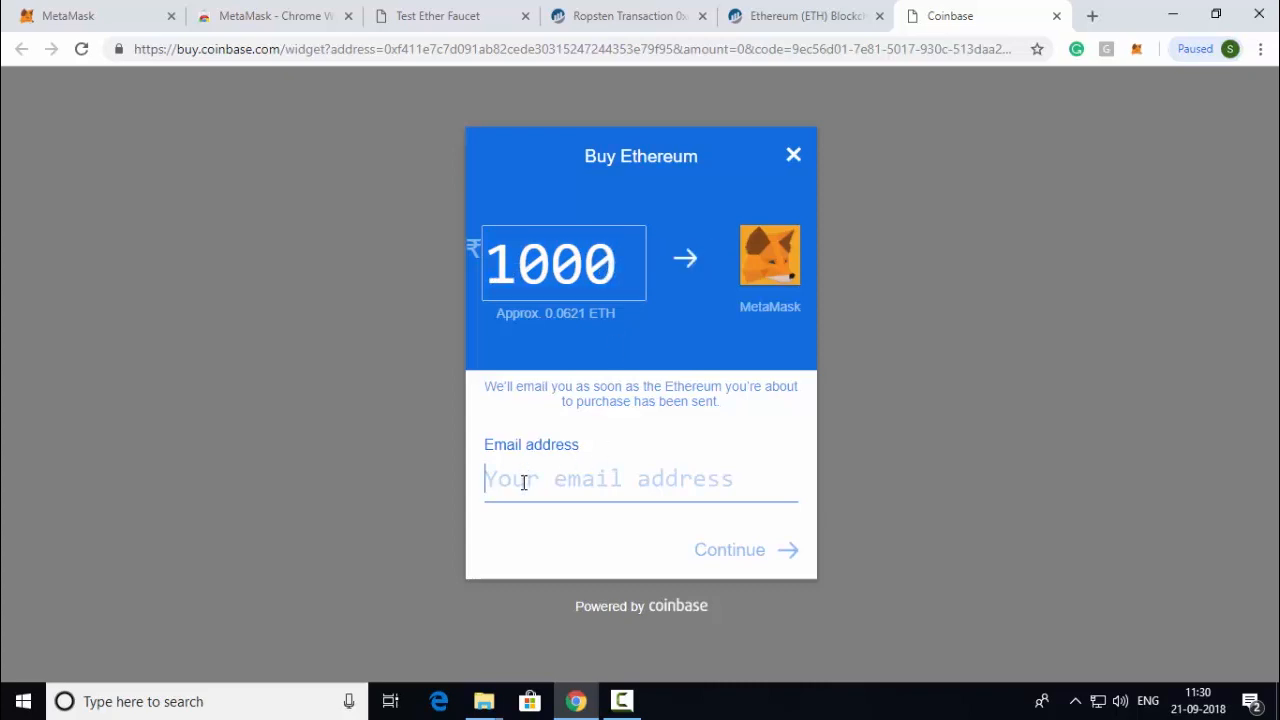
mouse_move(624, 442)
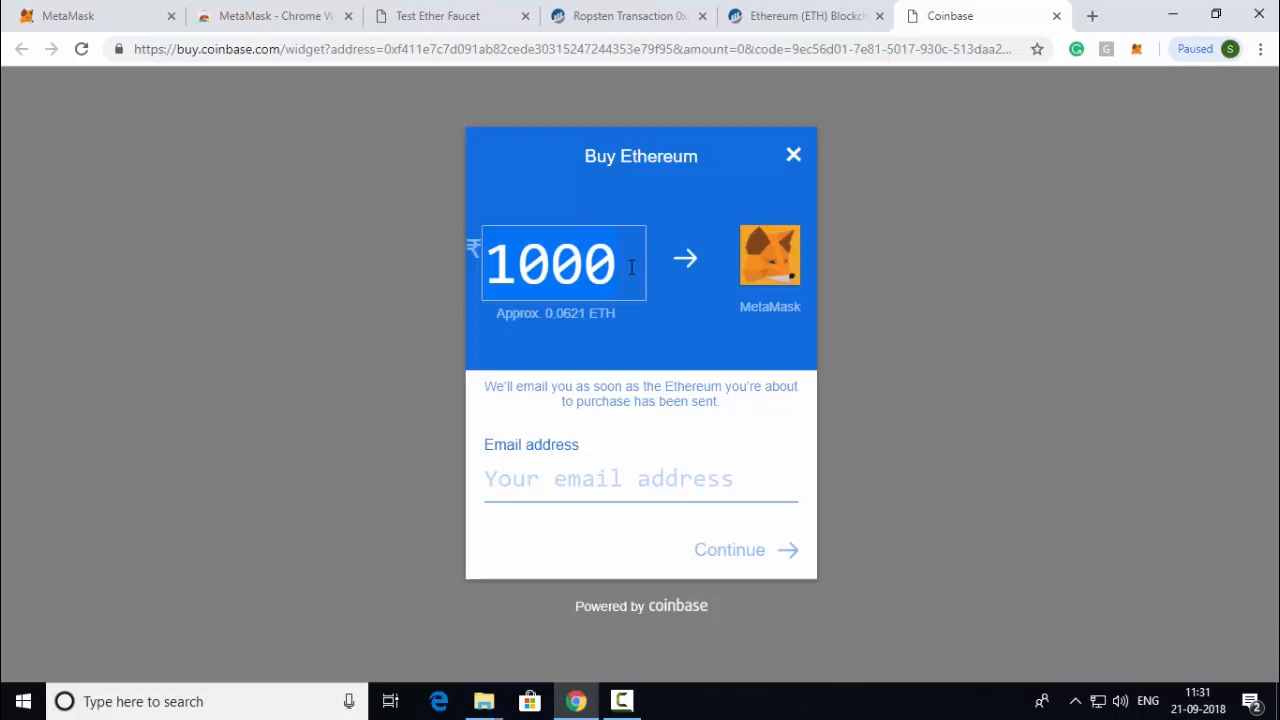
mouse_move(450, 238)
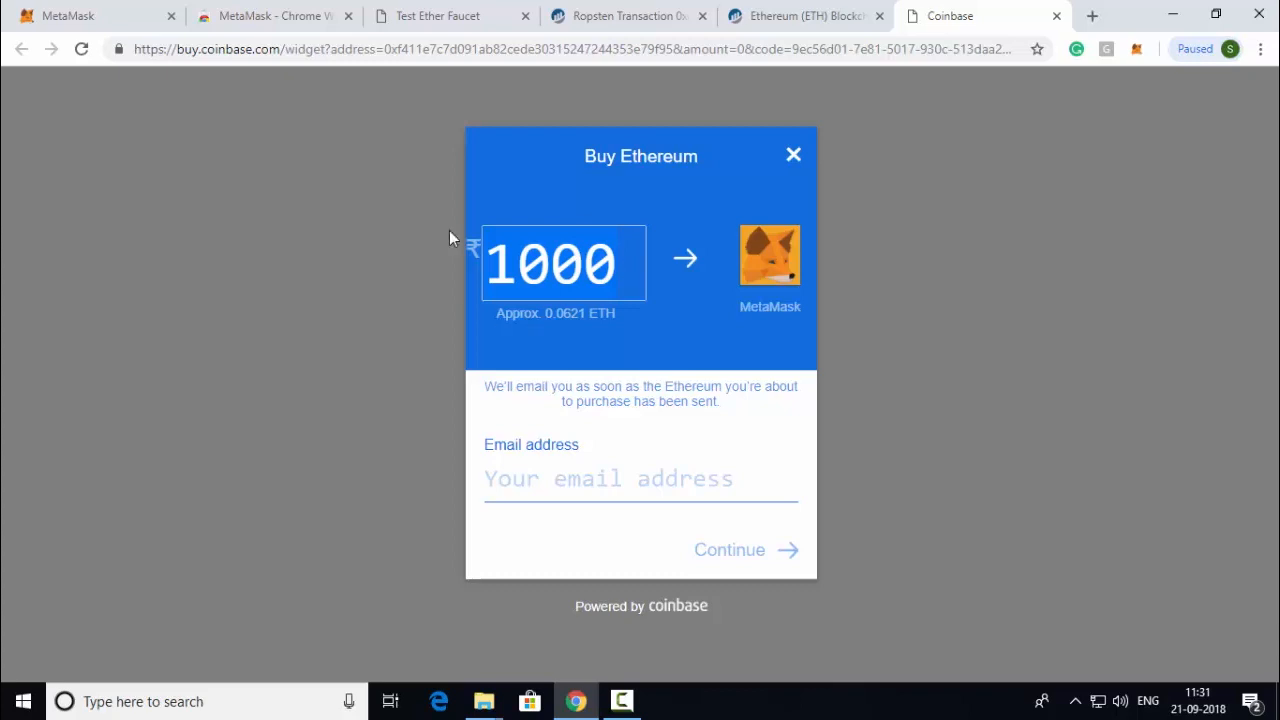
mouse_move(520, 380)
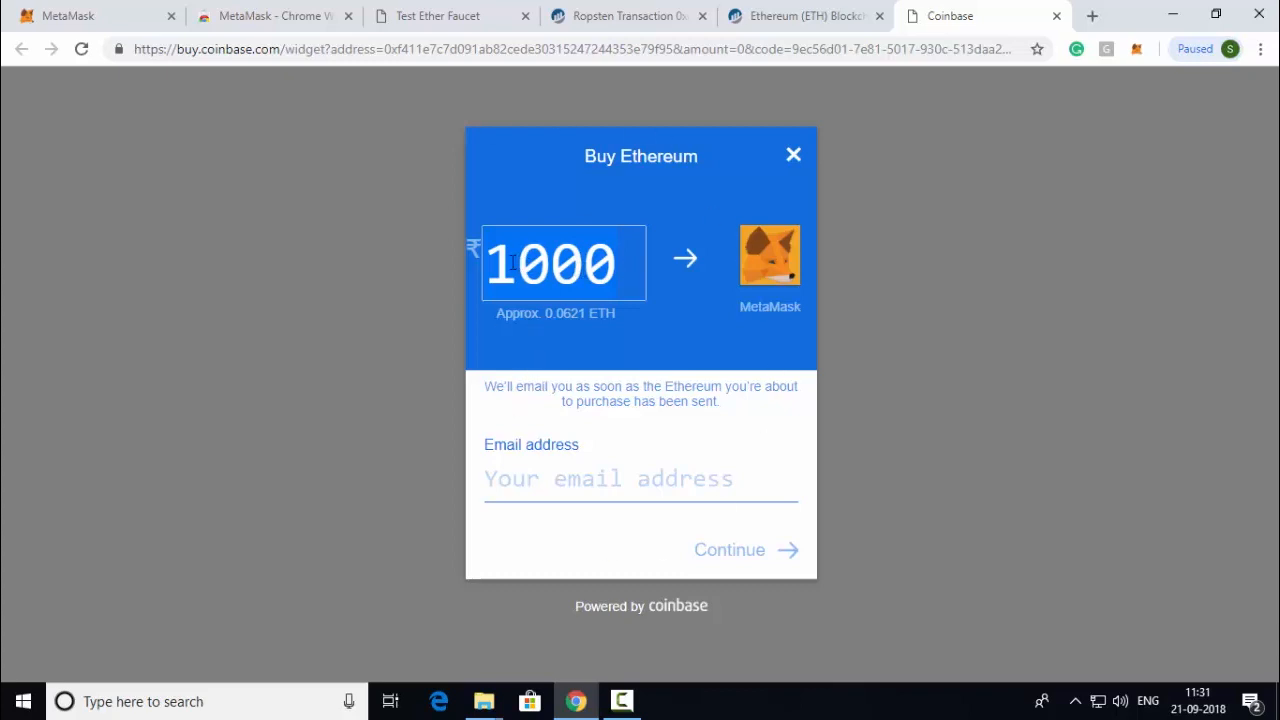
click(592, 480)
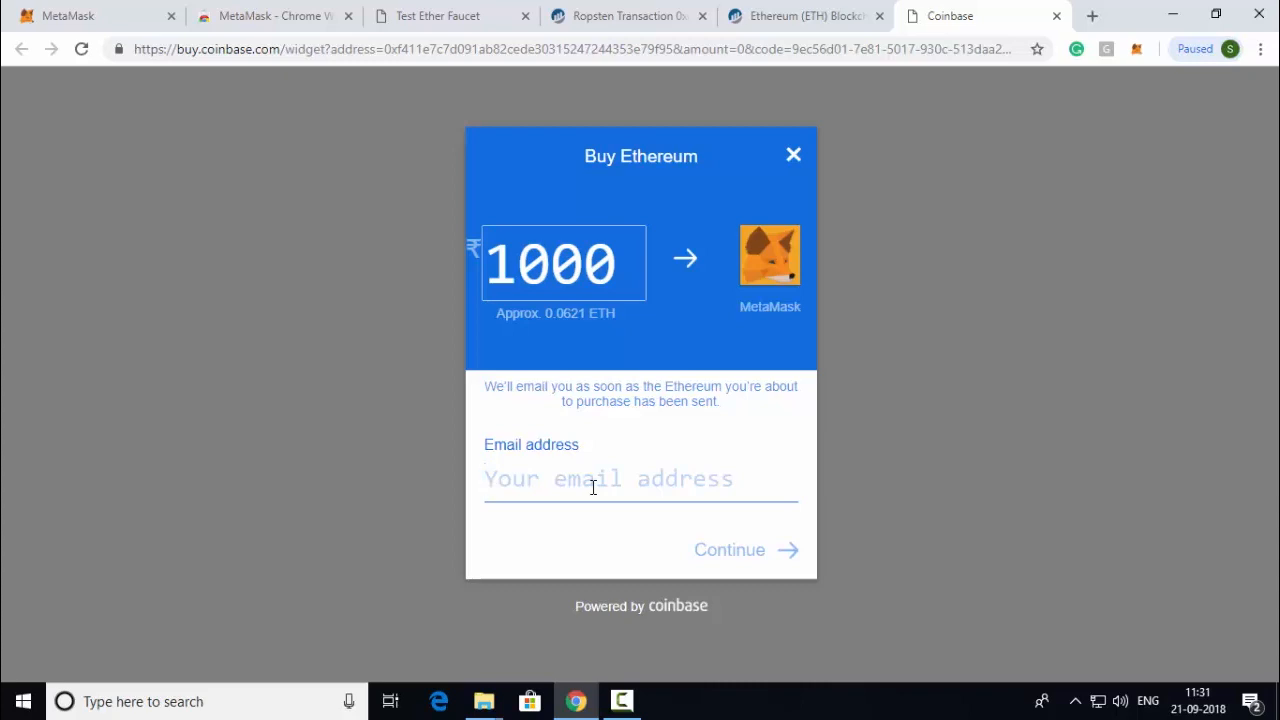
click(592, 480)
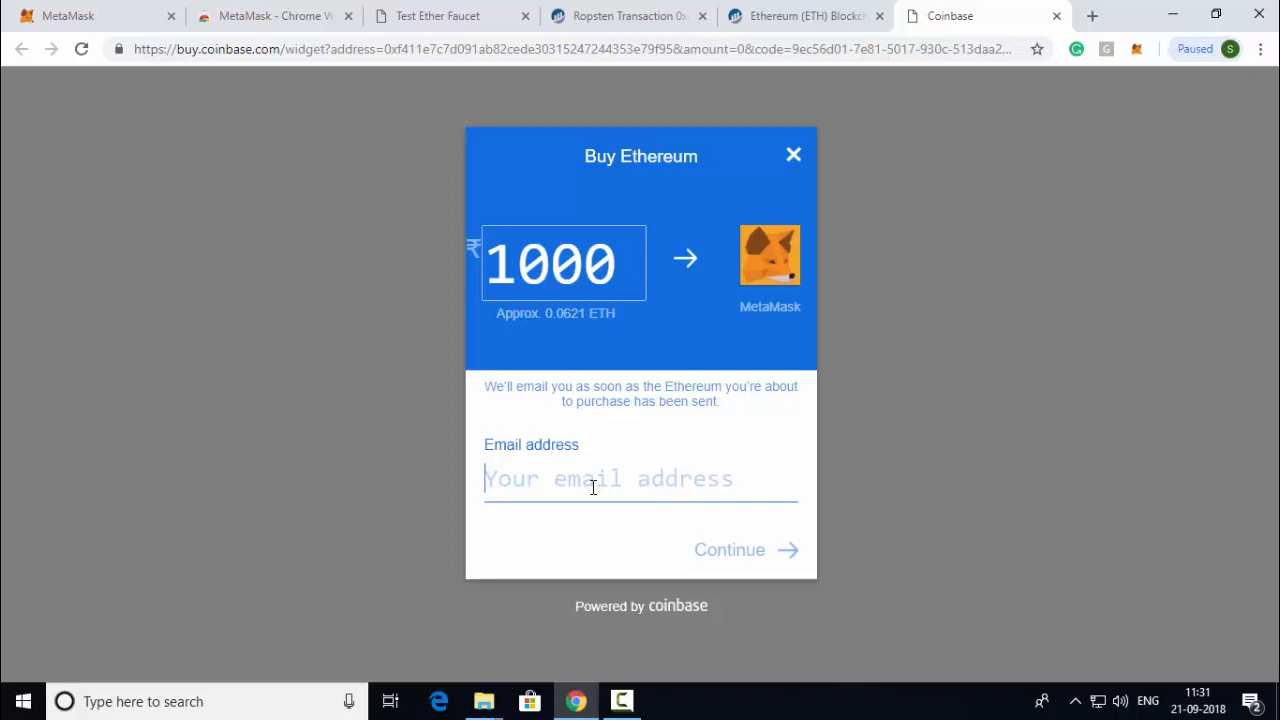
click(270, 16)
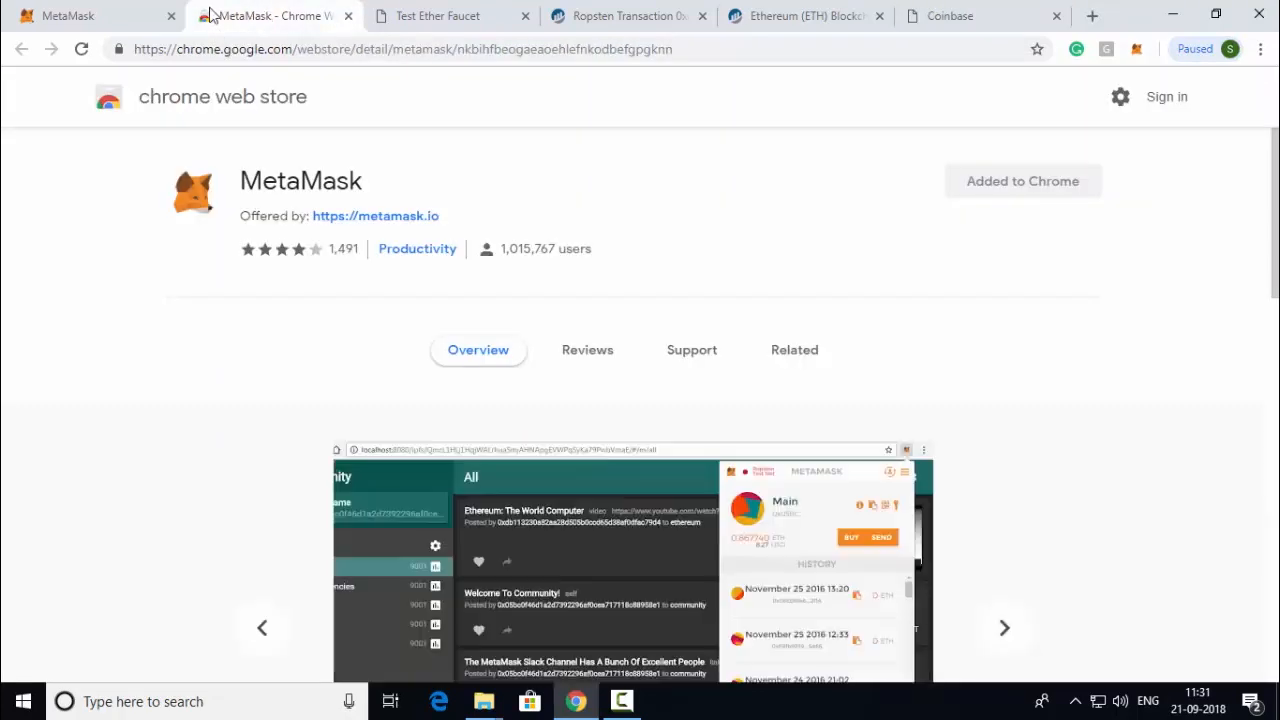